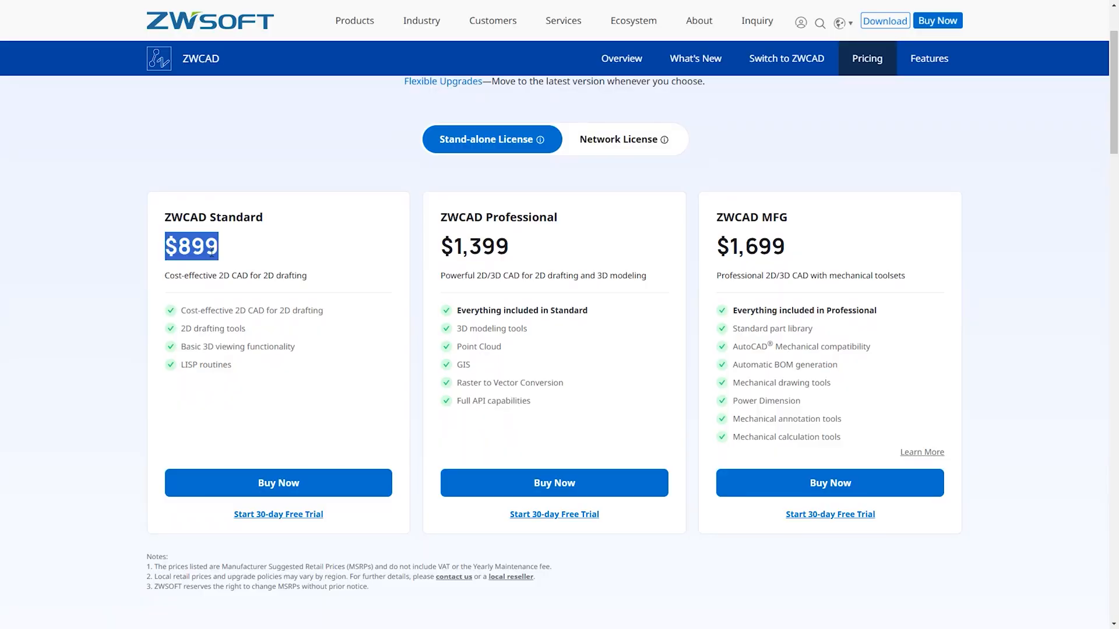
- Browse the ZWSOFT site and view the network license prices for ZWCAD
left_click(240, 278)
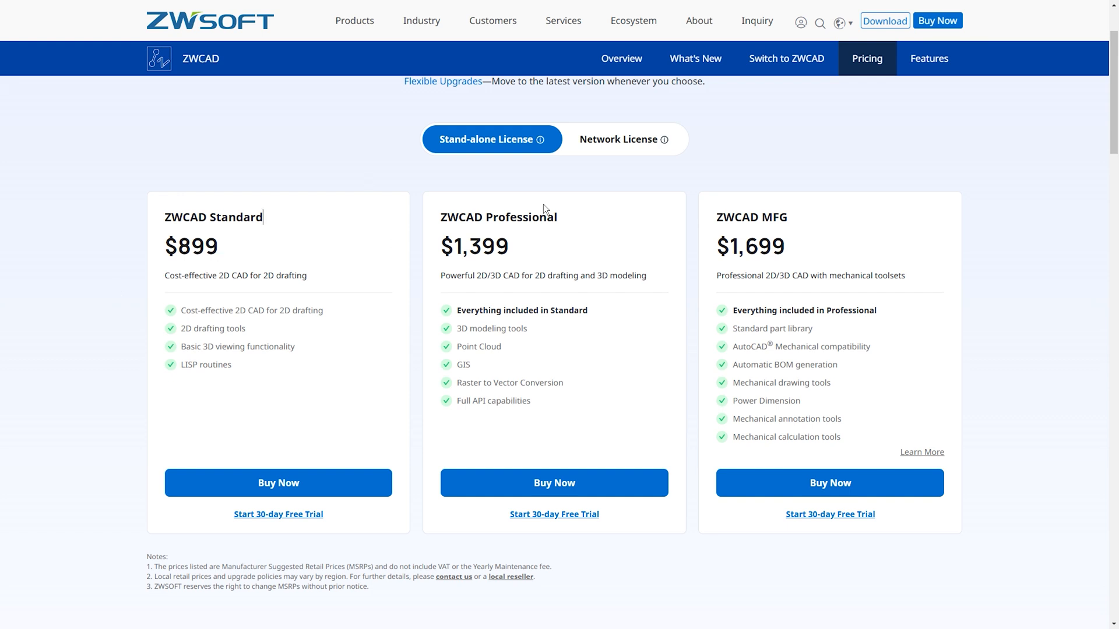
double_click(497, 217)
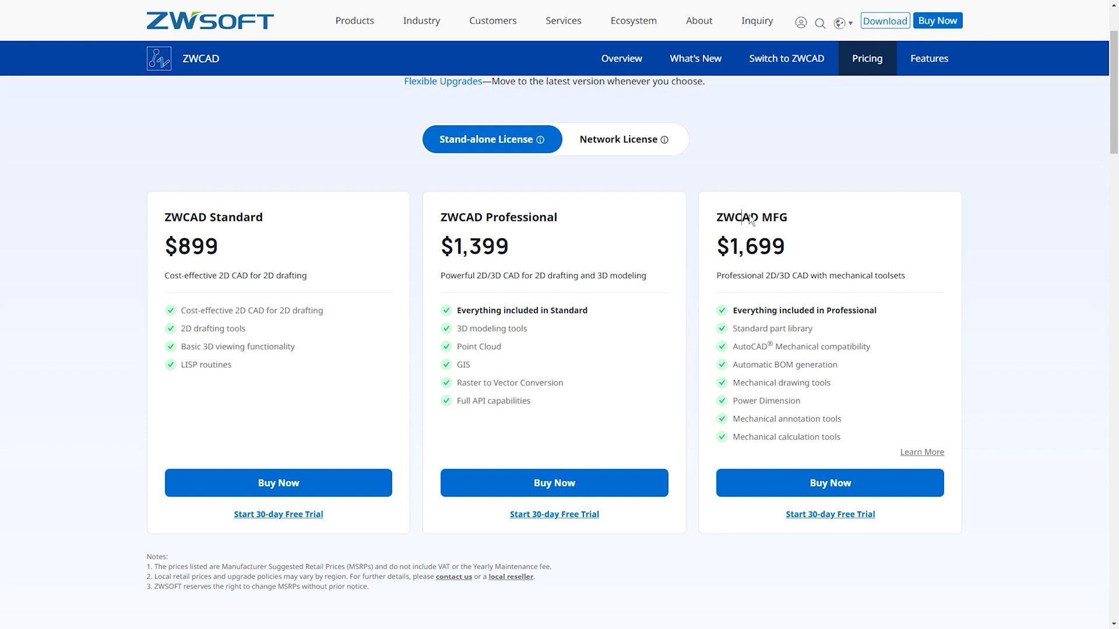
mouse_move(1047, 247)
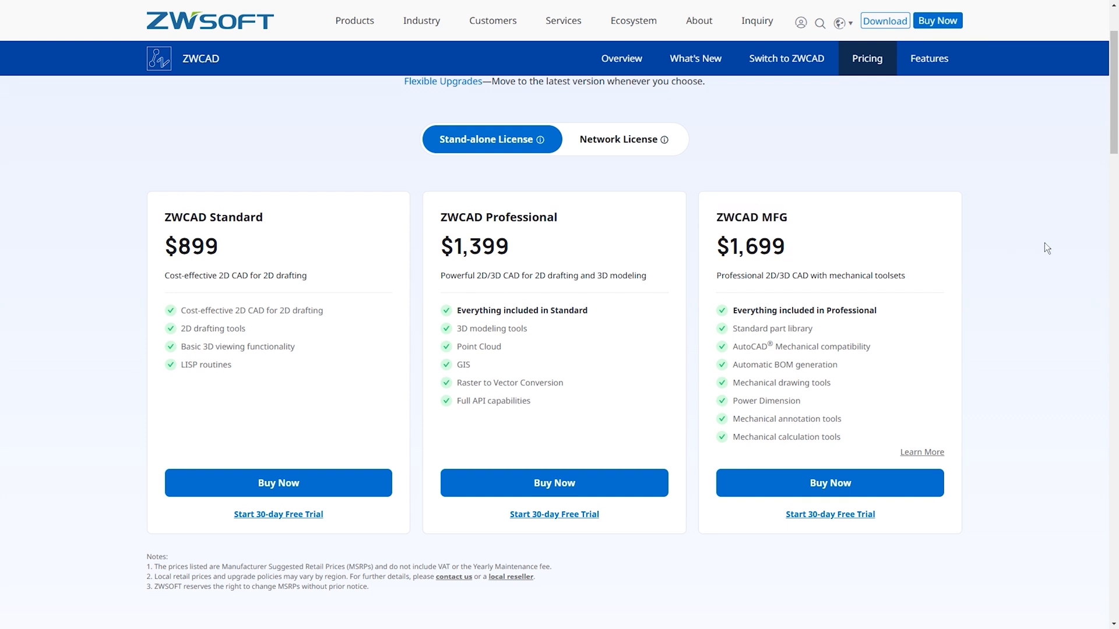
mouse_move(804, 282)
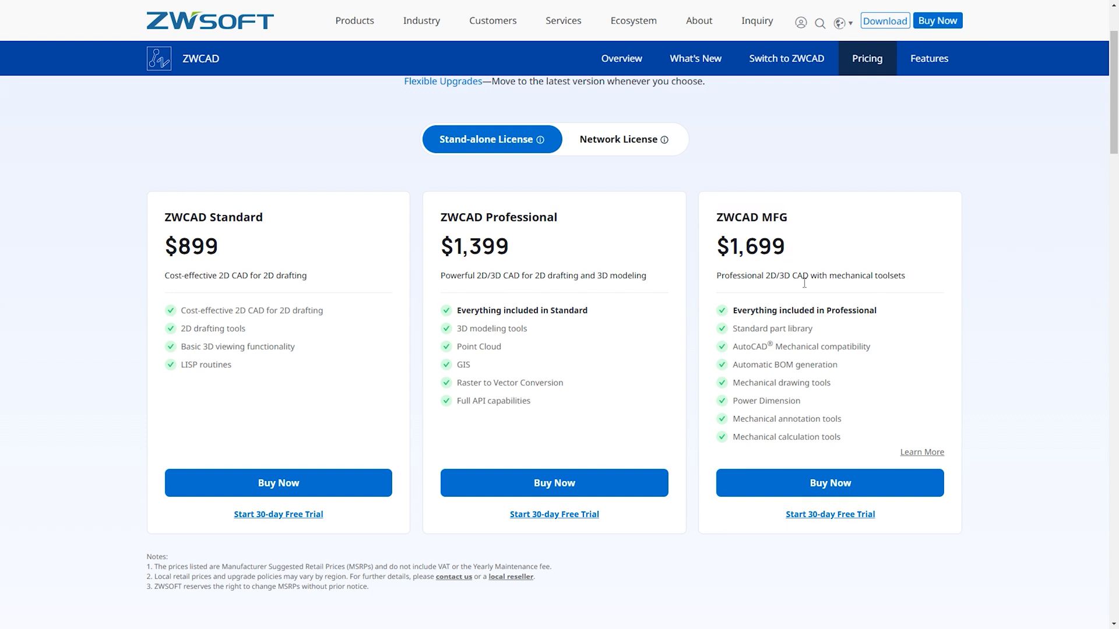
mouse_move(797, 330)
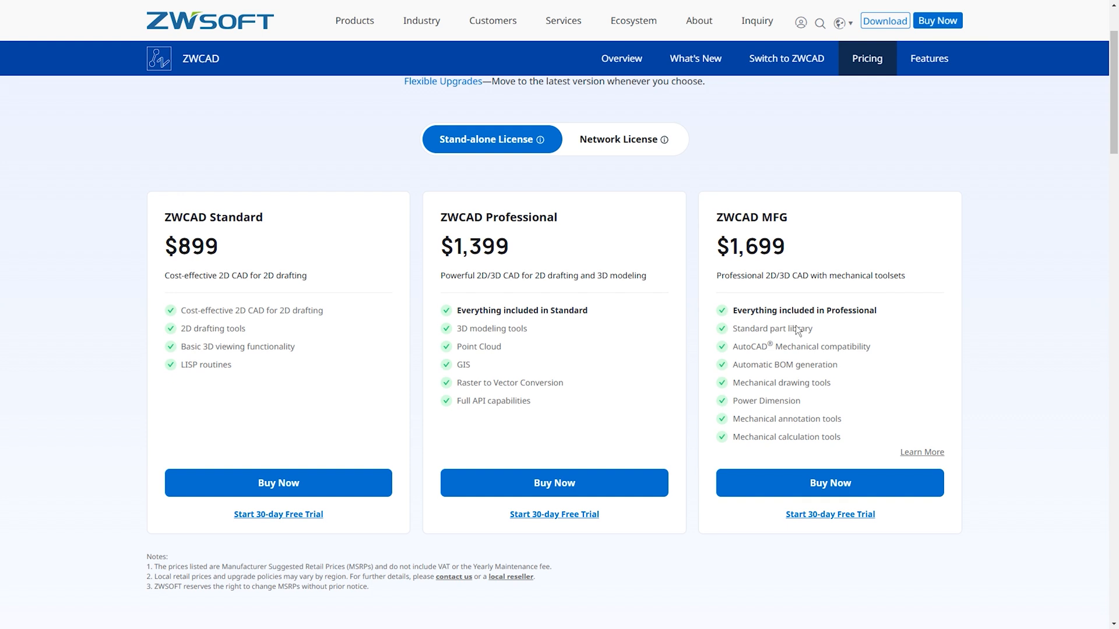
mouse_move(816, 366)
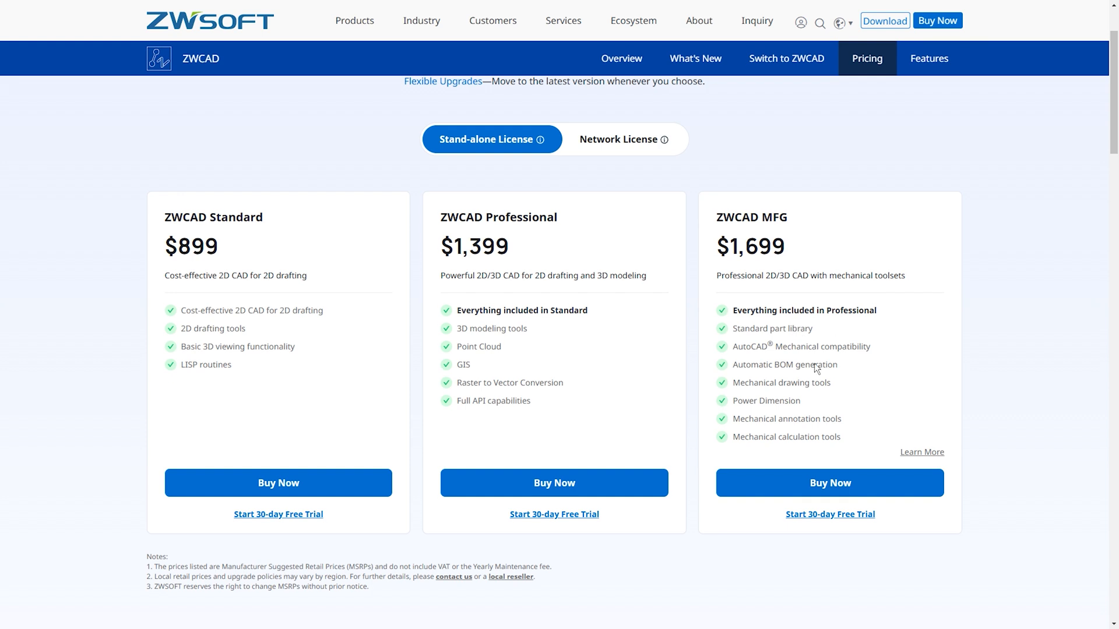
mouse_move(802, 404)
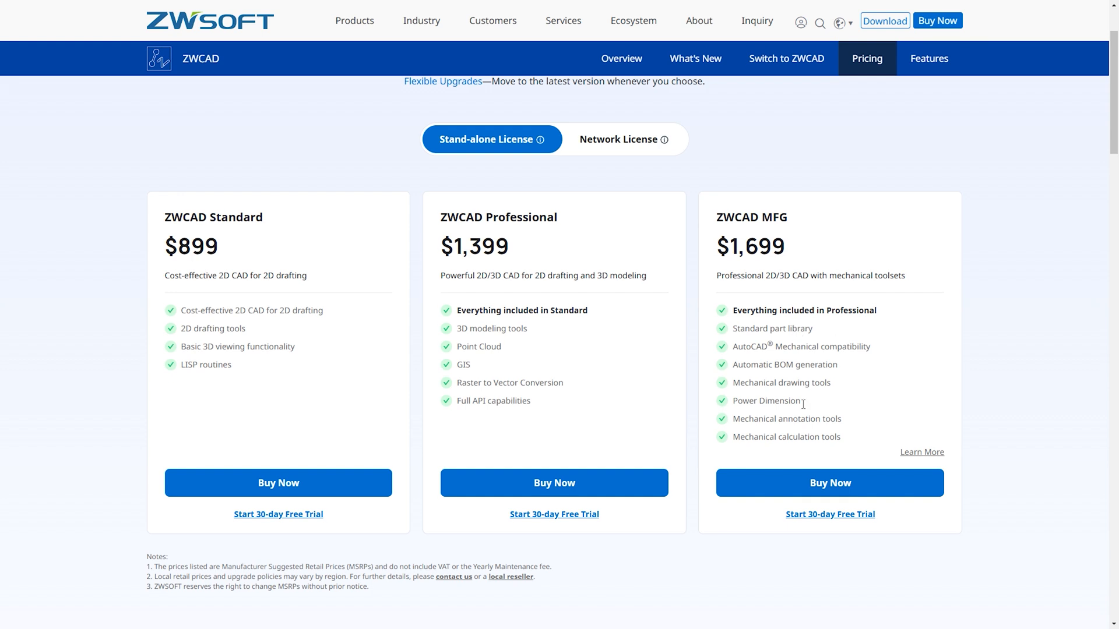
mouse_move(994, 418)
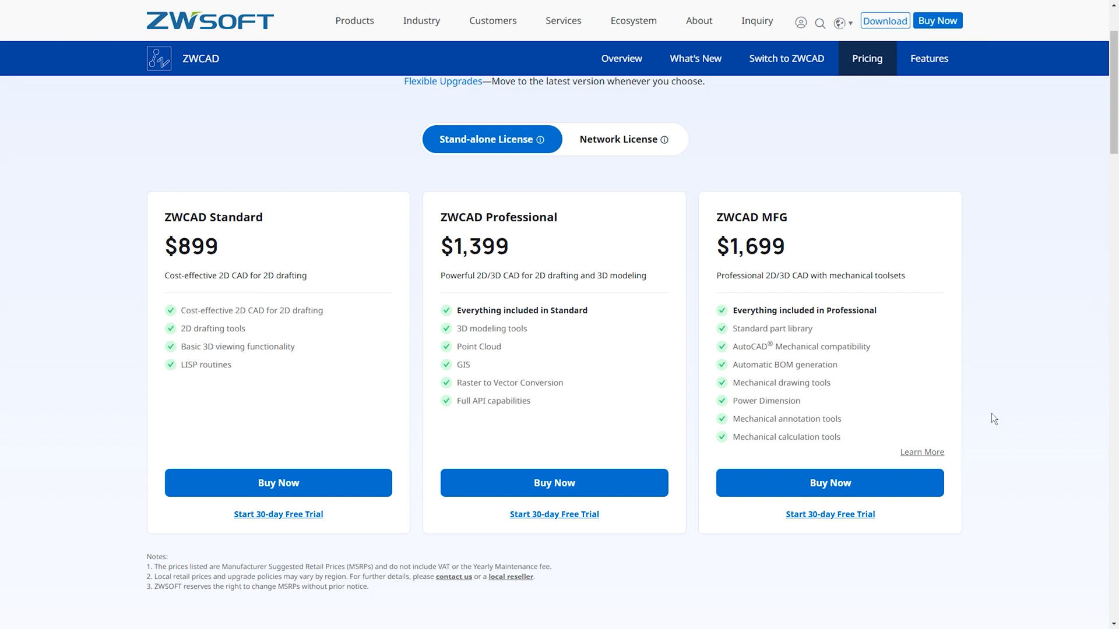
mouse_move(357, 310)
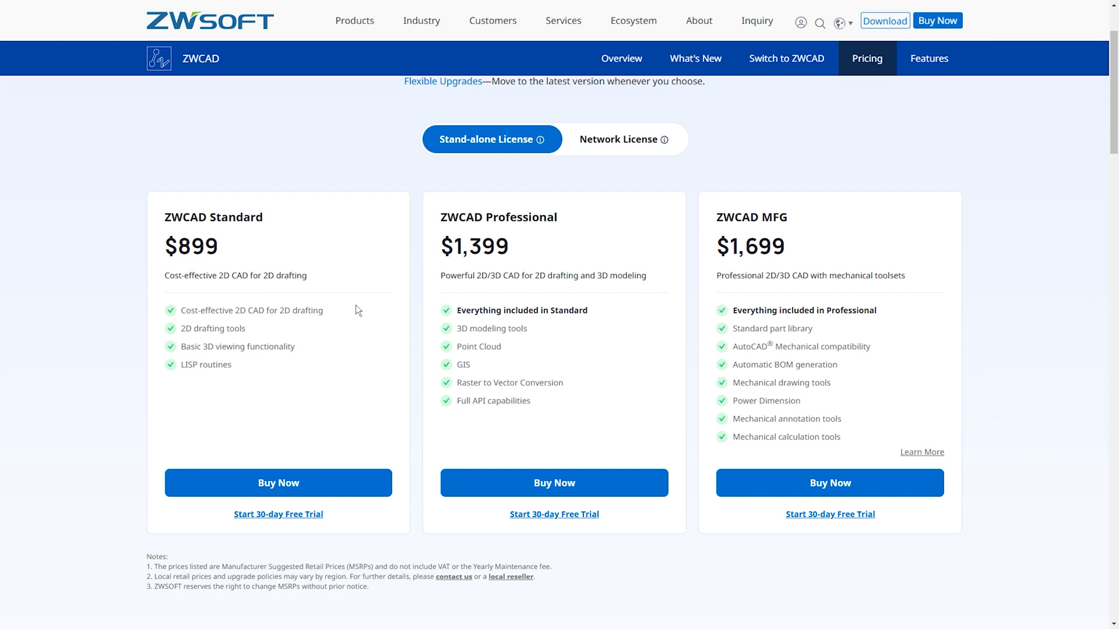
mouse_move(540, 138)
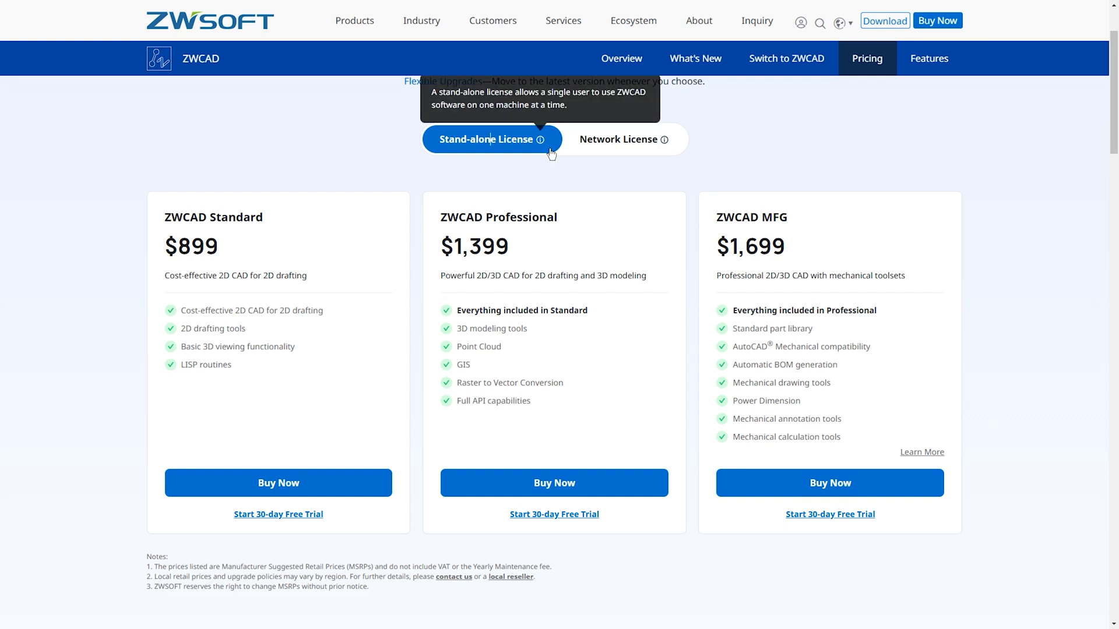
left_click(622, 139)
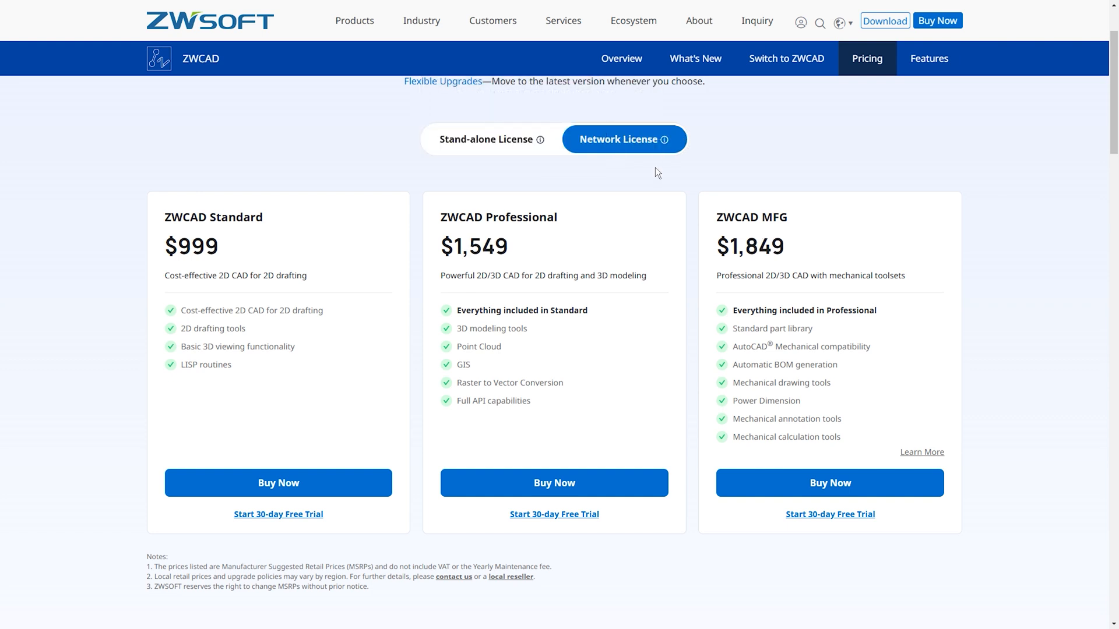
mouse_move(663, 139)
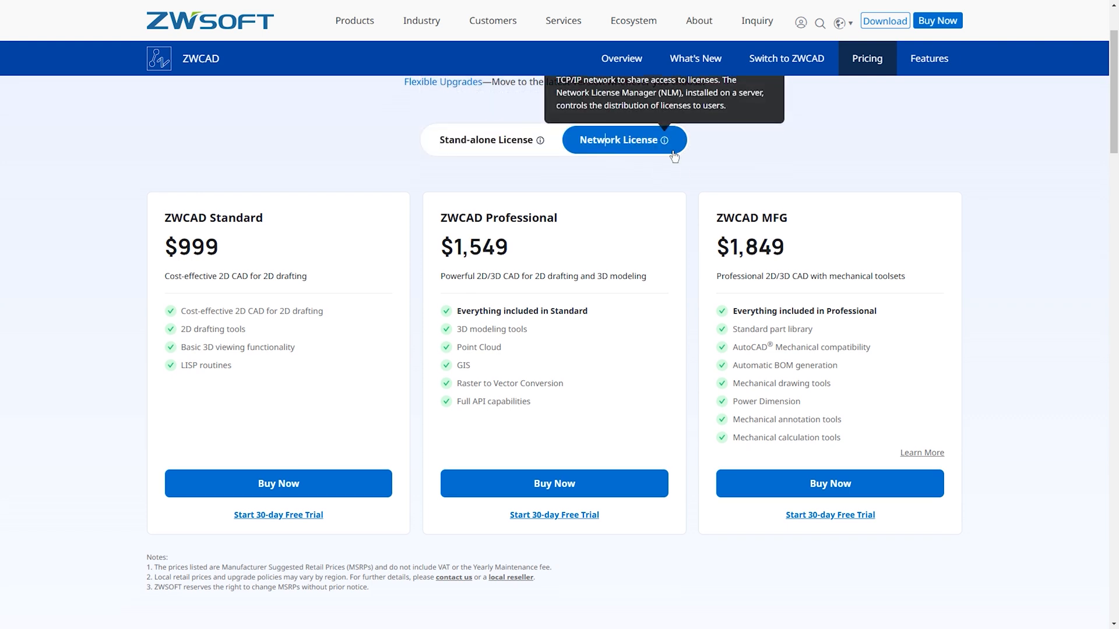
scroll("up", 3)
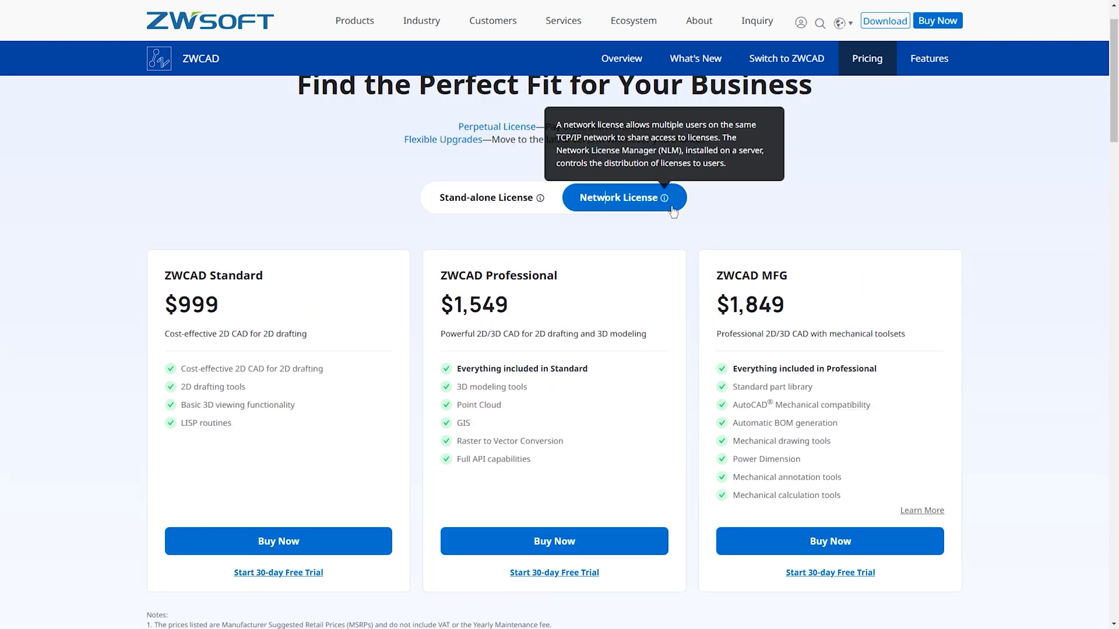
mouse_move(560, 241)
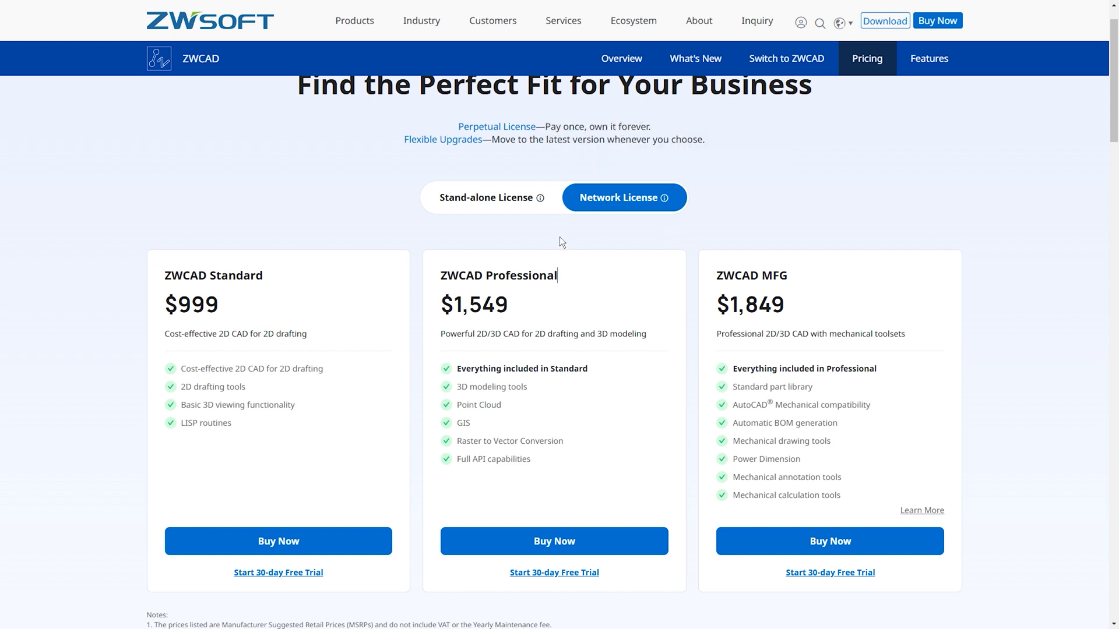
- Return to stand-alone license prices, then reach the system requirements article and its recommended table
left_click(484, 197)
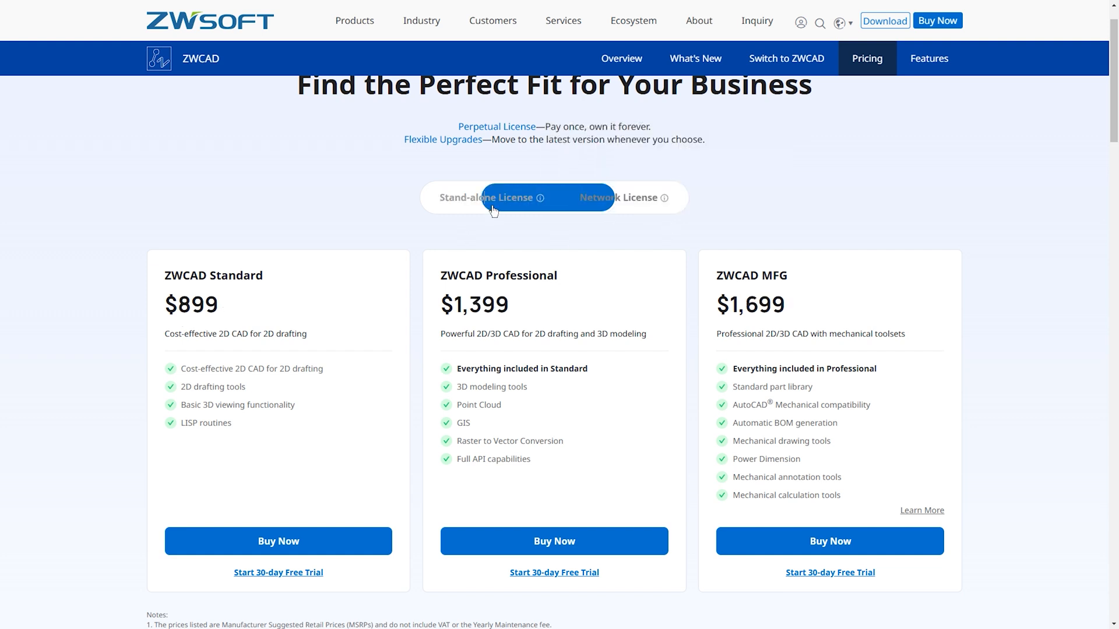
left_click(618, 199)
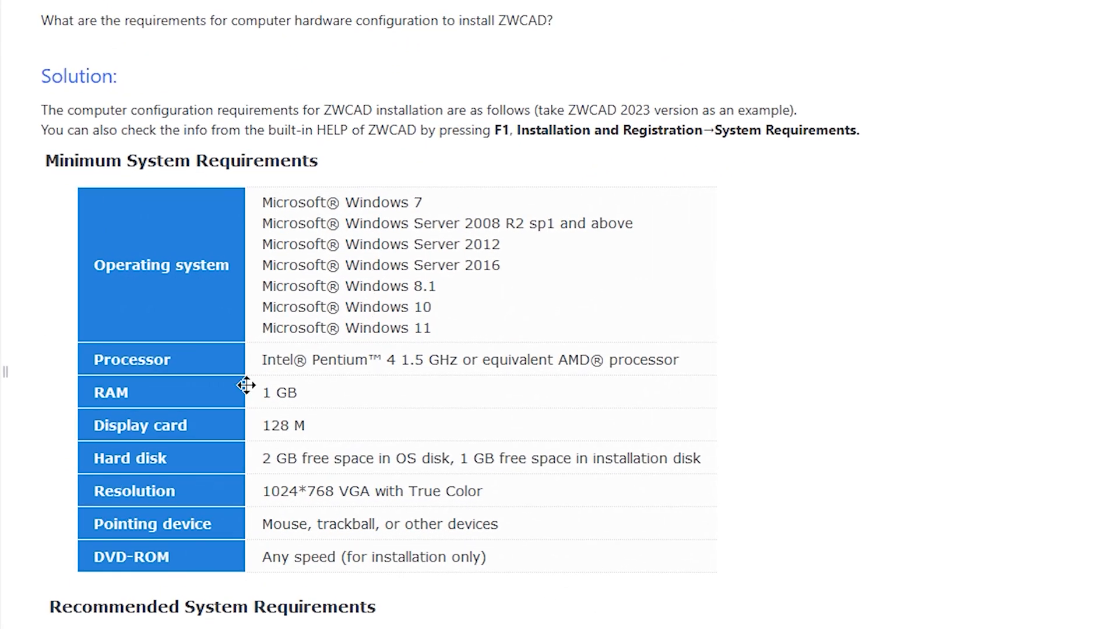
mouse_move(570, 374)
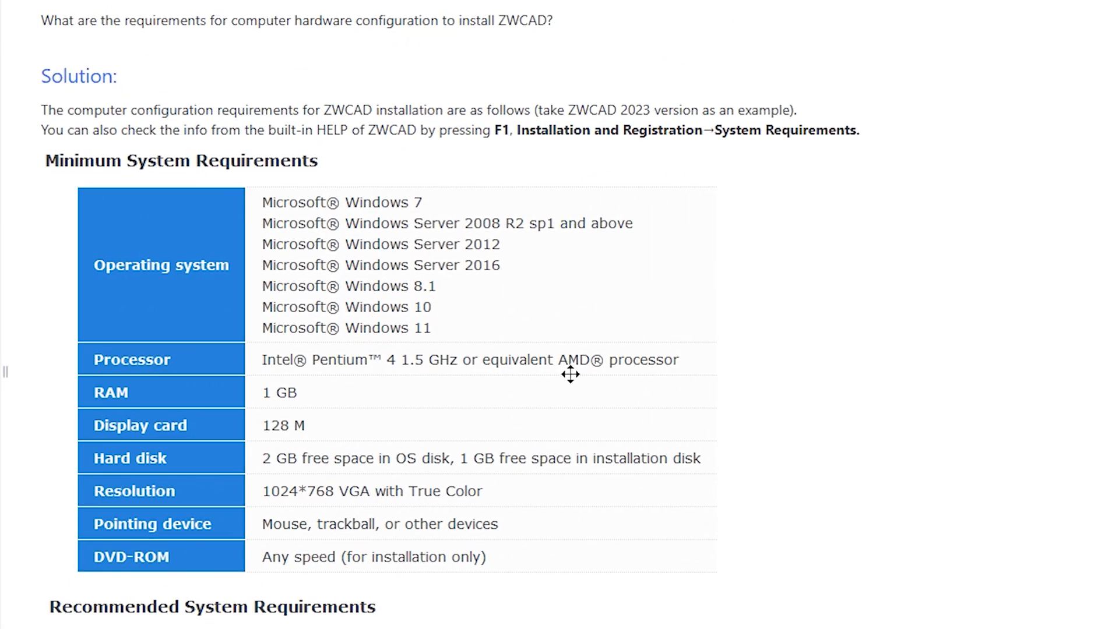
mouse_move(175, 417)
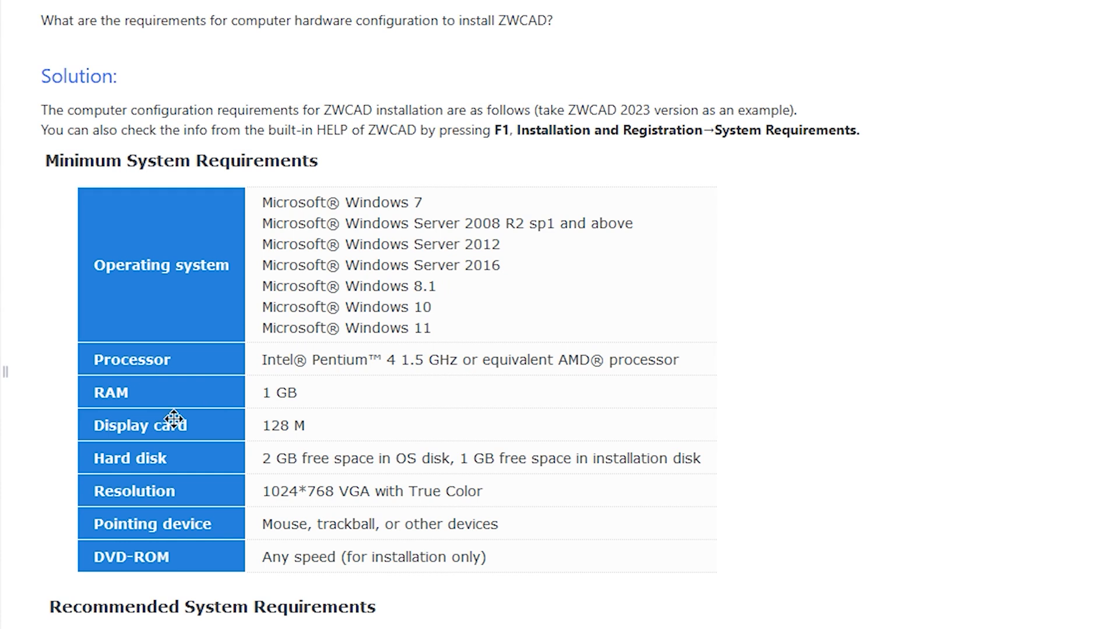
mouse_move(310, 410)
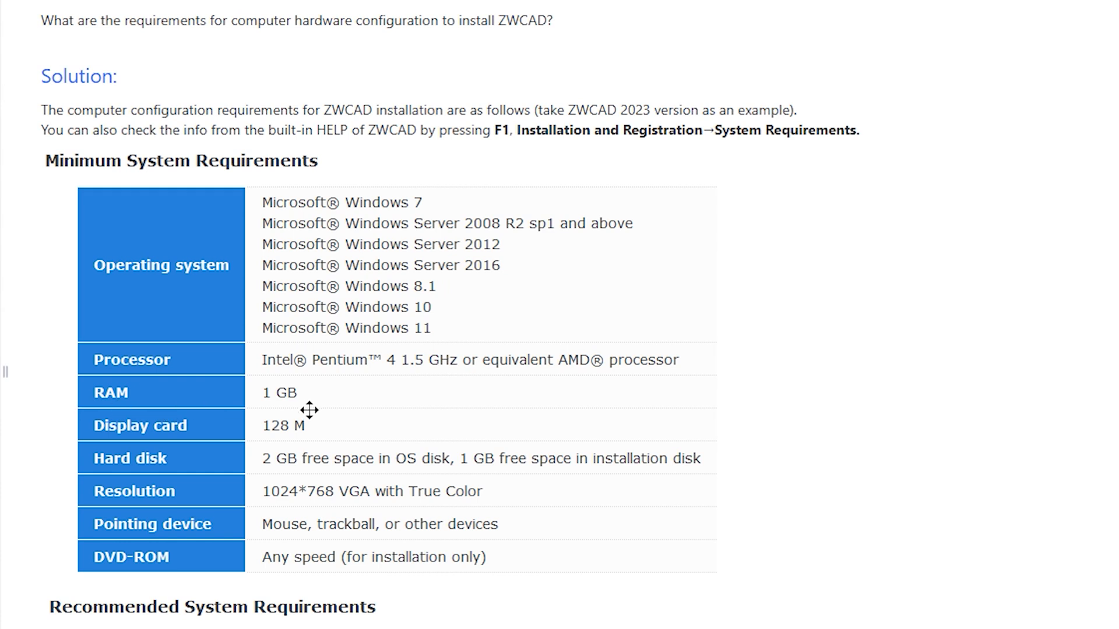
mouse_move(203, 440)
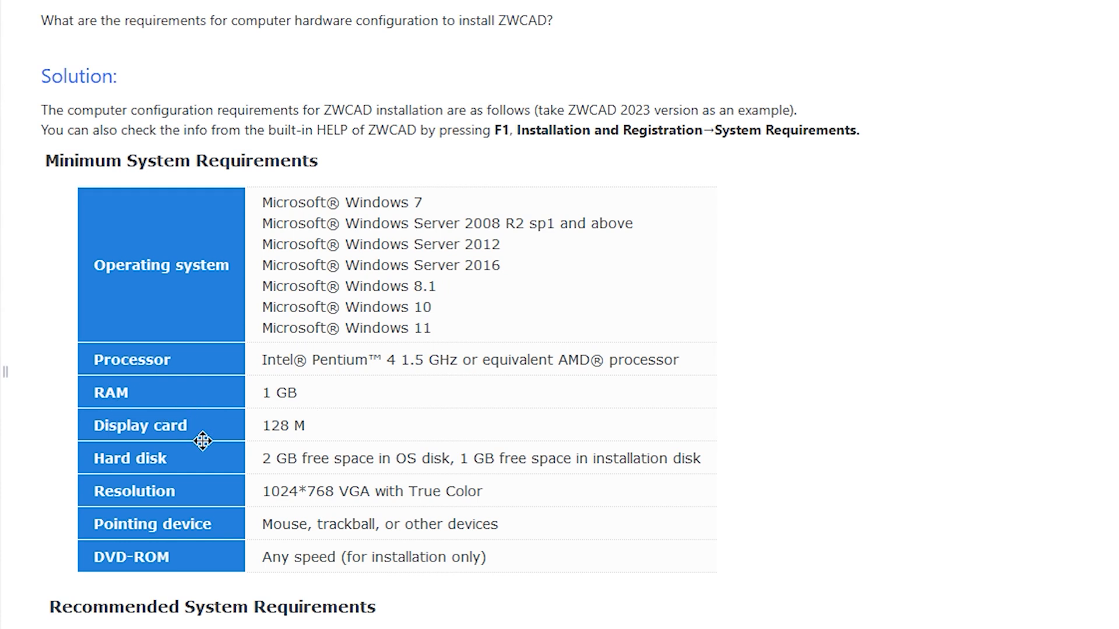
mouse_move(287, 437)
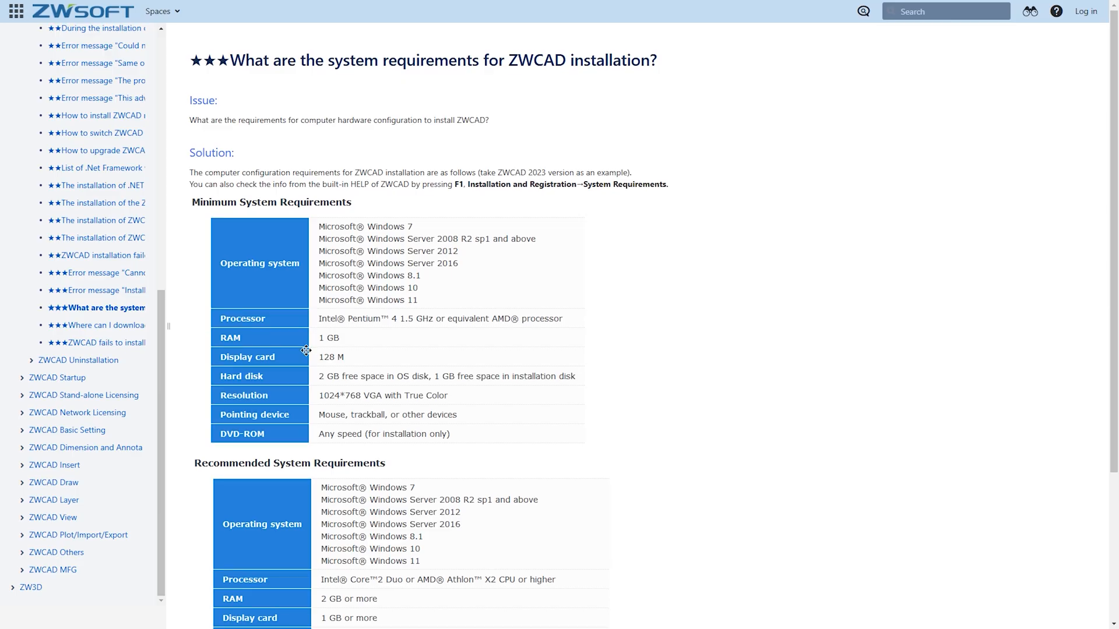
scroll("down", 3)
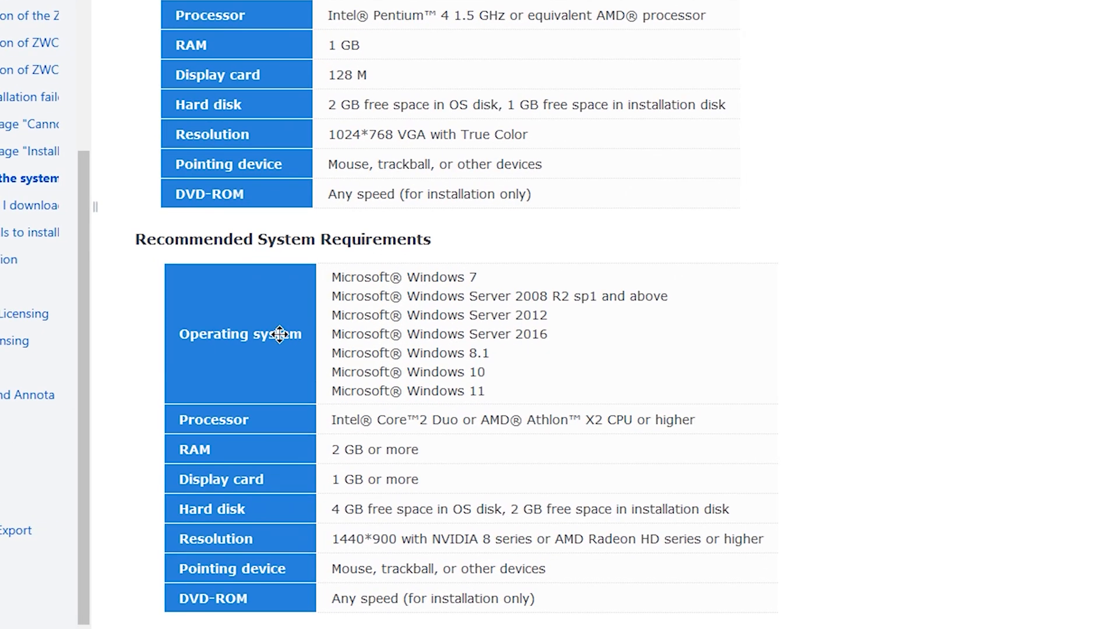
mouse_move(302, 492)
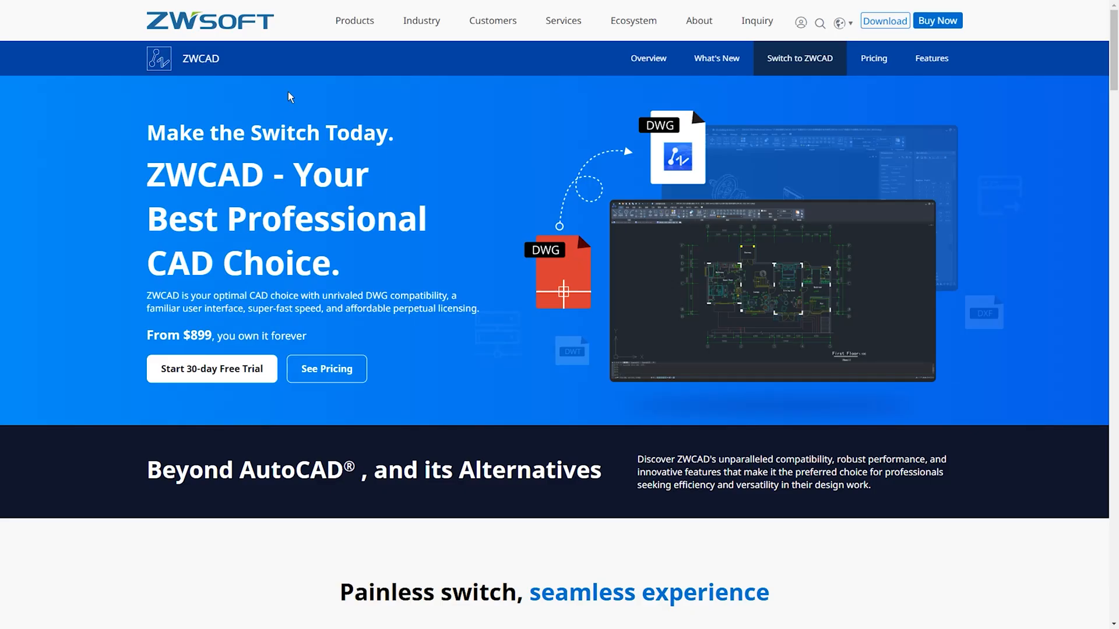
mouse_move(1044, 170)
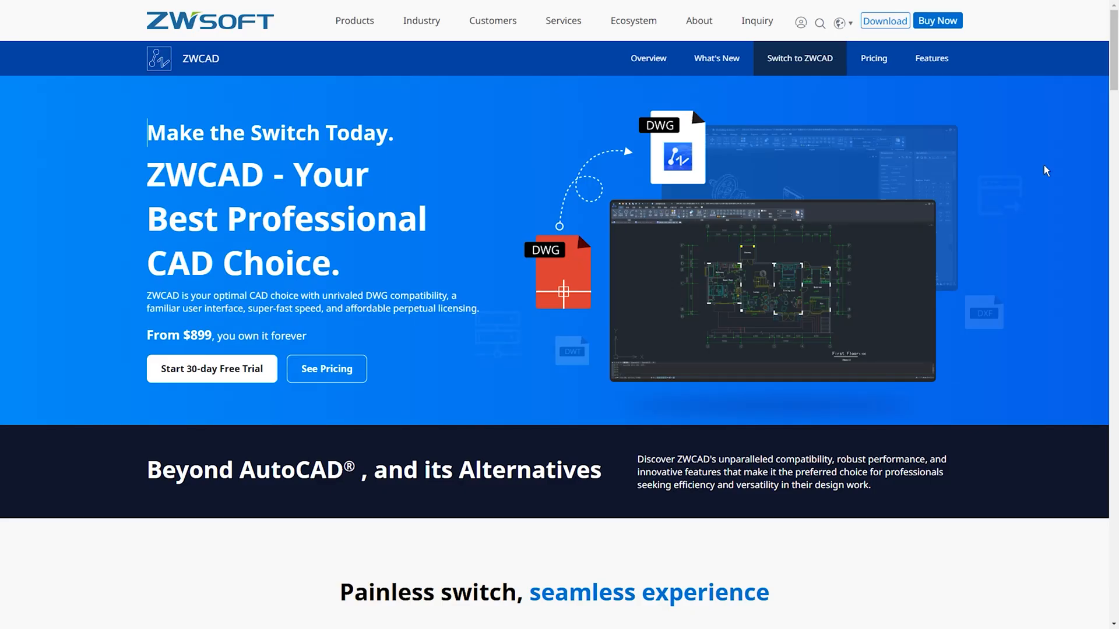
mouse_move(110, 288)
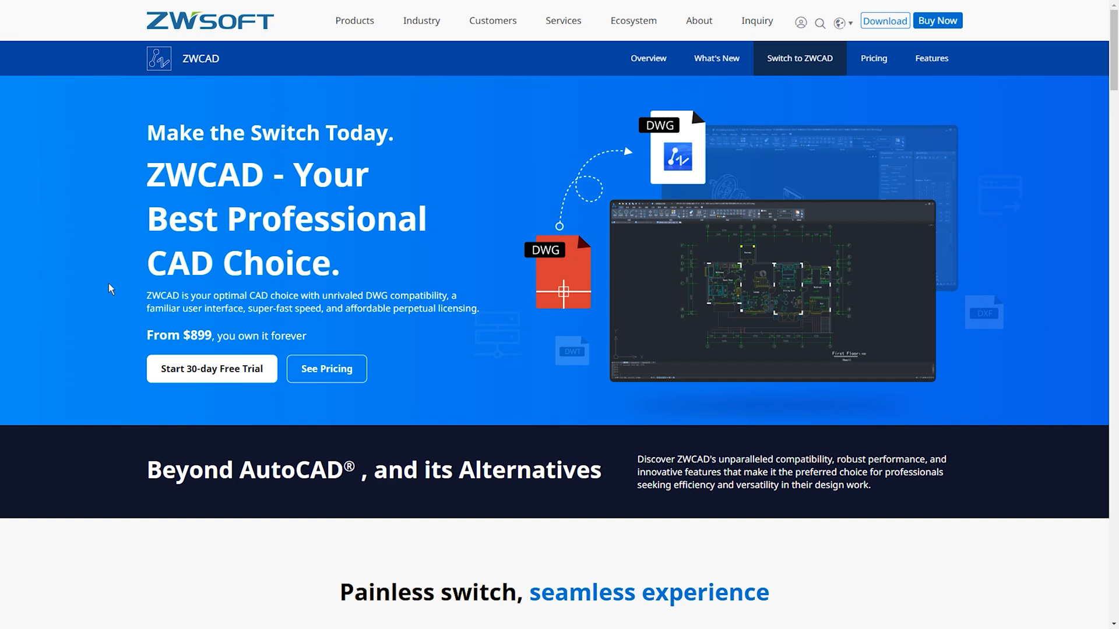
mouse_move(211, 369)
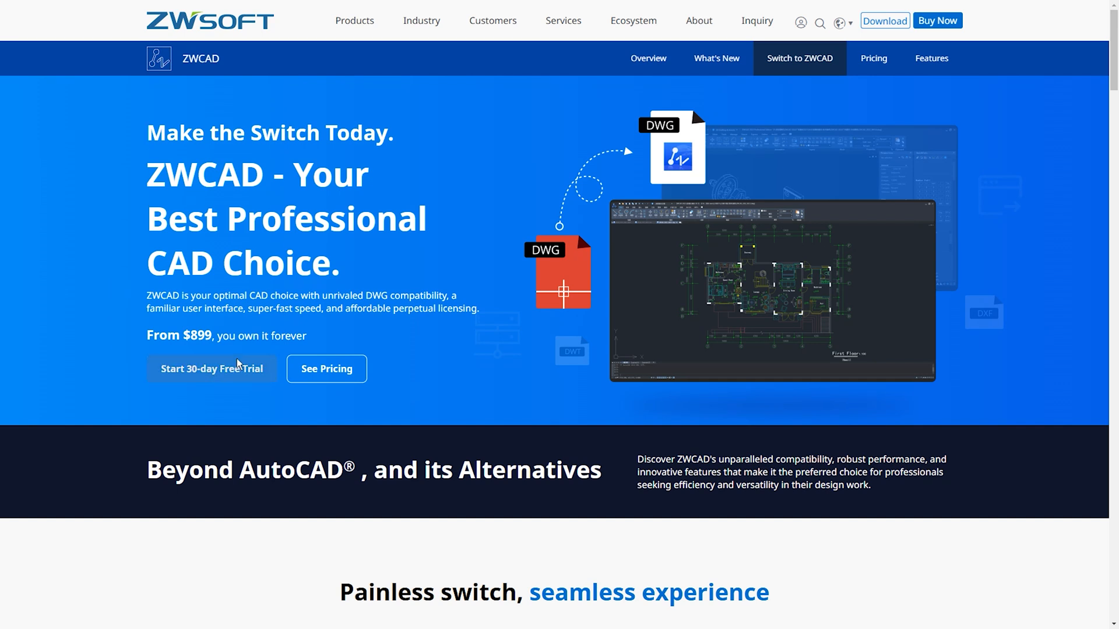
mouse_move(399, 359)
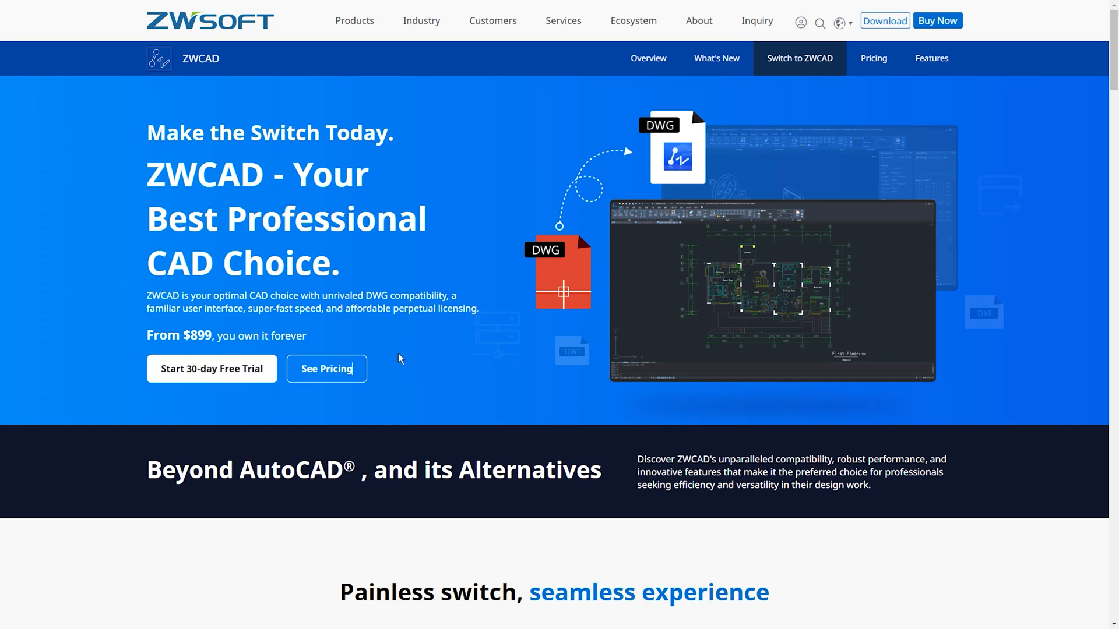
- Scroll the Switch to ZWCAD page to view the hero section with Free Trial and See Pricing
scroll("down", 3)
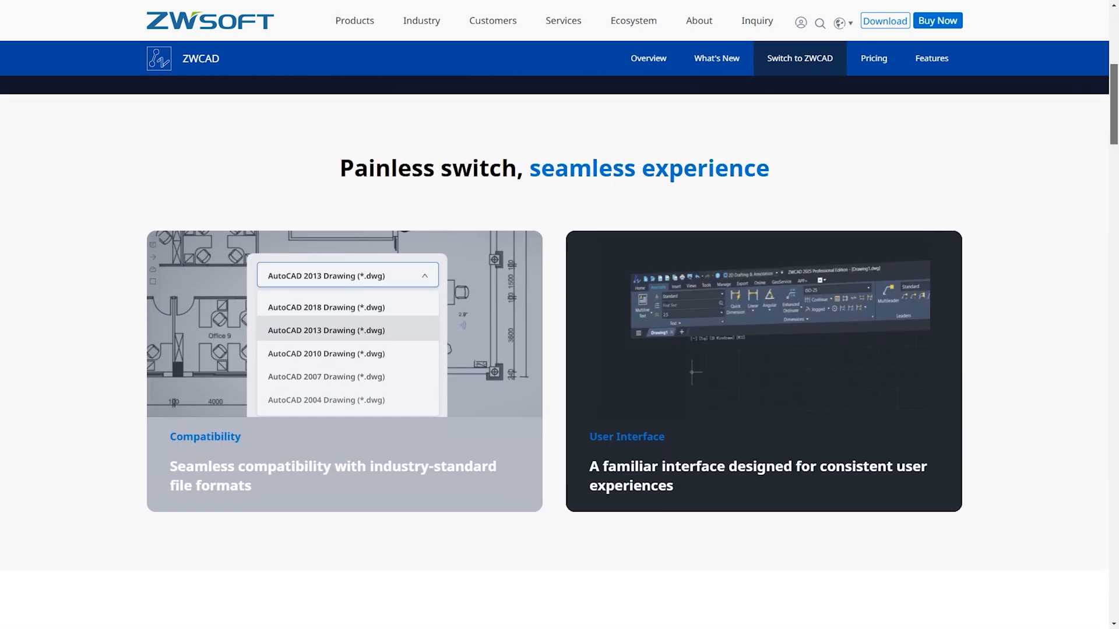
scroll("down", 3)
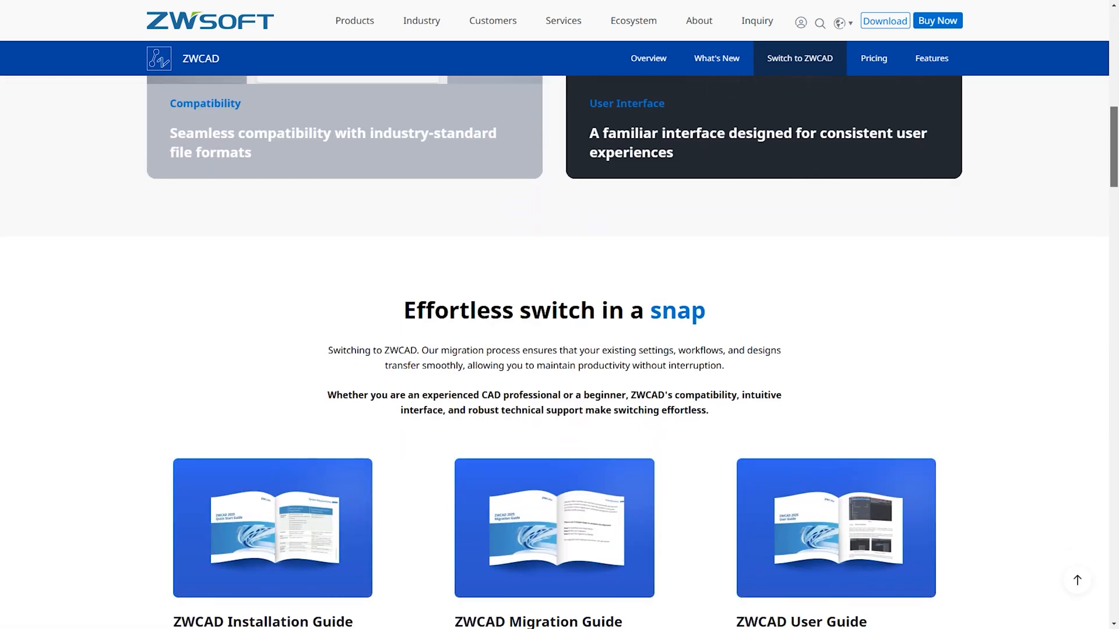
scroll("up", 3)
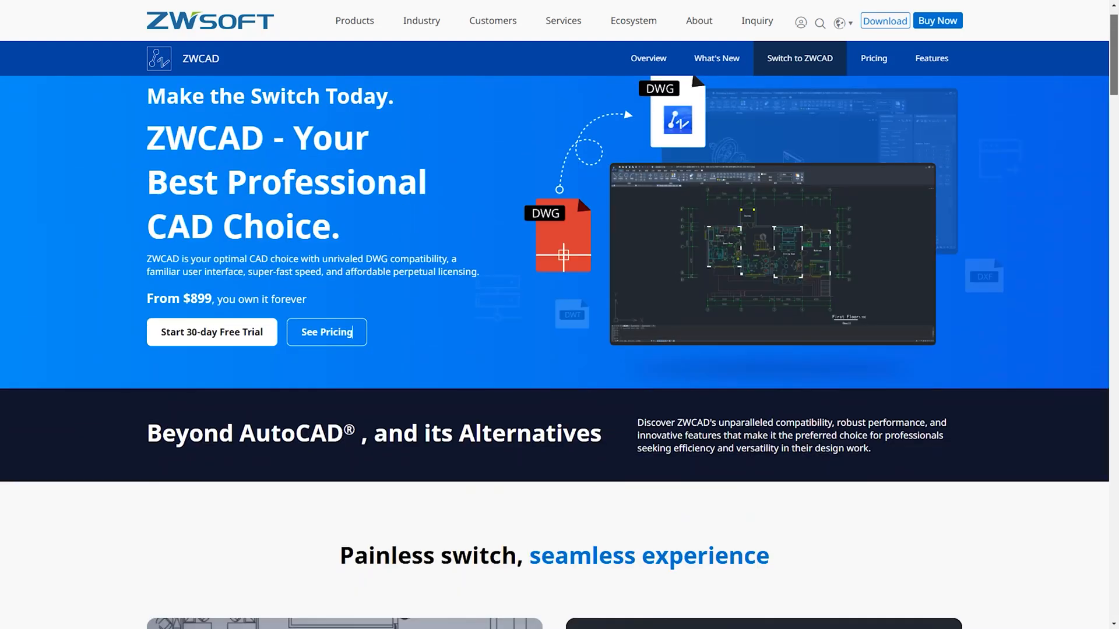
scroll("down", 3)
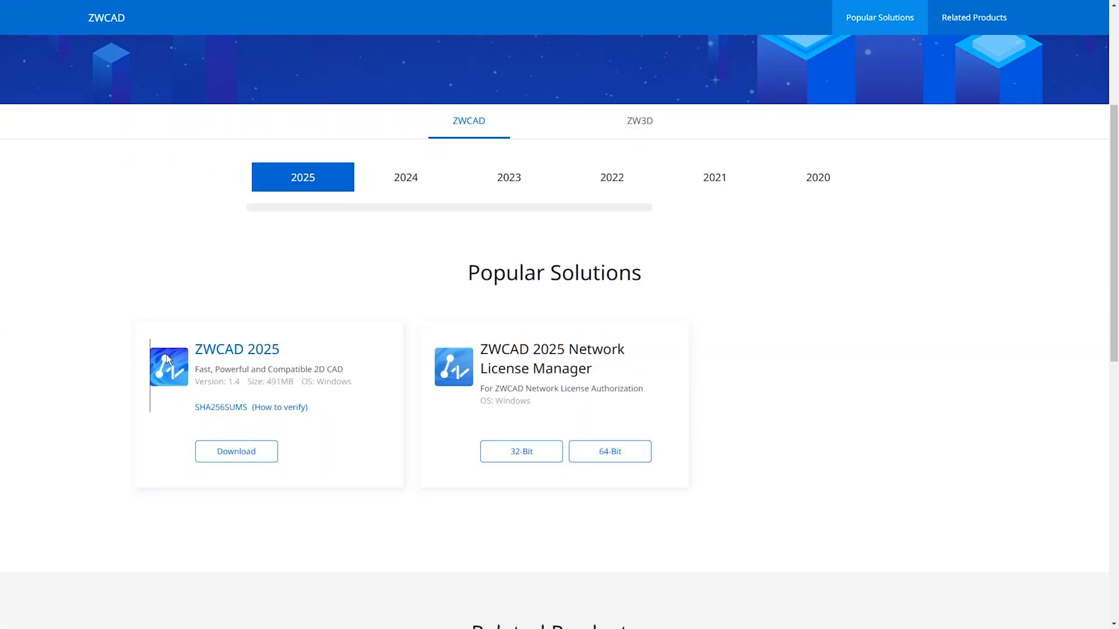
mouse_move(93, 405)
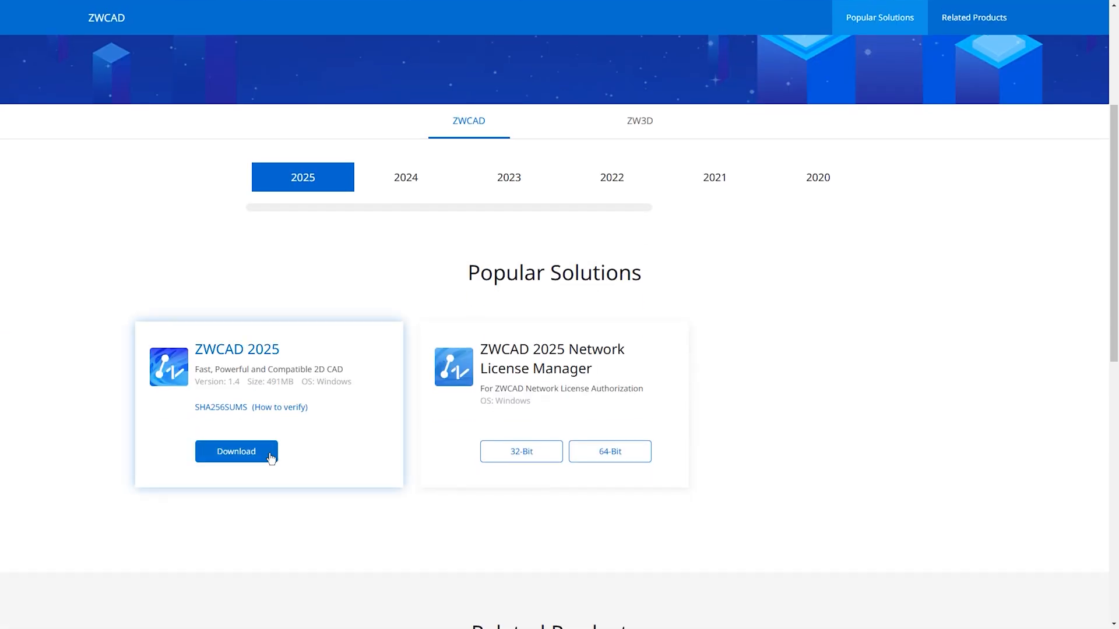
- Request the ZWCAD 2025 download and sign in to zwsoft.com with a Google account
left_click(235, 451)
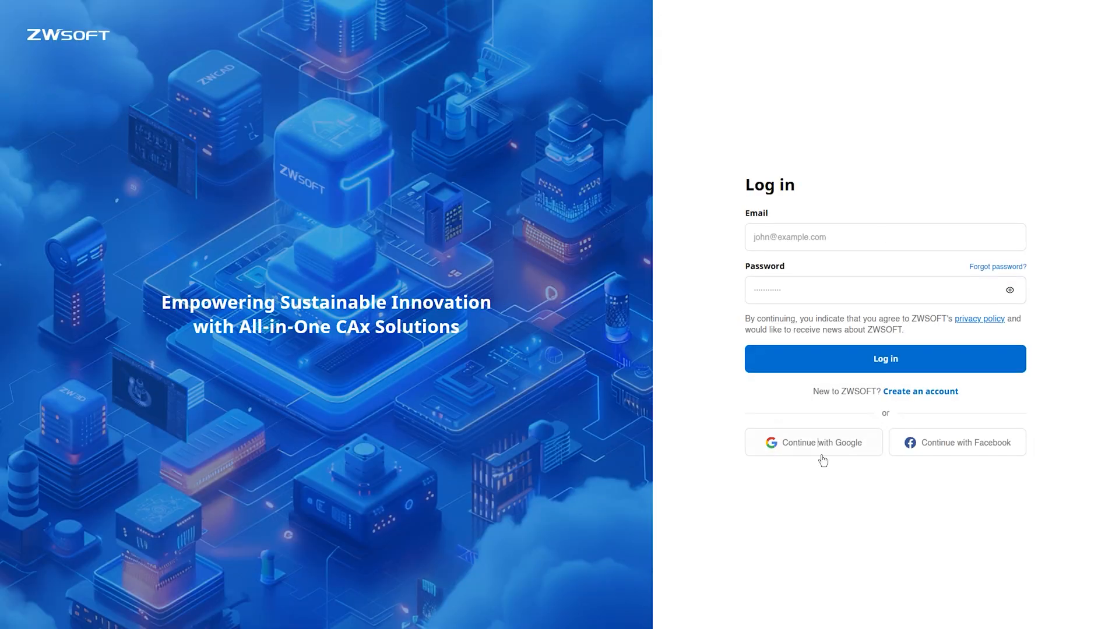
left_click(812, 442)
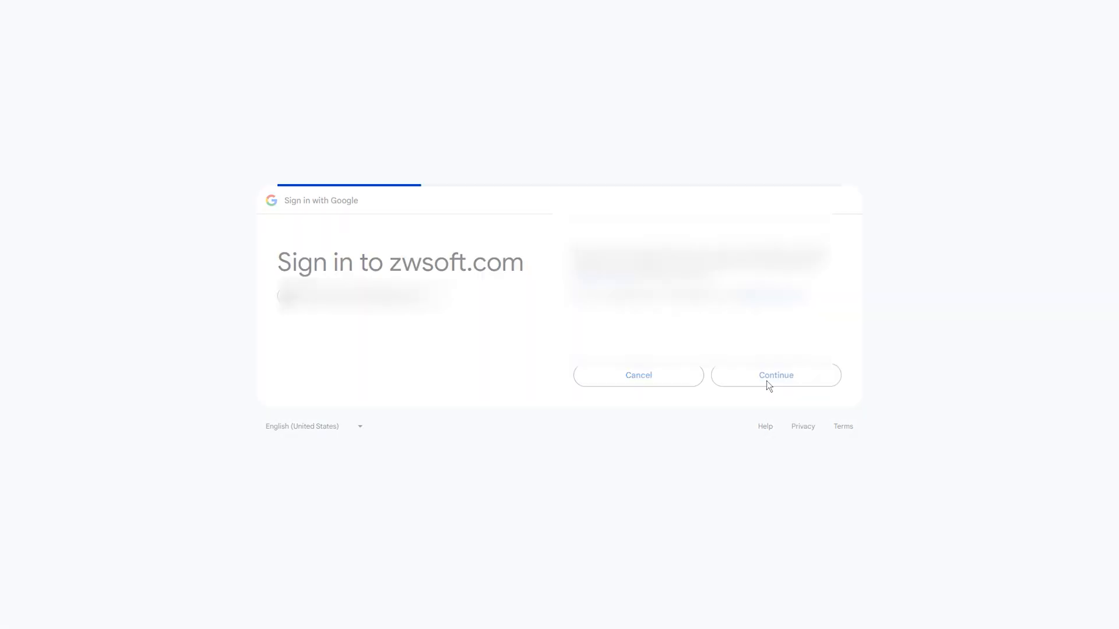
left_click(776, 375)
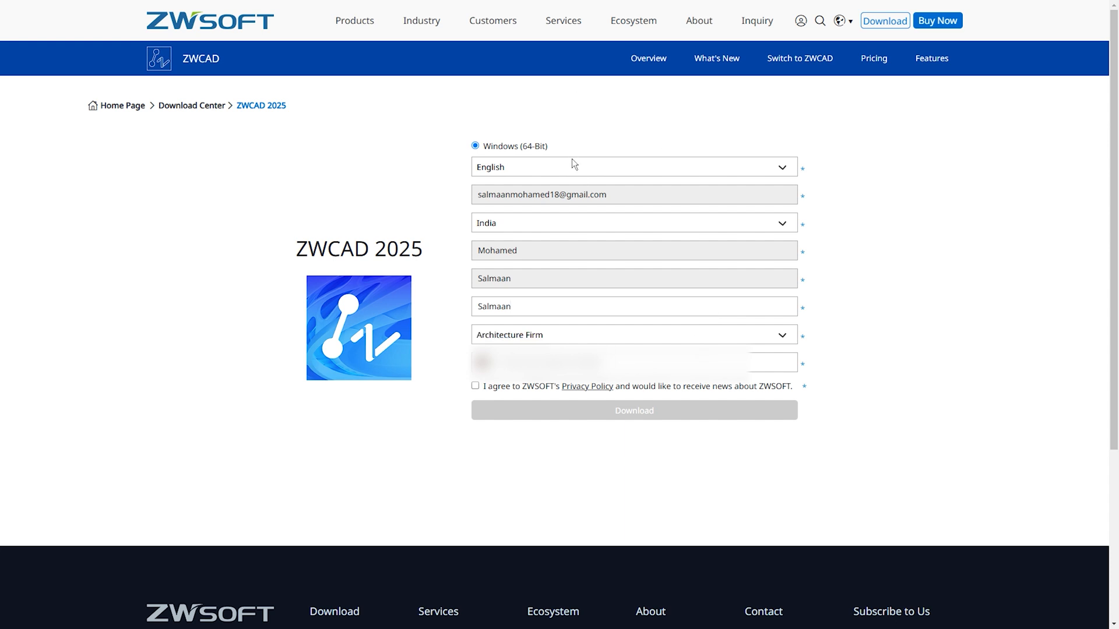
mouse_move(544, 446)
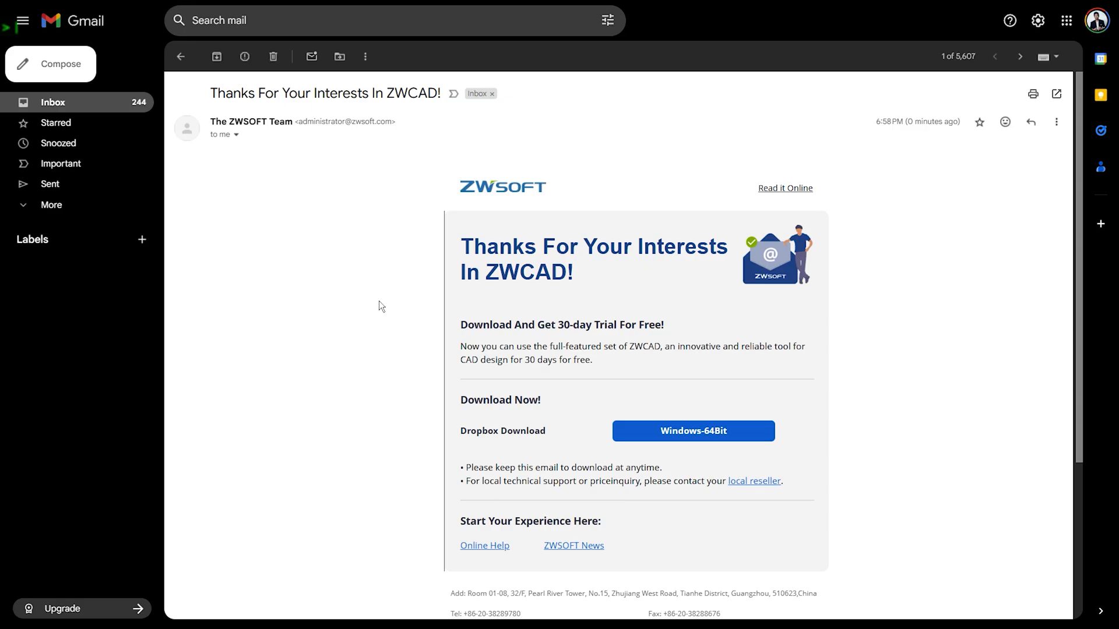
mouse_move(785, 364)
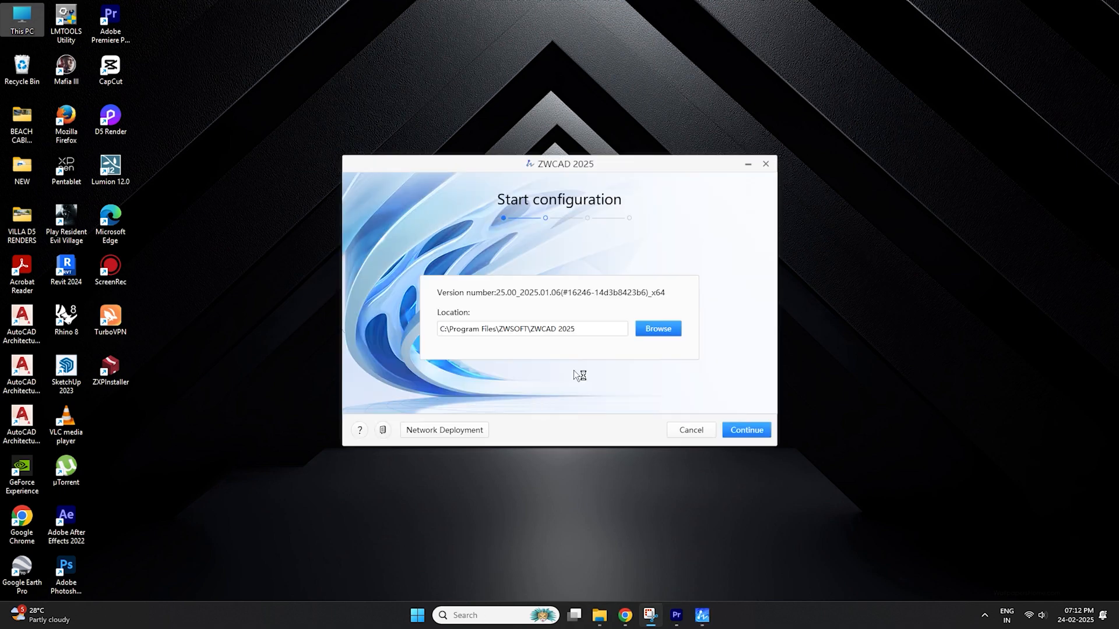
- Install ZWCAD 2025 to the default location and launch it when setup completes
left_click(745, 430)
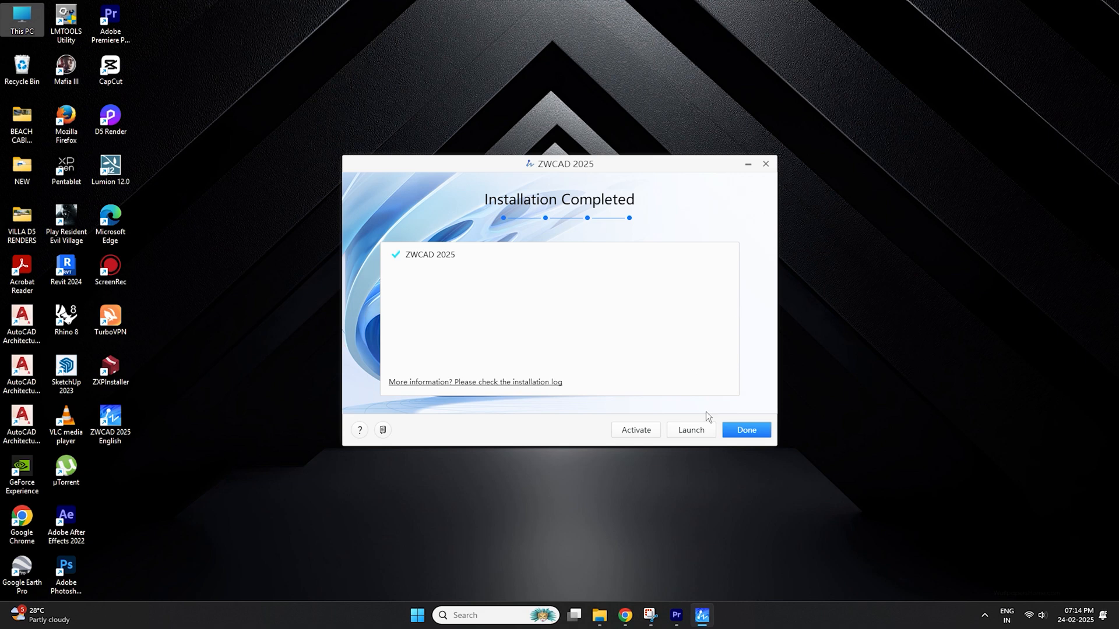
left_click(688, 430)
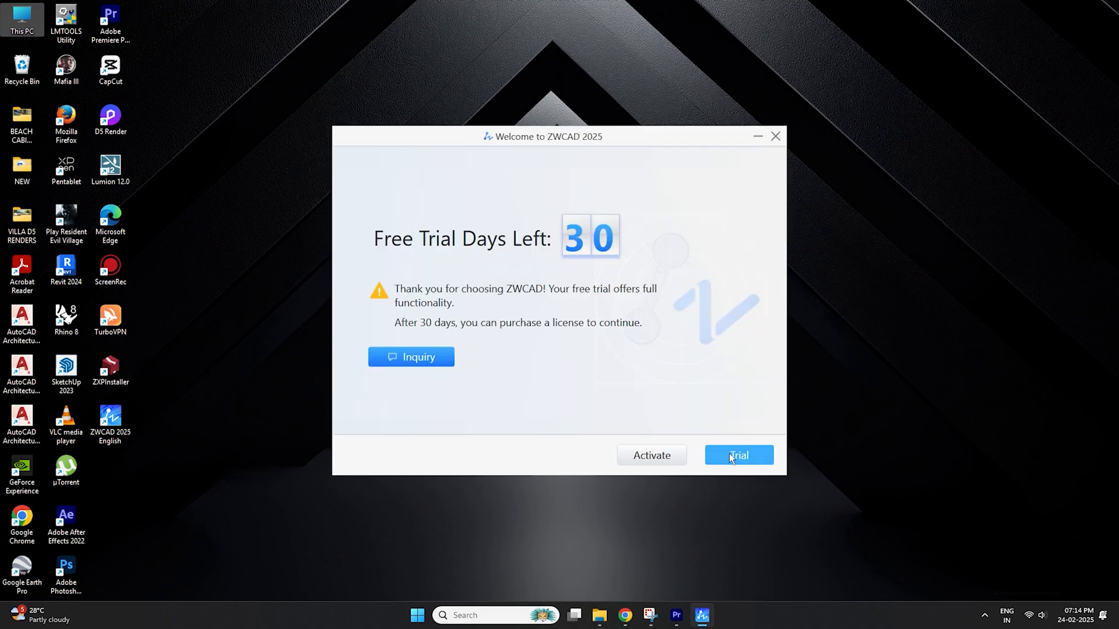
- Begin the 30-day free trial and look at the Line tool variants on the ribbon
left_click(739, 456)
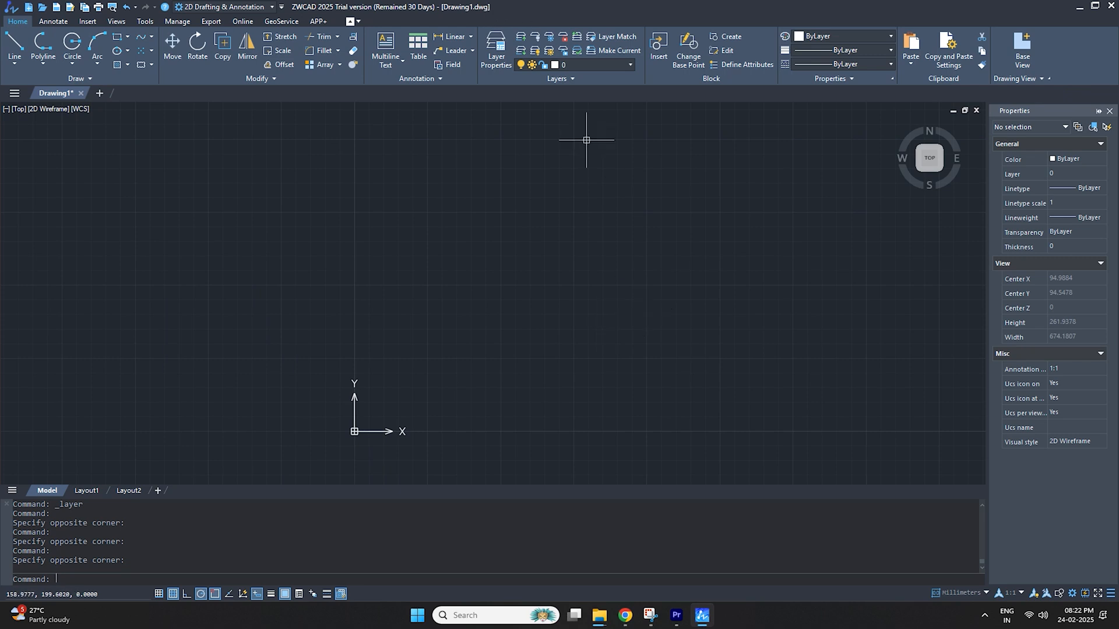
mouse_move(207, 256)
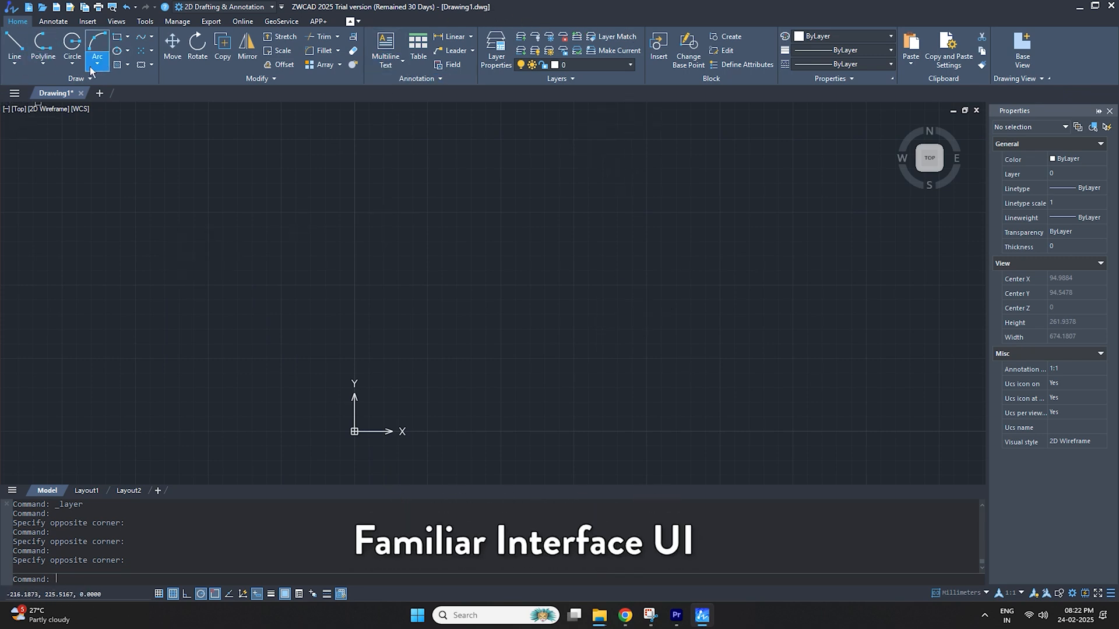
left_click(14, 56)
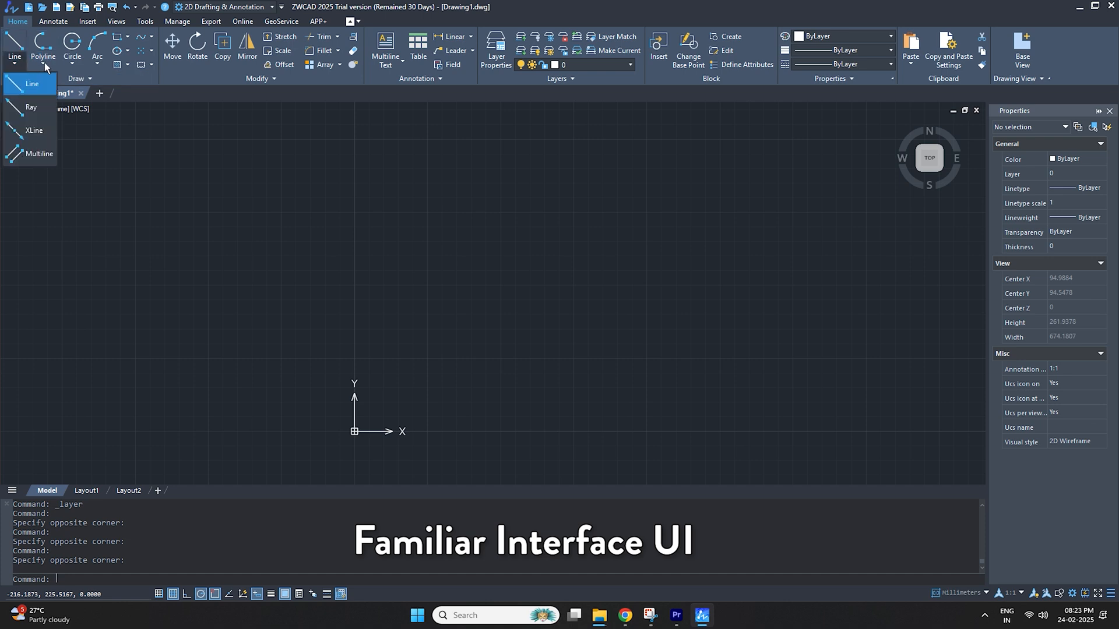
left_click(97, 57)
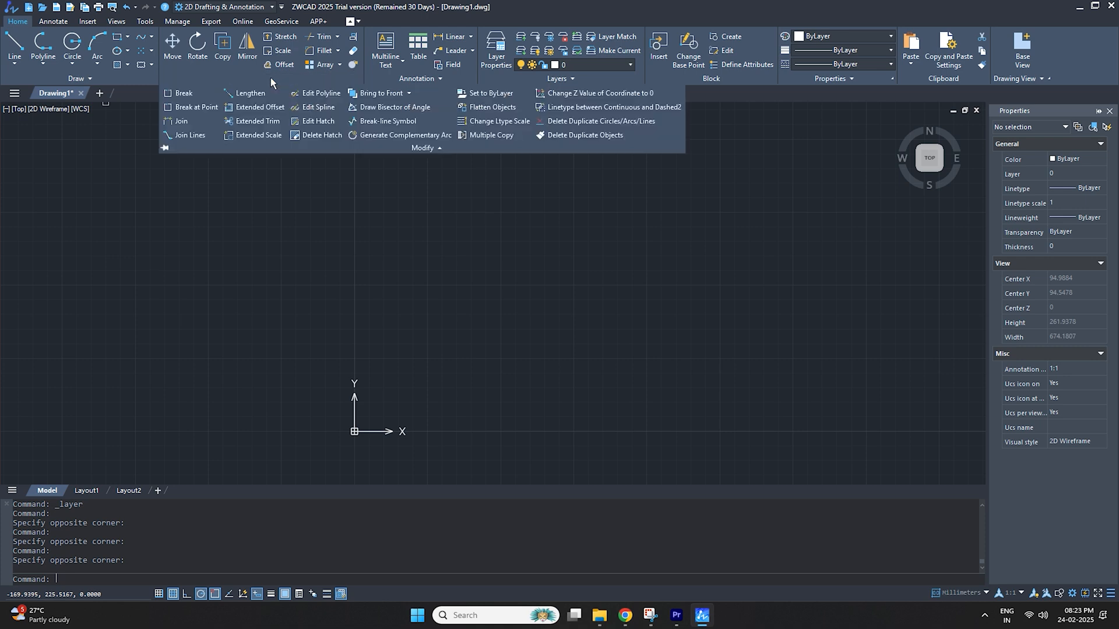
mouse_move(317, 87)
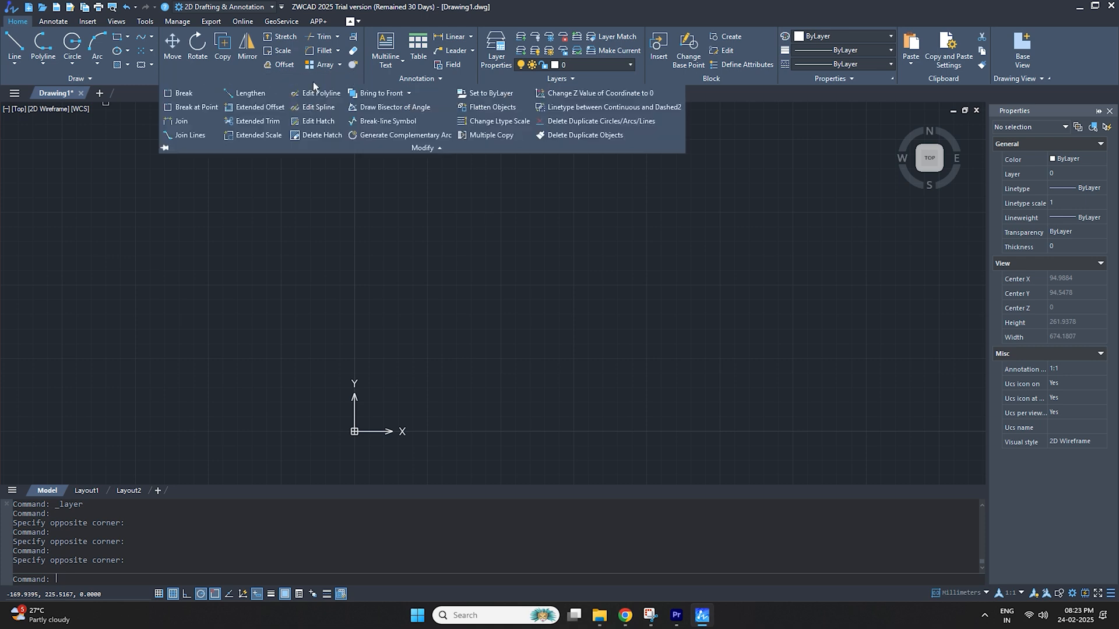
mouse_move(264, 77)
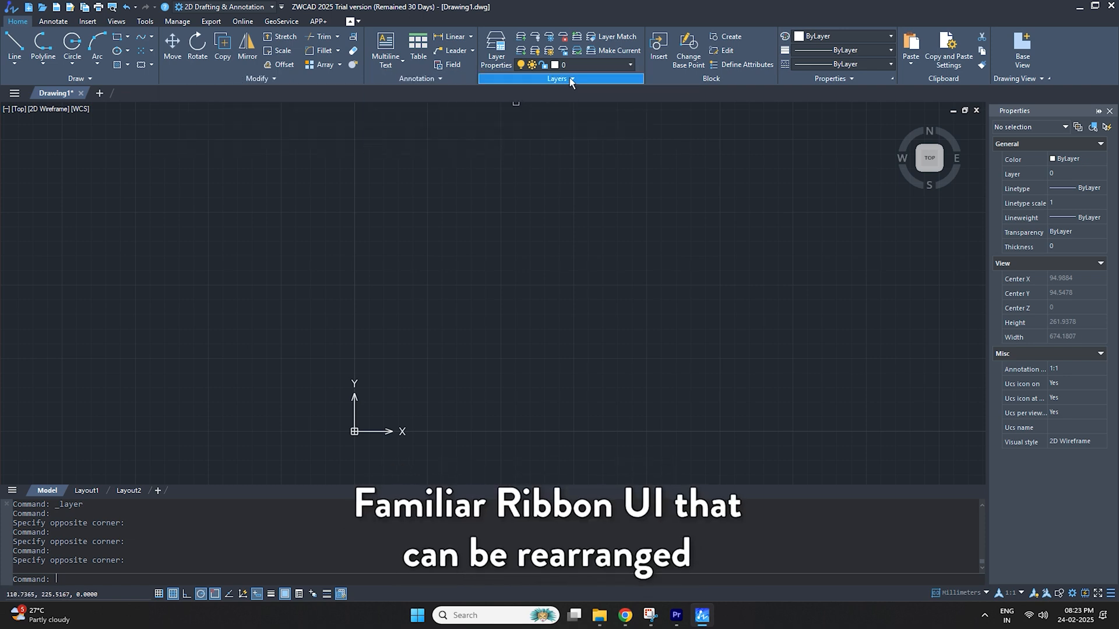
- Detach the expanded Modify panel so it floats over the drawing area
left_click(557, 78)
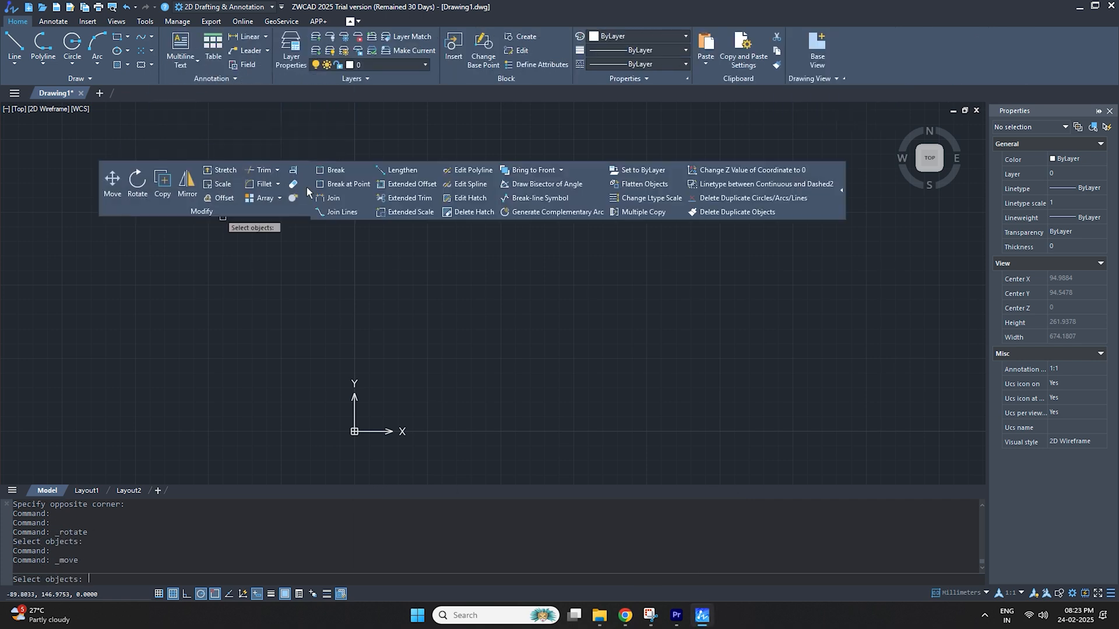
mouse_move(470, 198)
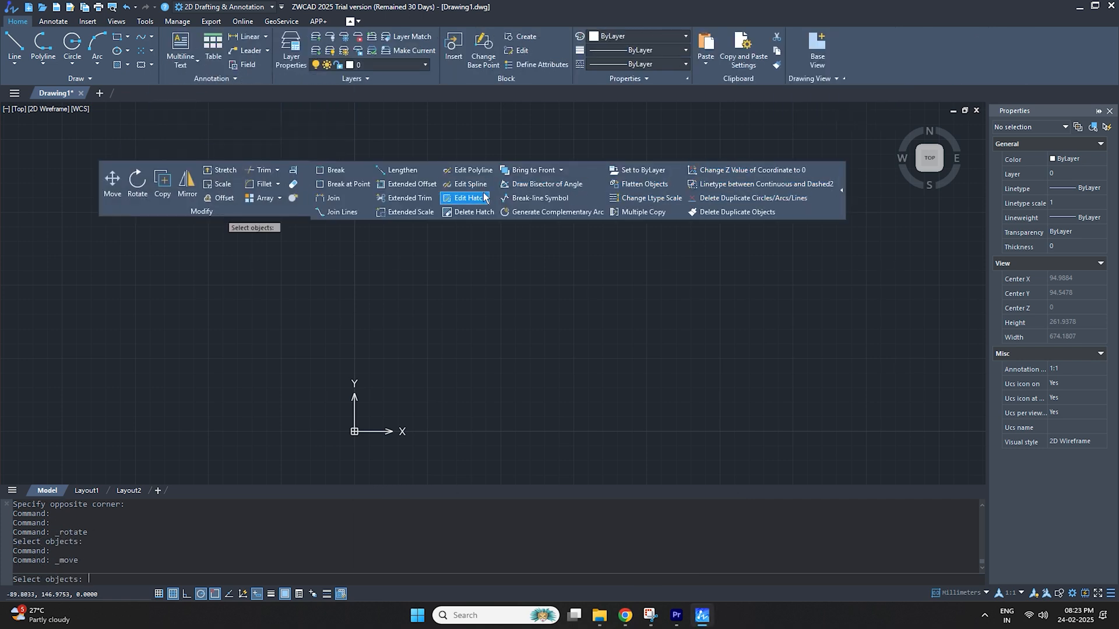
key("Escape")
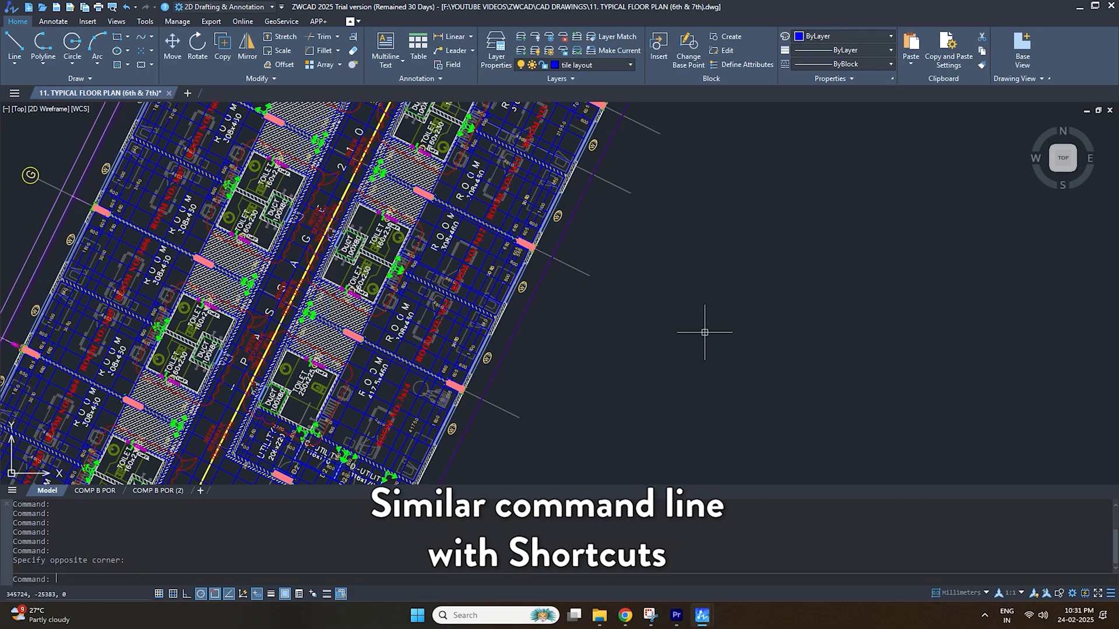
- Review the floor plan's layer list, select every layer except the current one, then switch to Manage
type("MT")
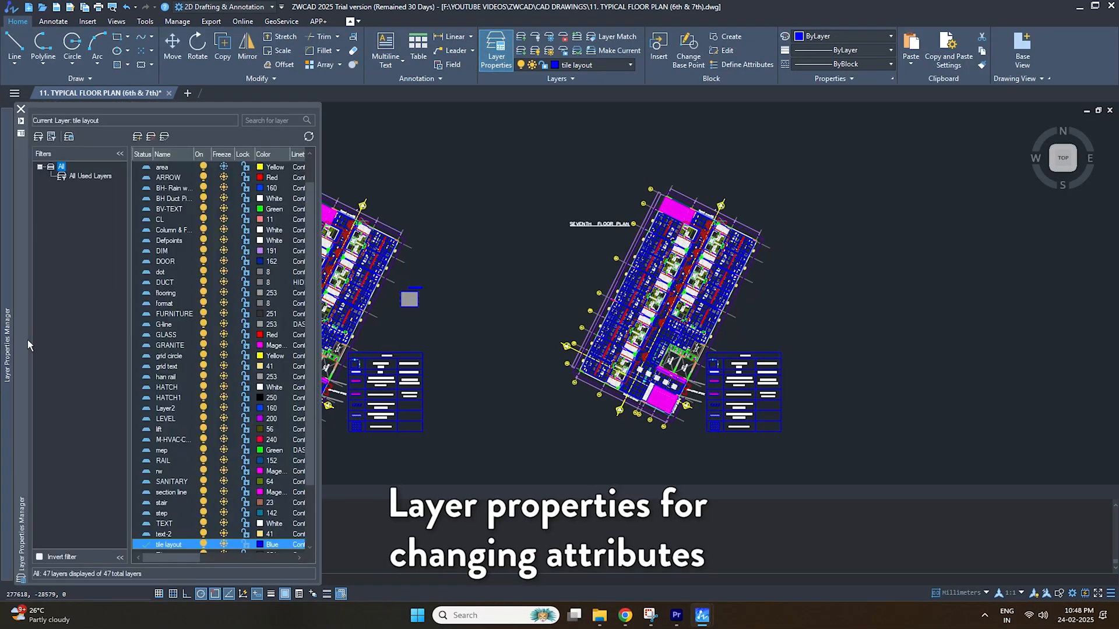
left_click(21, 108)
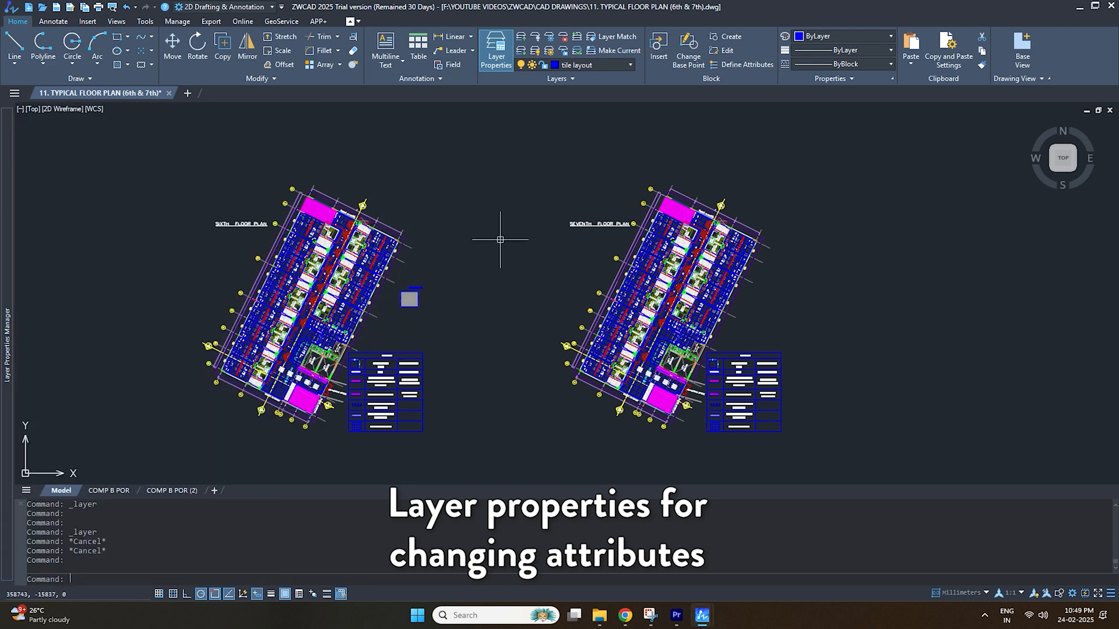
left_click(495, 50)
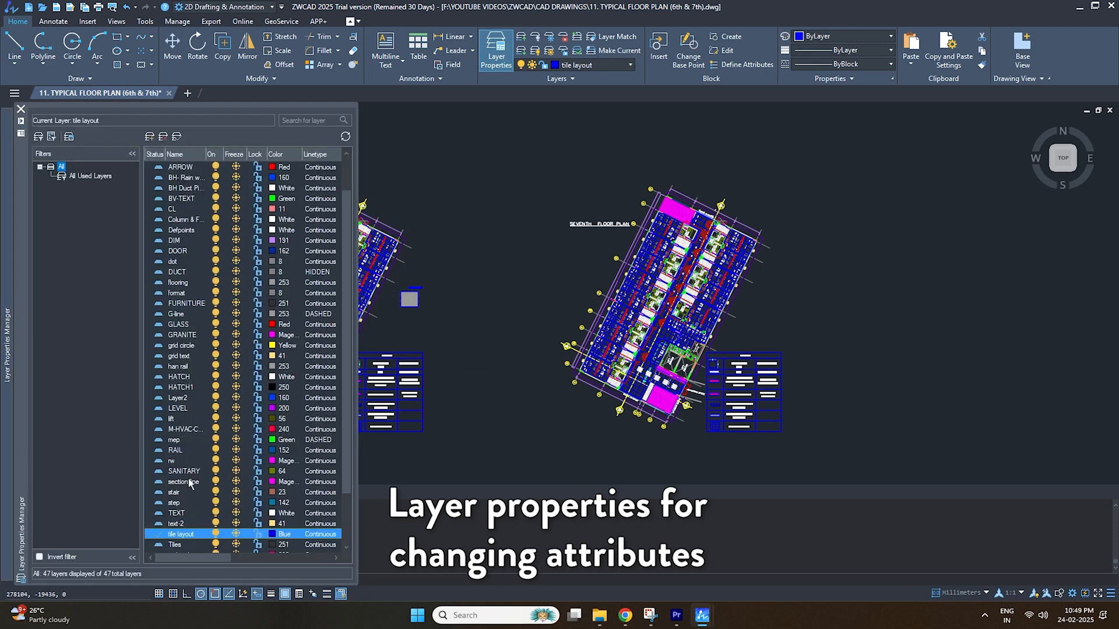
right_click(183, 471)
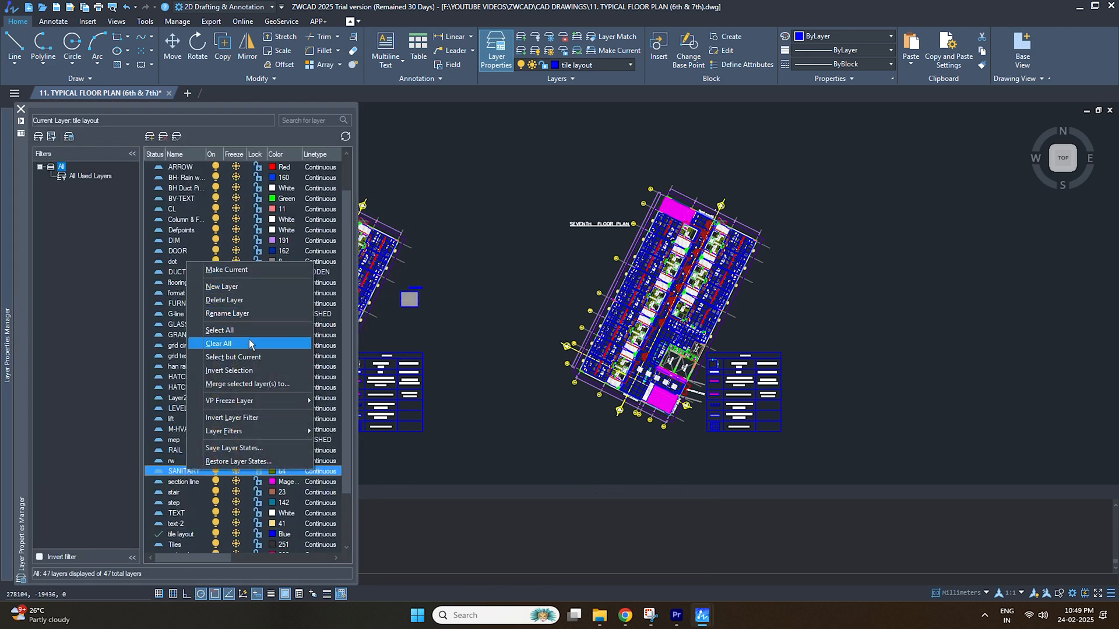
mouse_move(232, 357)
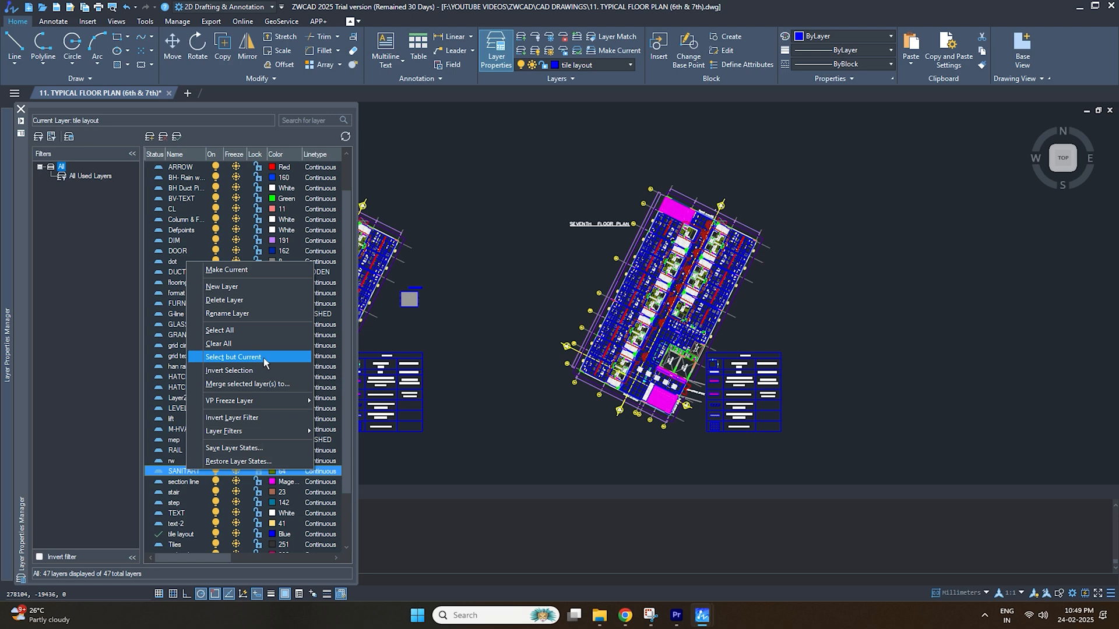
left_click(176, 21)
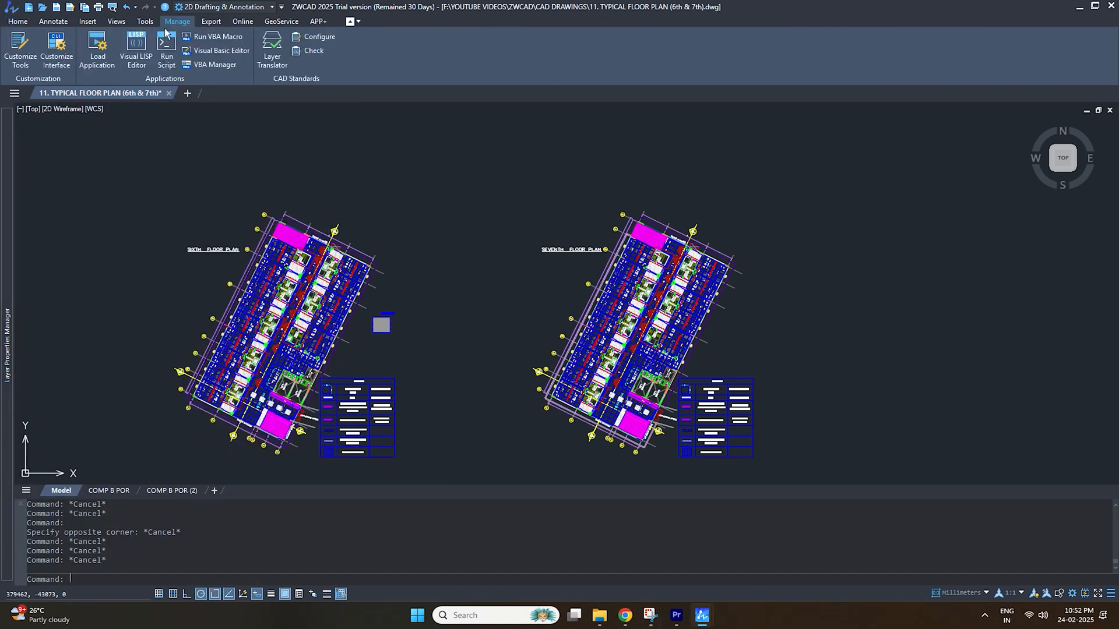
- Look over the Customize Interface workspaces and close the dialog
left_click(56, 50)
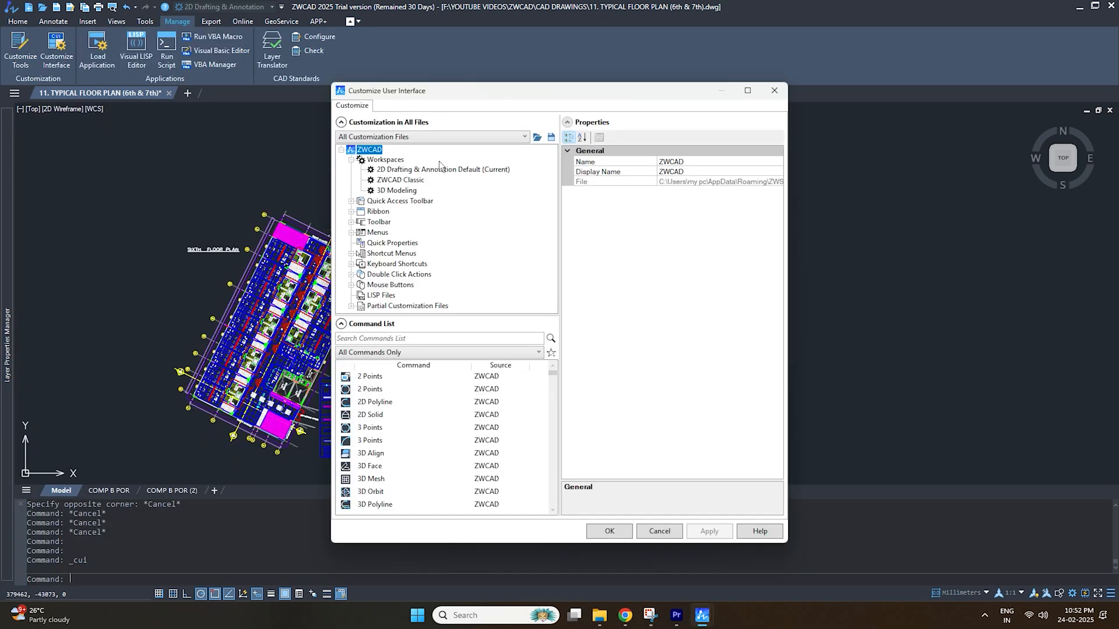
left_click(443, 169)
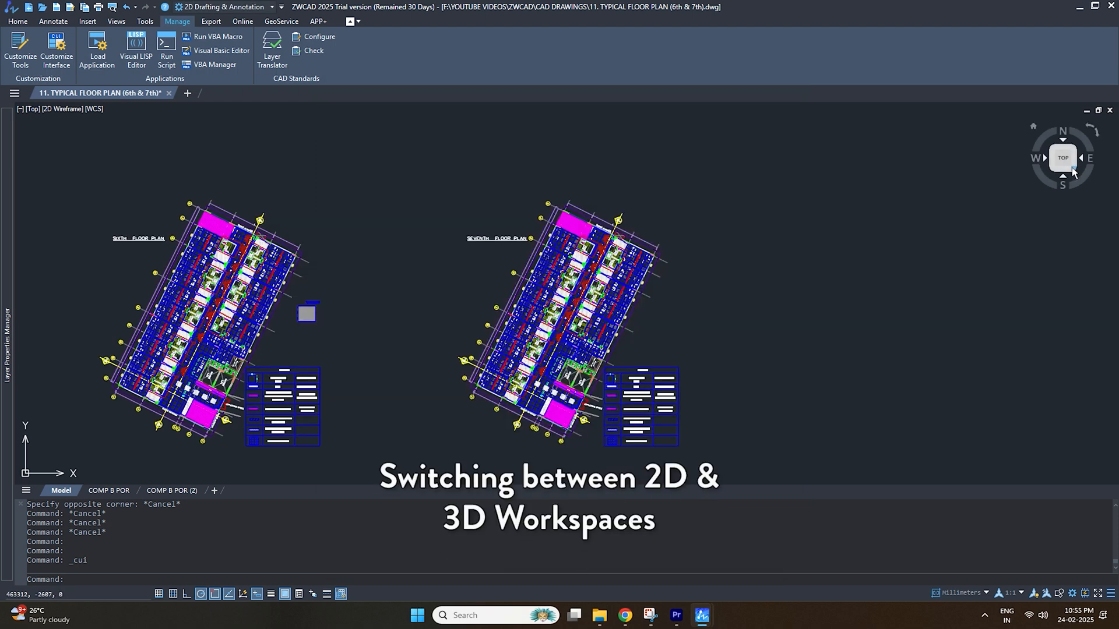
- View the floor plans from SE Isometric via the ViewCube and return to Top view
left_click(1073, 171)
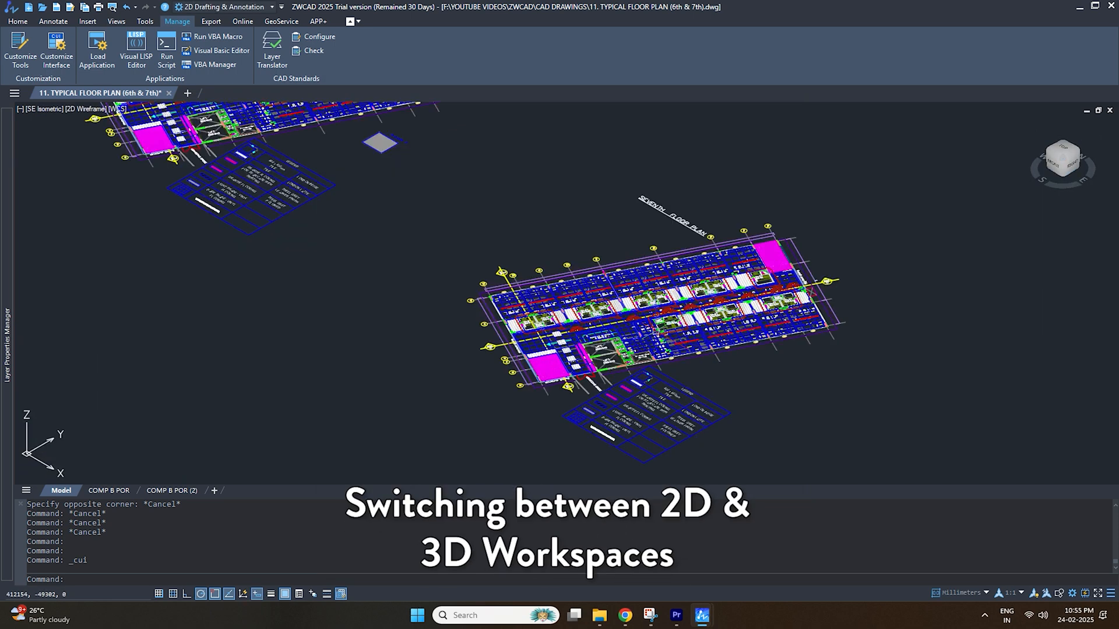
left_click(1061, 157)
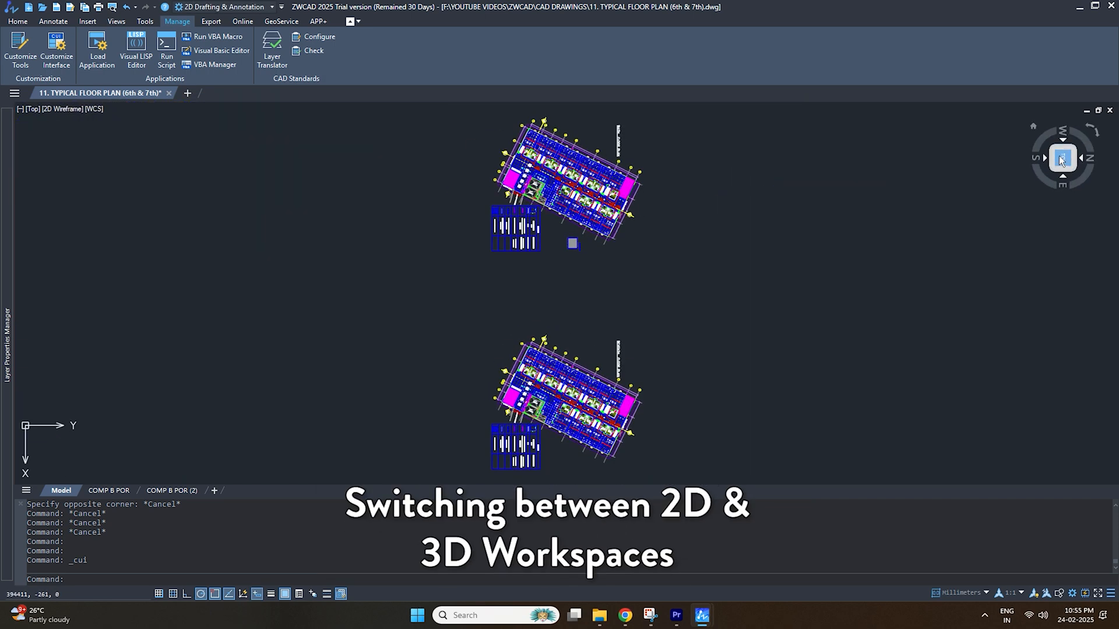
left_click(1062, 157)
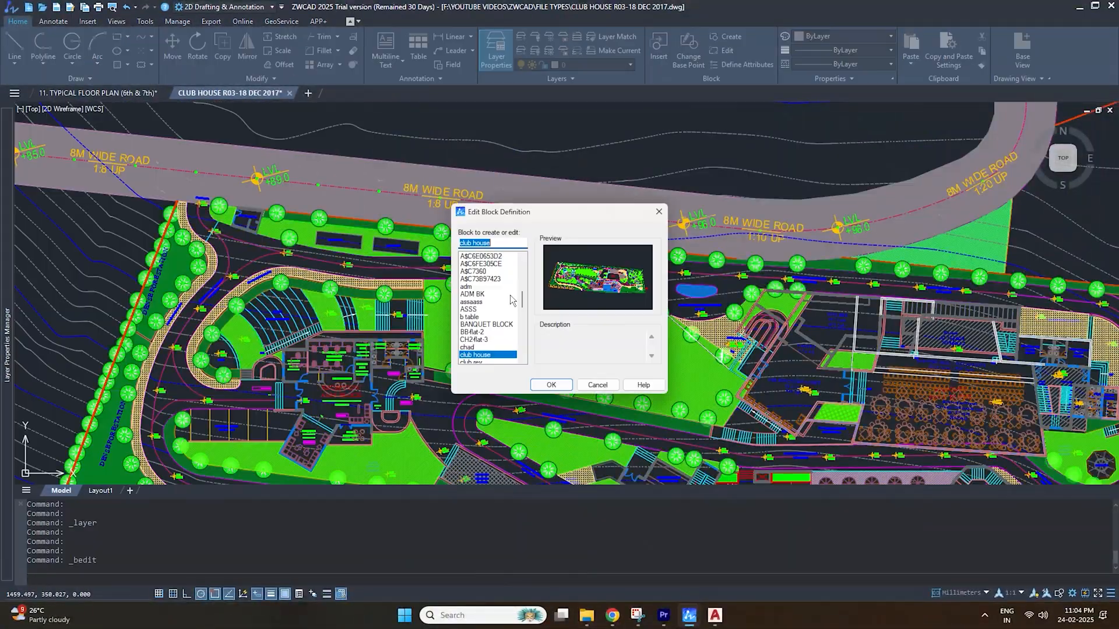
- Open the club house block, then open the R8_Palliative Care Working drawing DXF file
left_click(550, 384)
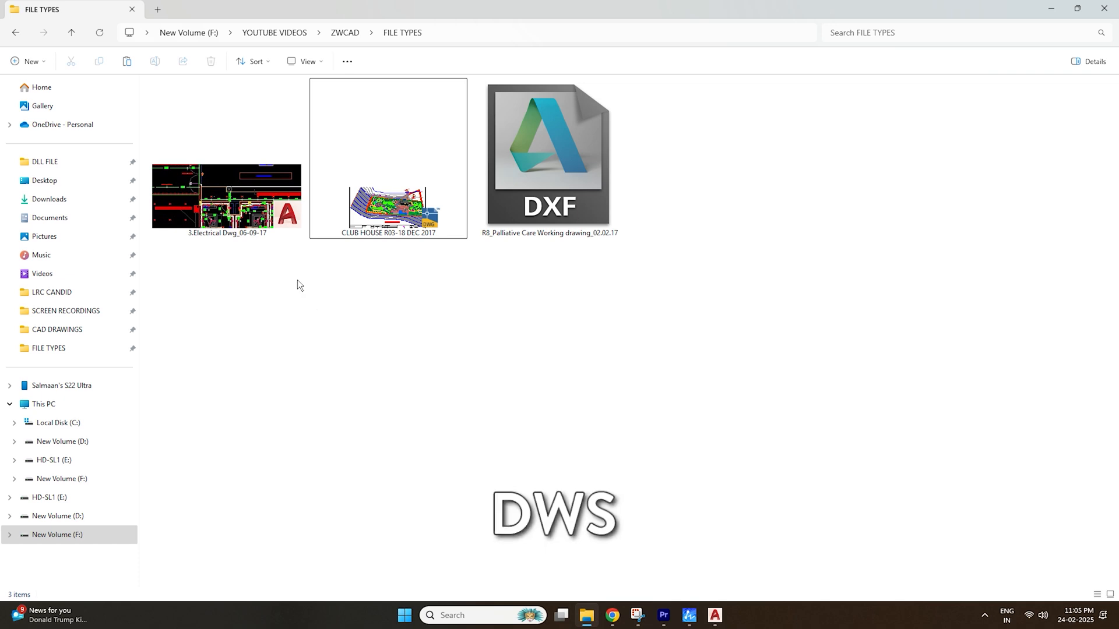
double_click(226, 194)
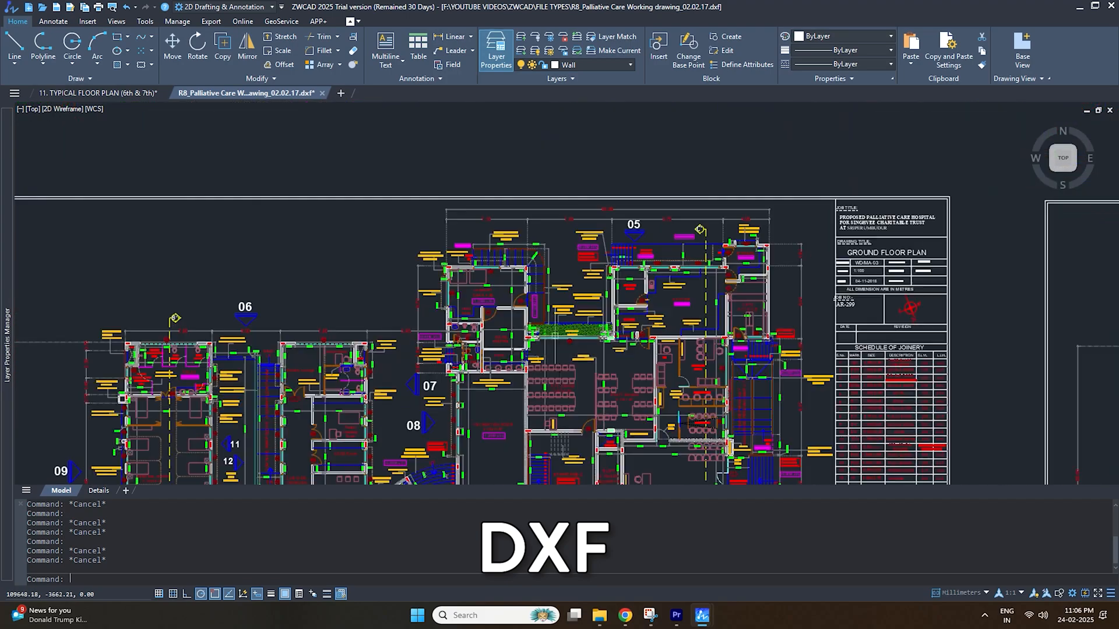
scroll("up", 3)
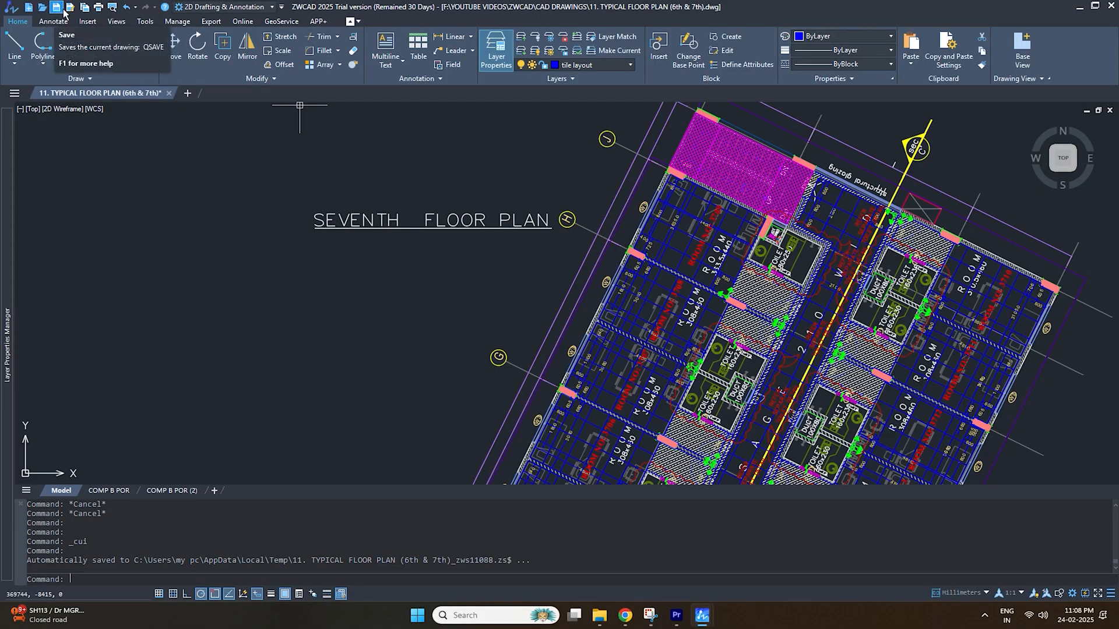
- Start Save As for the floor plan and list the DWG, DXF, DWS and DWT formats
left_click(56, 7)
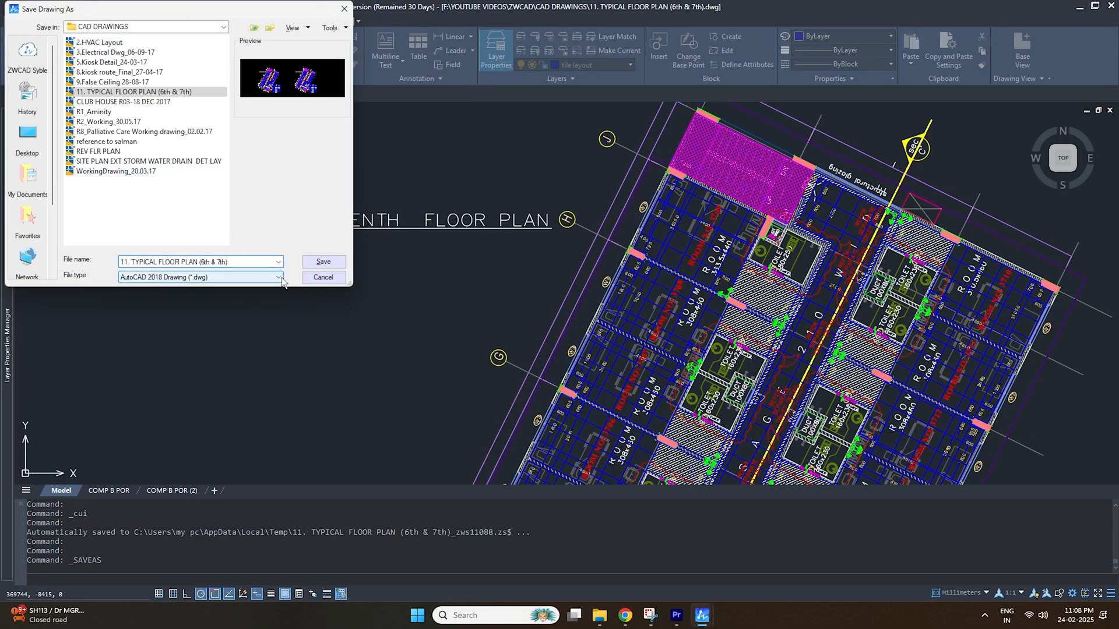
left_click(277, 278)
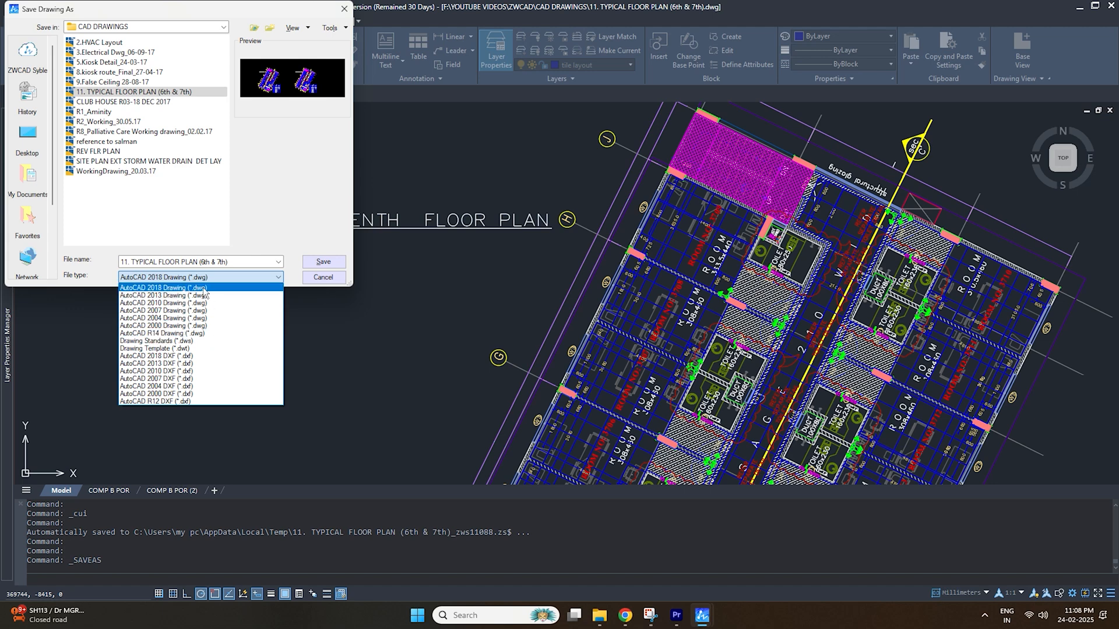
mouse_move(218, 293)
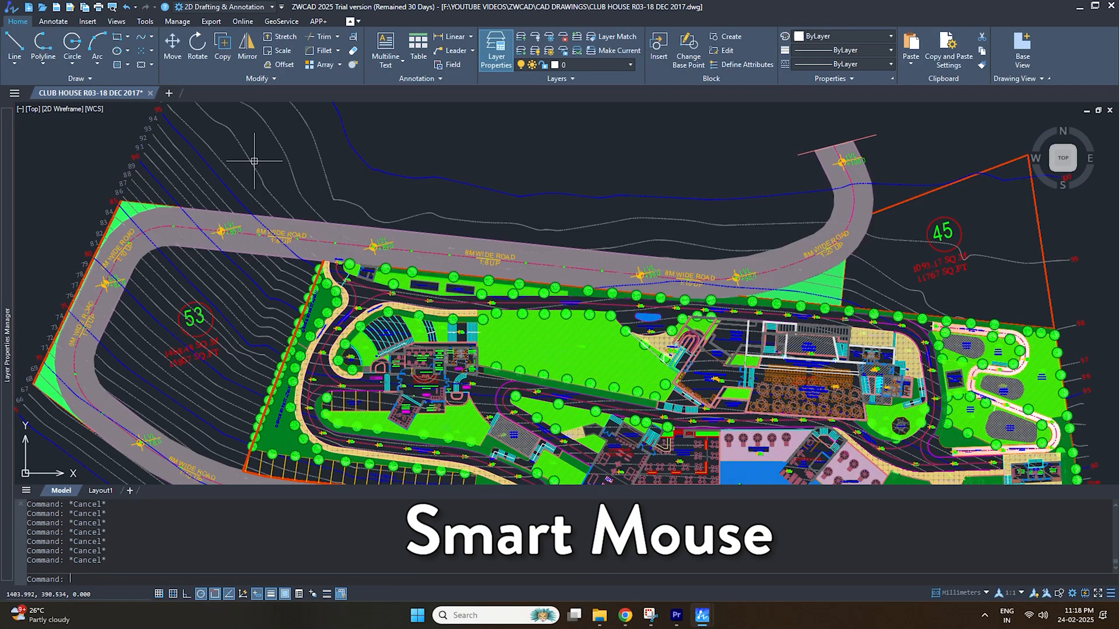
- Turn Smart Mouse on from the Tools tab and review its gesture-to-command settings without changes
left_click(144, 21)
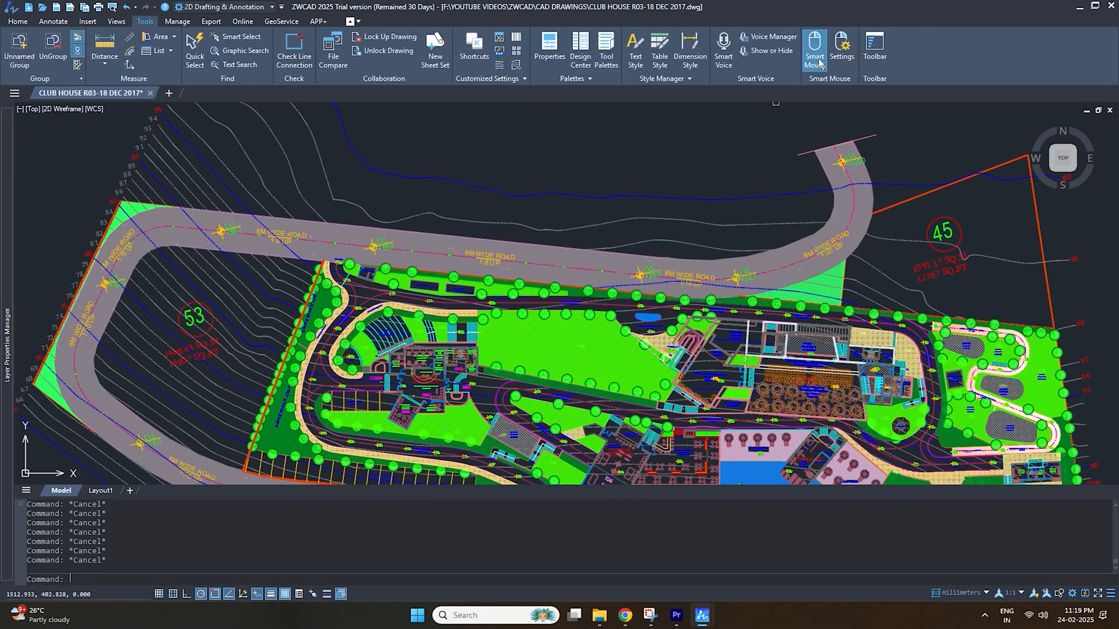
left_click(841, 49)
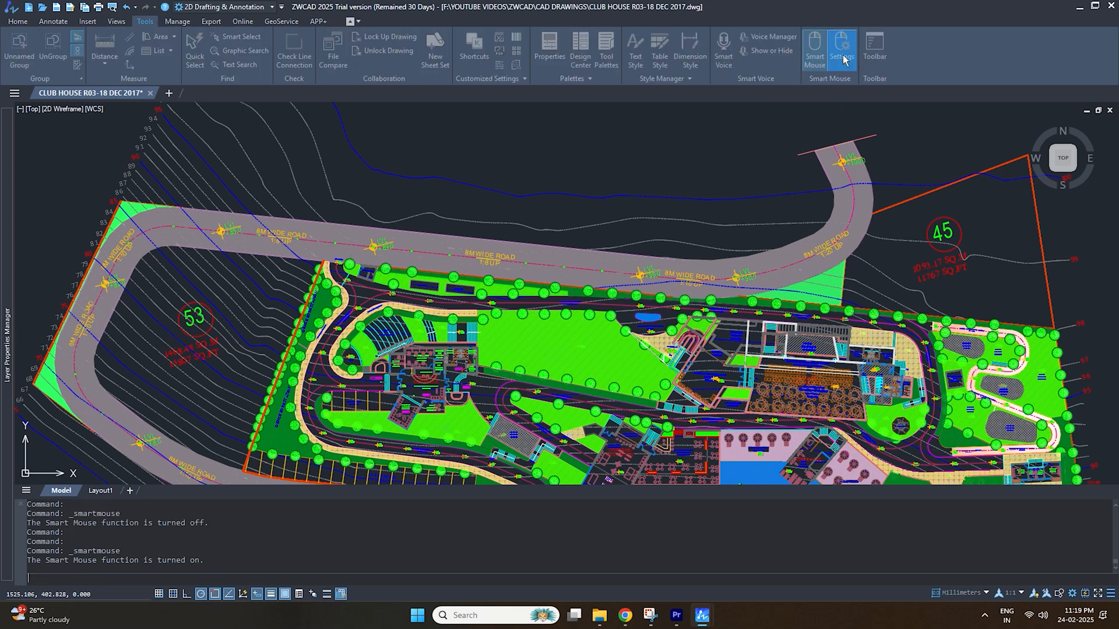
left_click(841, 50)
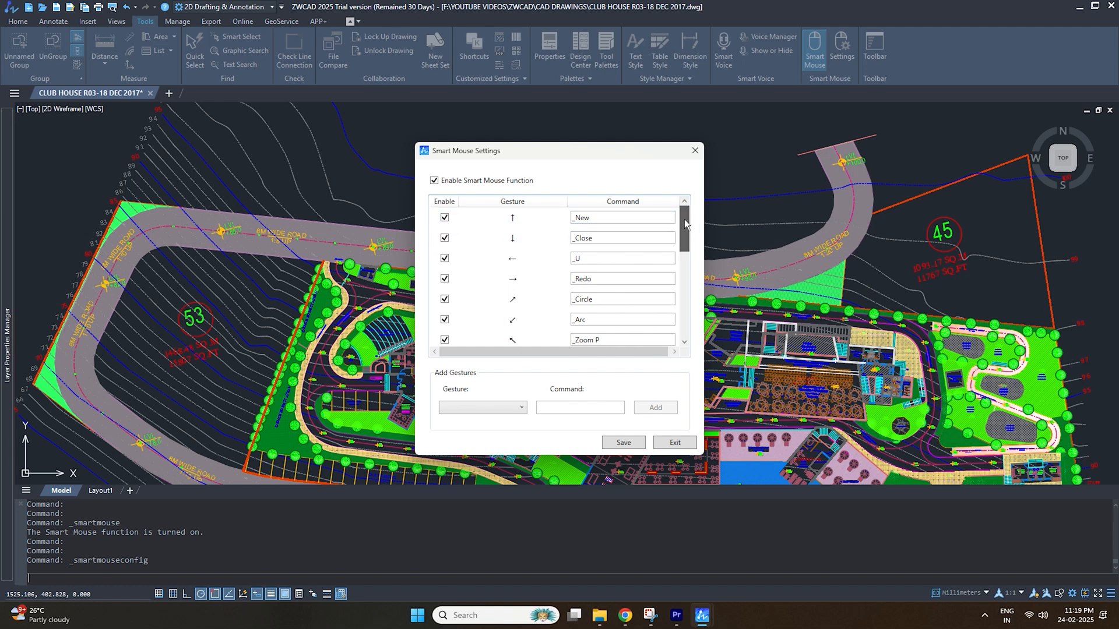
left_click(621, 218)
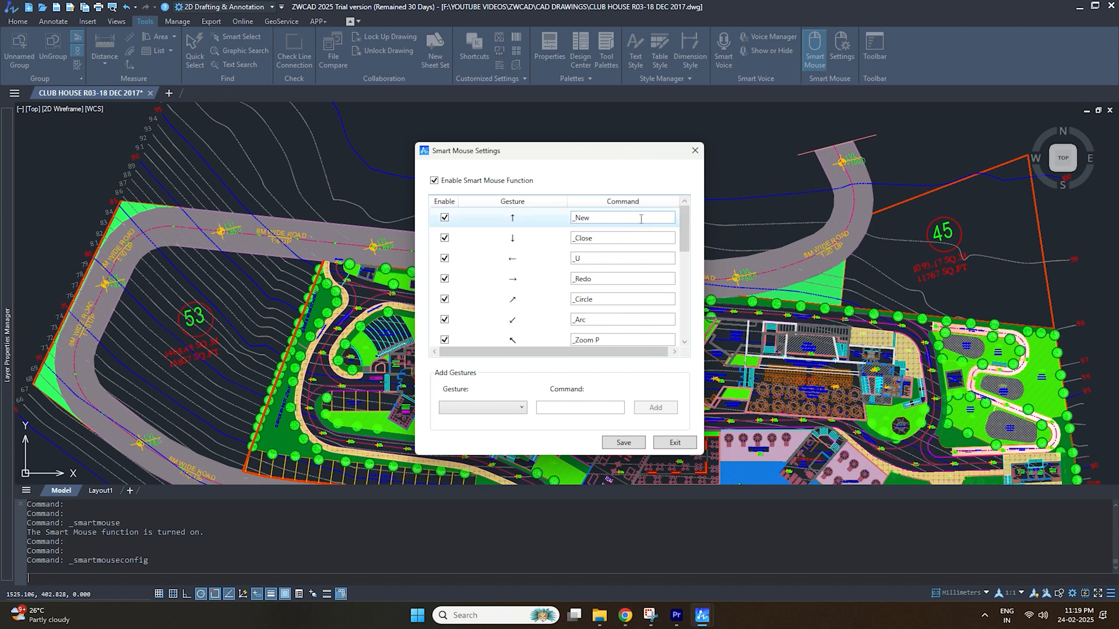
scroll("down", 3)
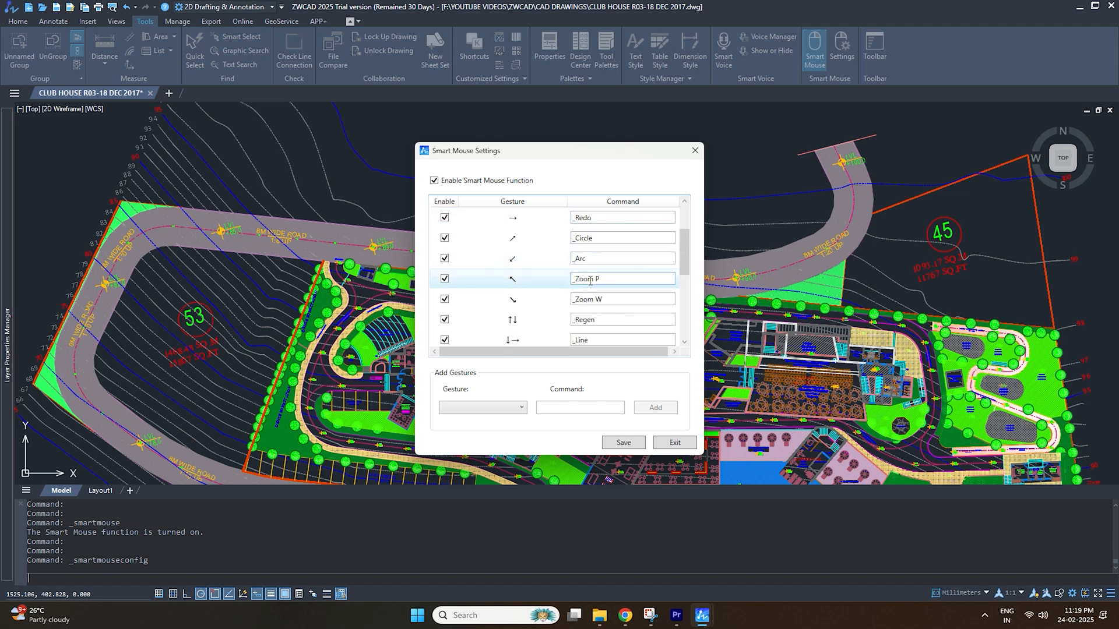
scroll("up", 3)
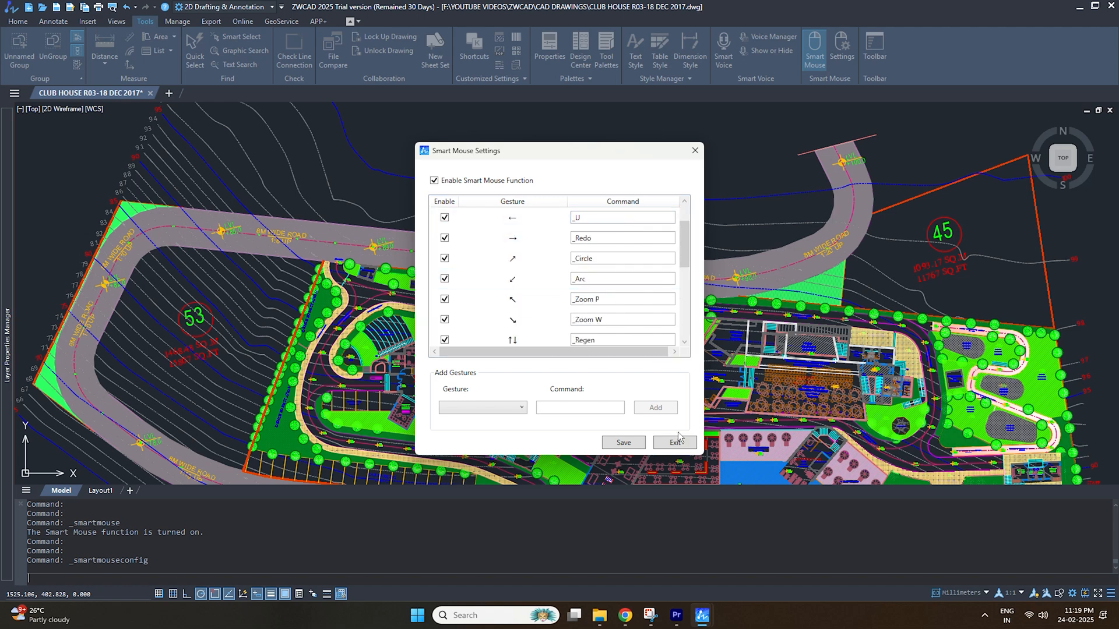
left_click(673, 443)
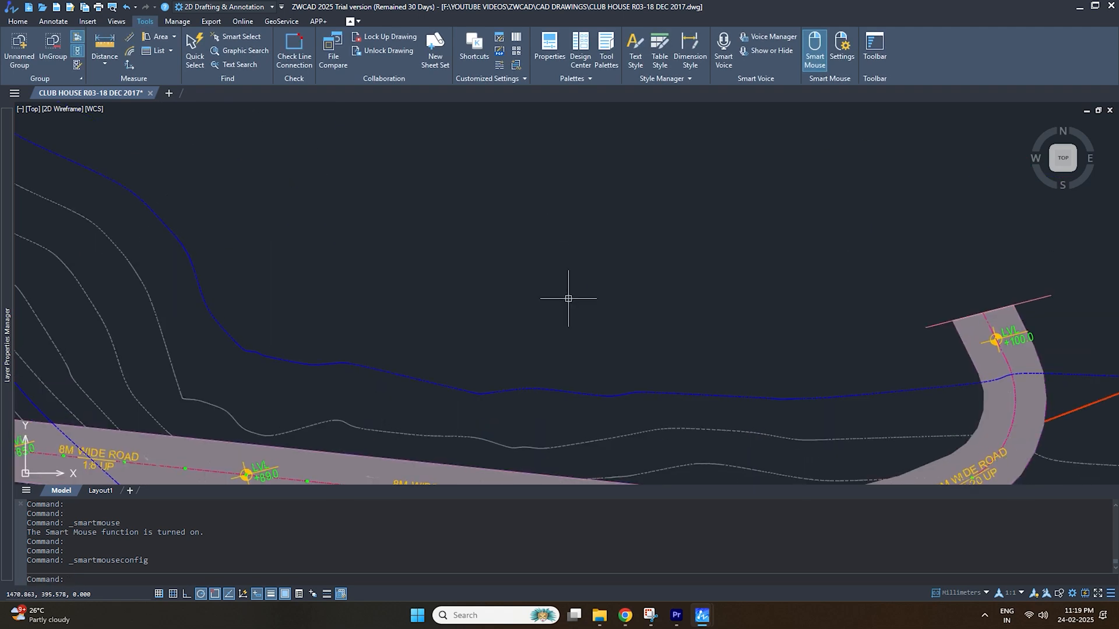
- Use mouse gestures to draw a circle, decline closing the drawing and trigger a new drawing
left_click(567, 298)
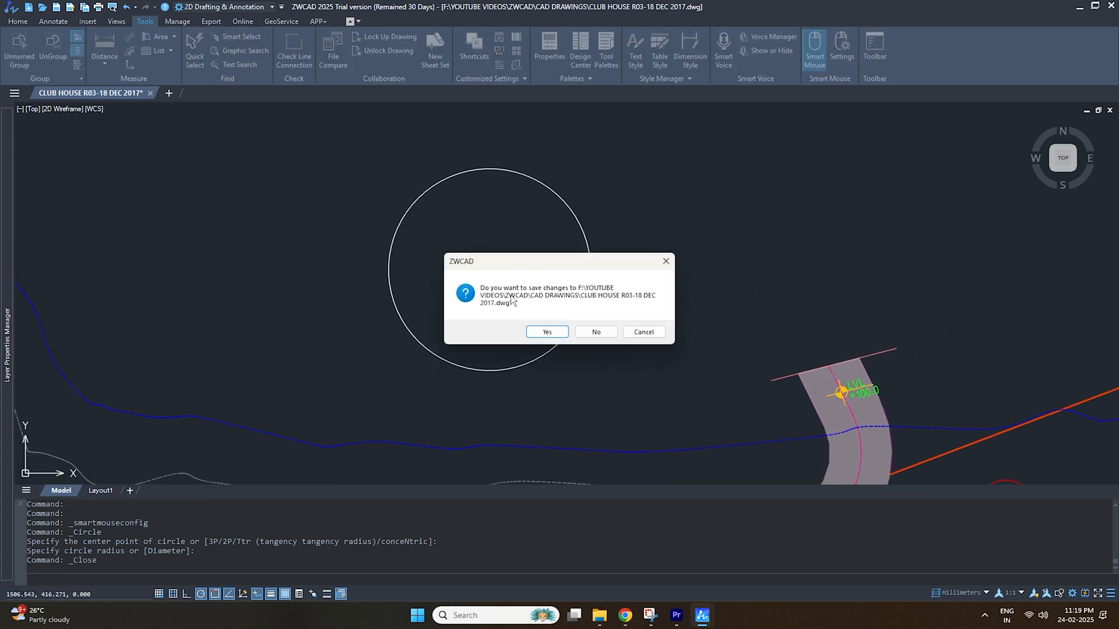
left_click(594, 332)
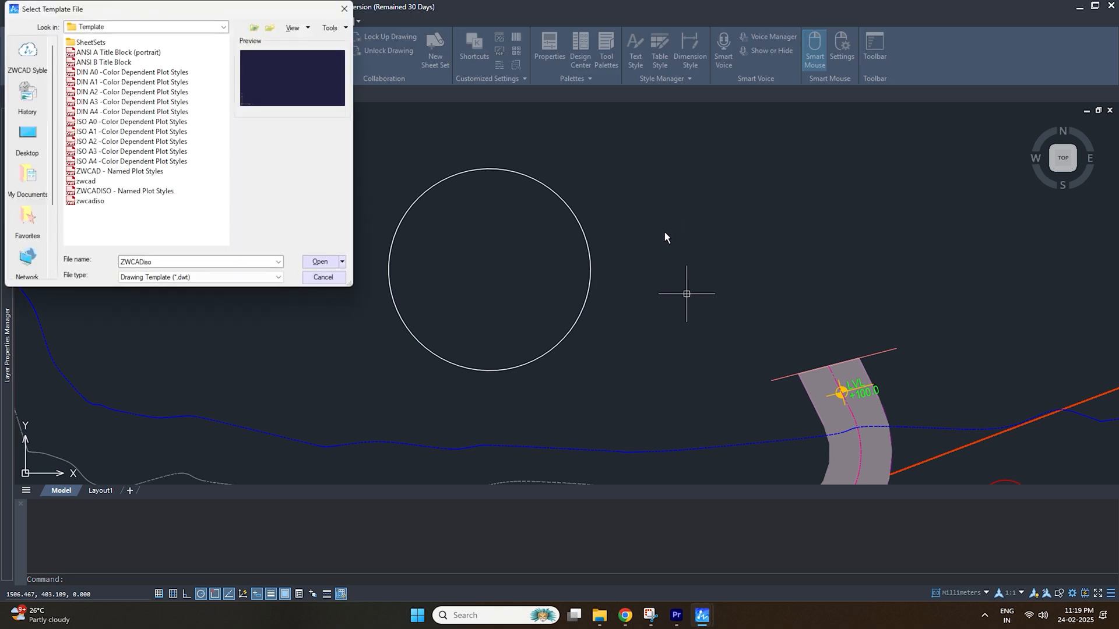
left_click(319, 262)
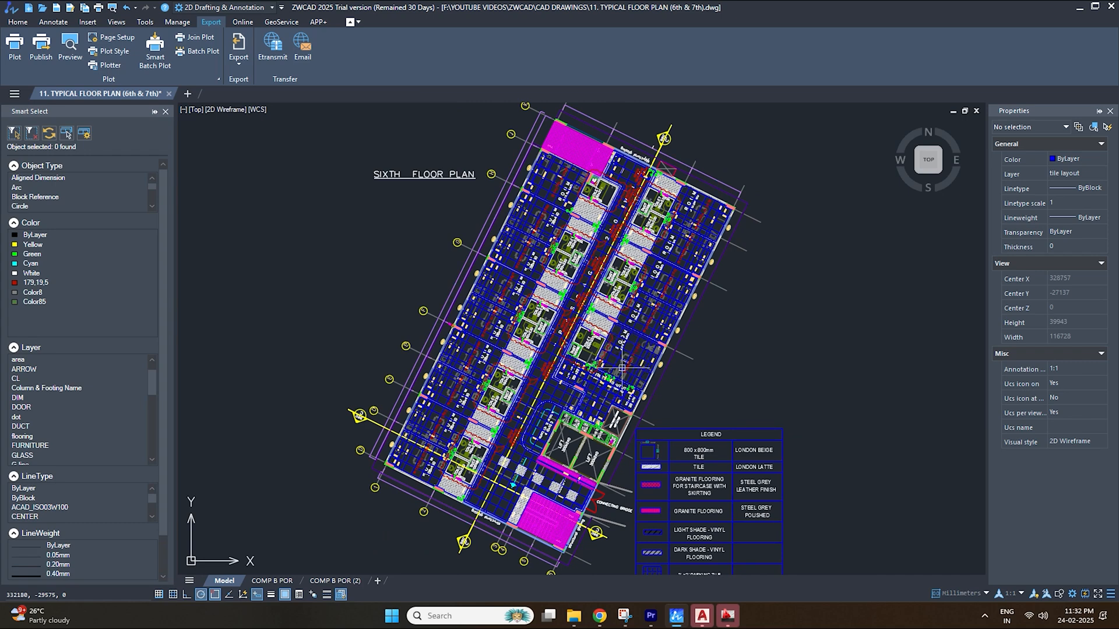
mouse_move(313, 330)
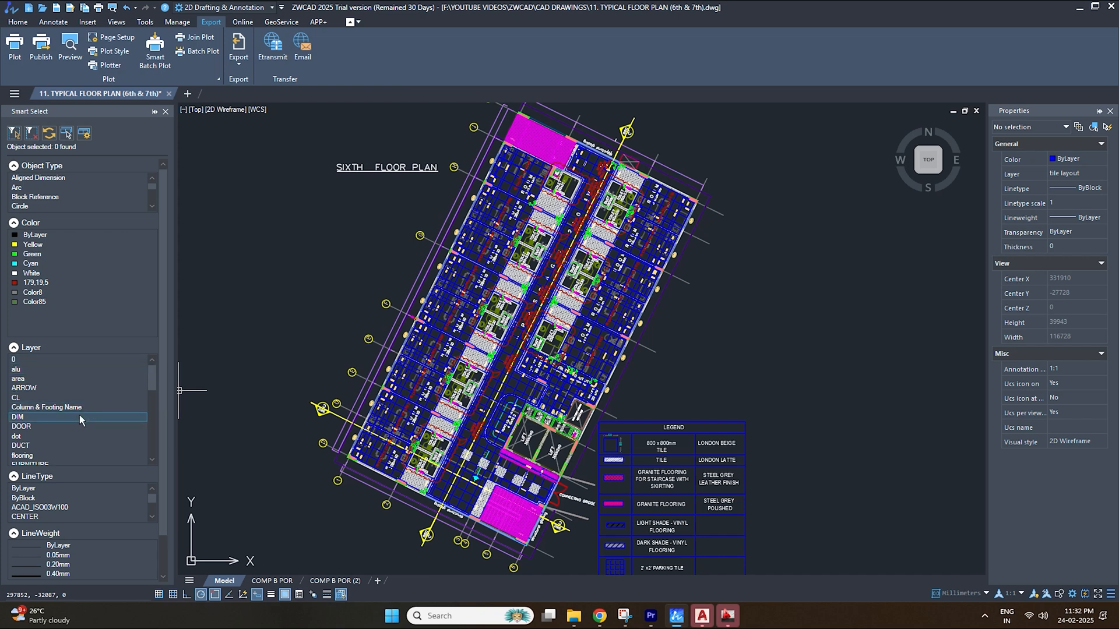
- Select all objects on the DOOR, TEXT and WALL layers (64, 350 and 562 objects)
left_click(21, 427)
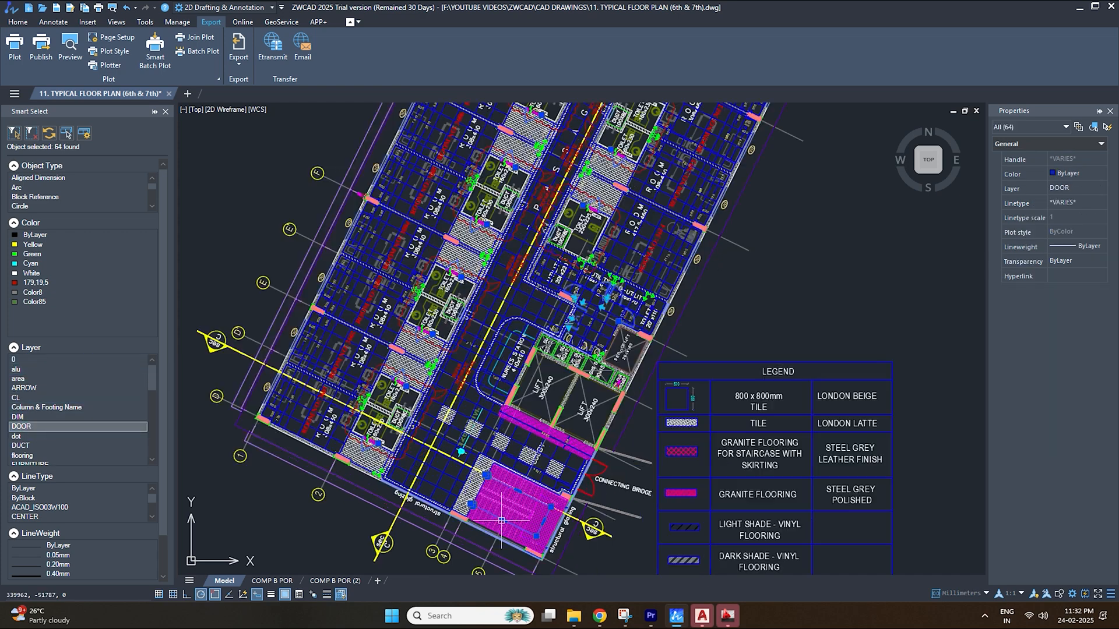
scroll("up", 3)
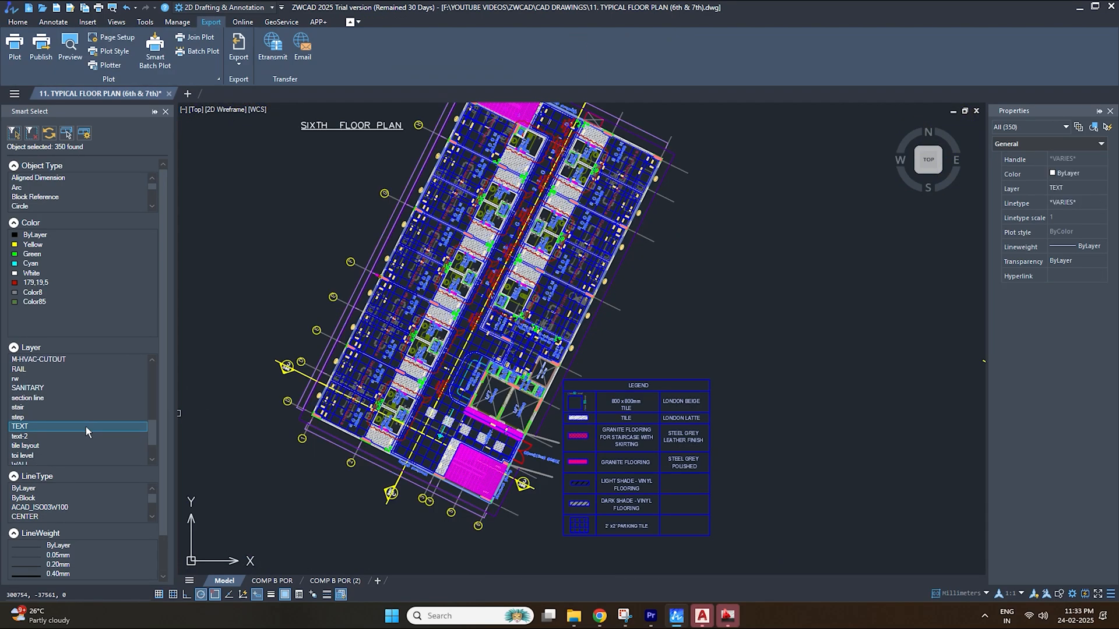
scroll("down", 3)
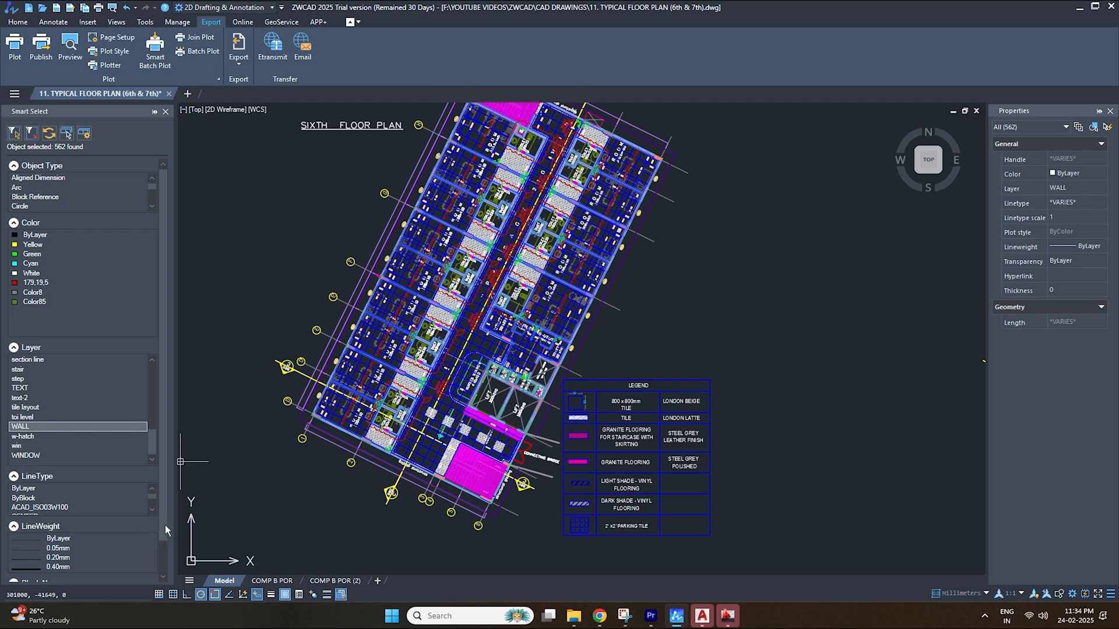
scroll("down", 3)
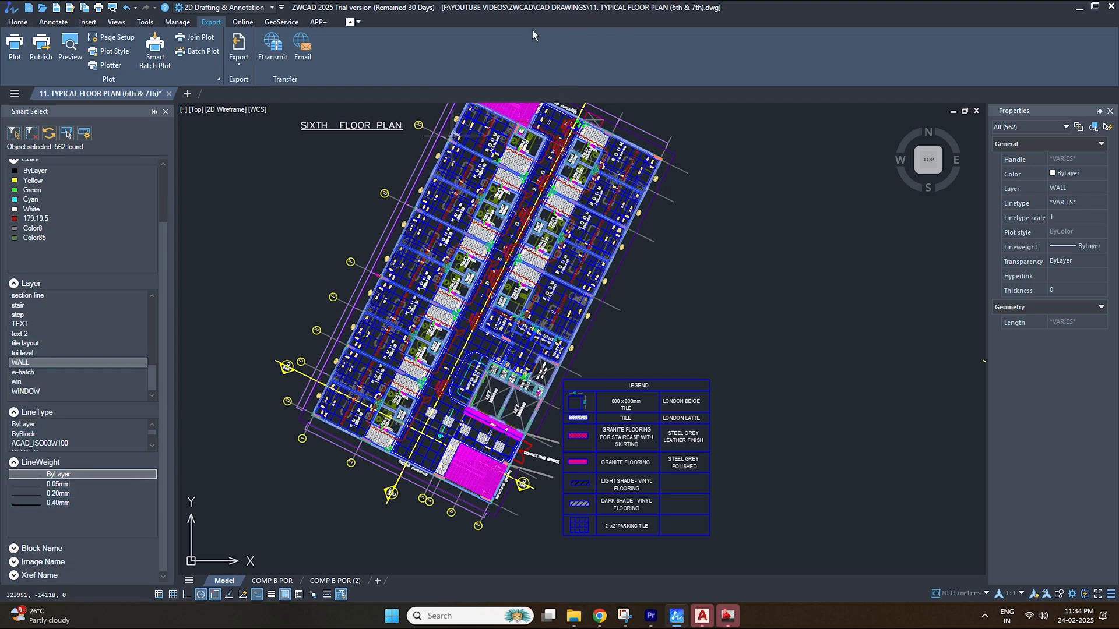
left_click(145, 21)
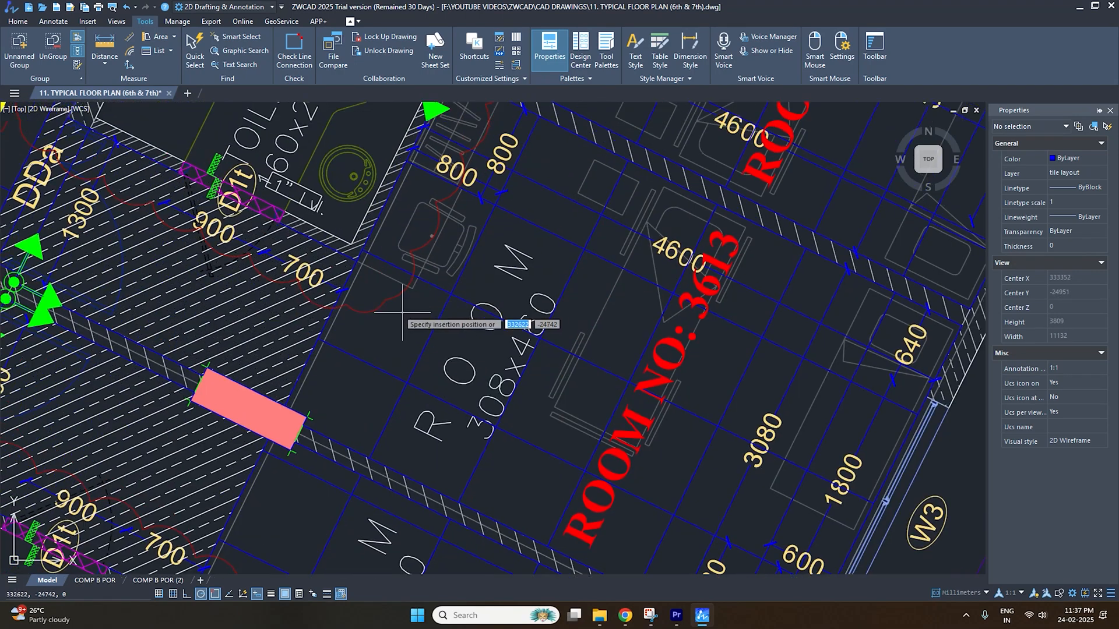
- Zoom around the door swing where the Smart Voice note is recorded
scroll("up", 3)
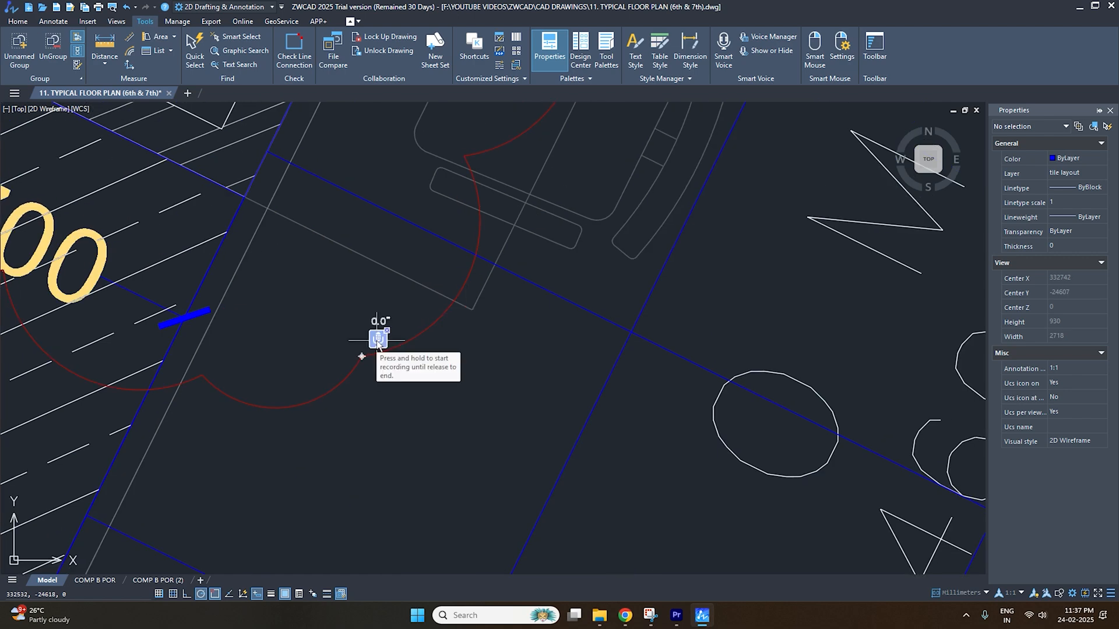
mouse_move(382, 339)
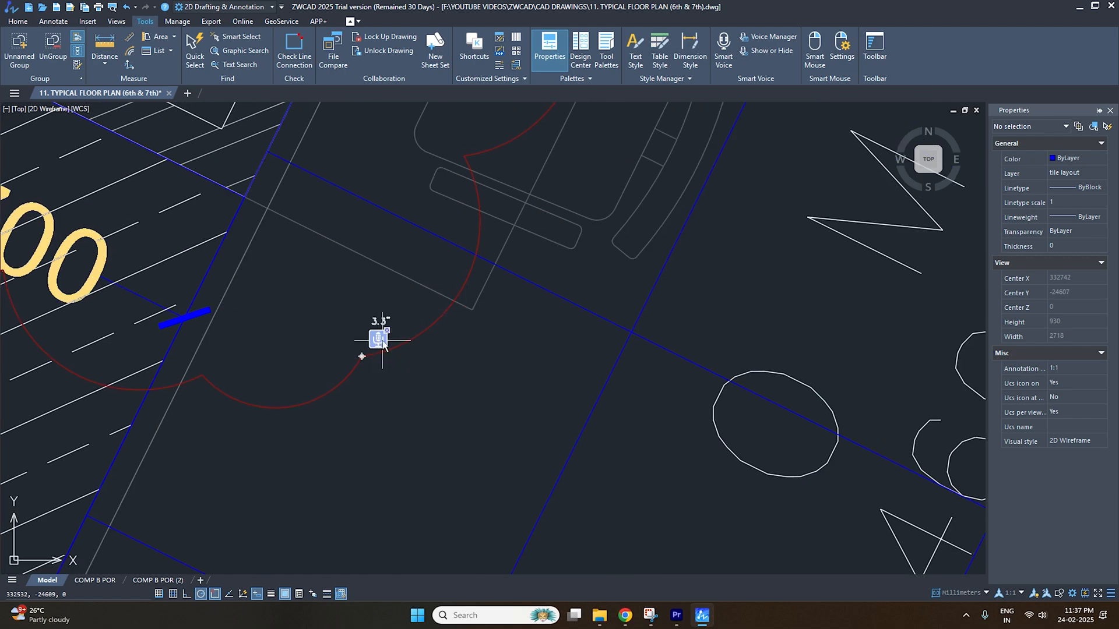
mouse_move(397, 330)
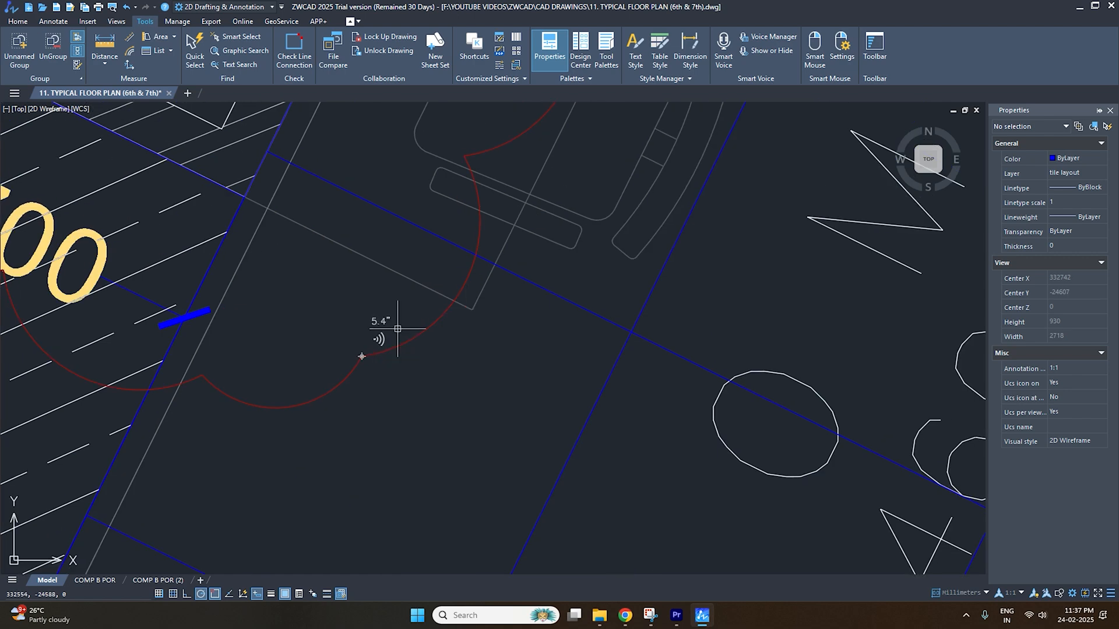
scroll("down", 3)
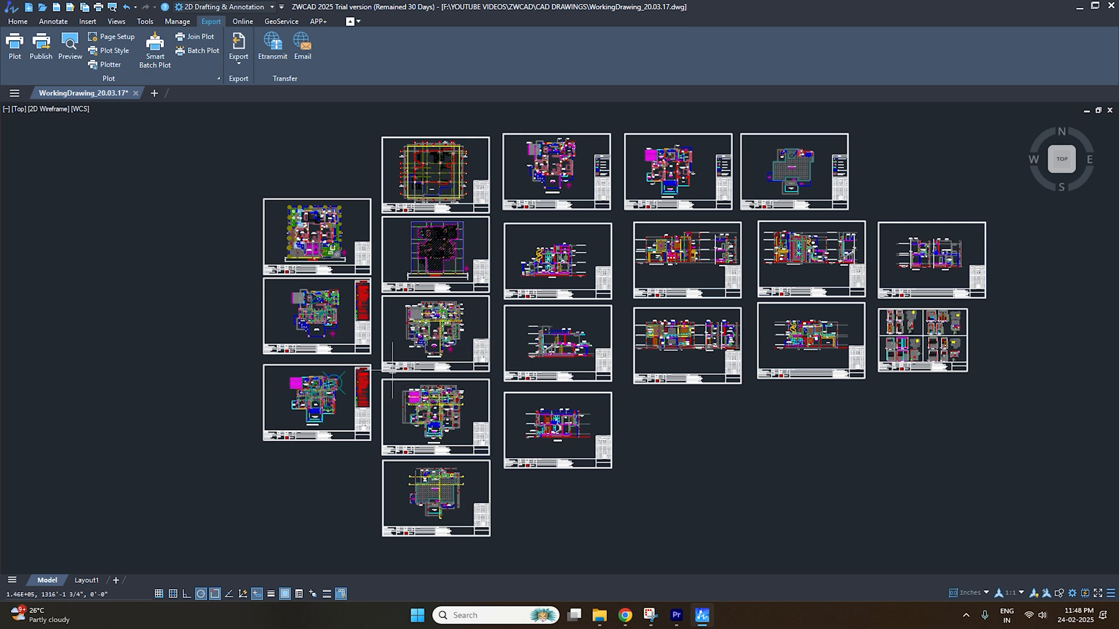
mouse_move(739, 449)
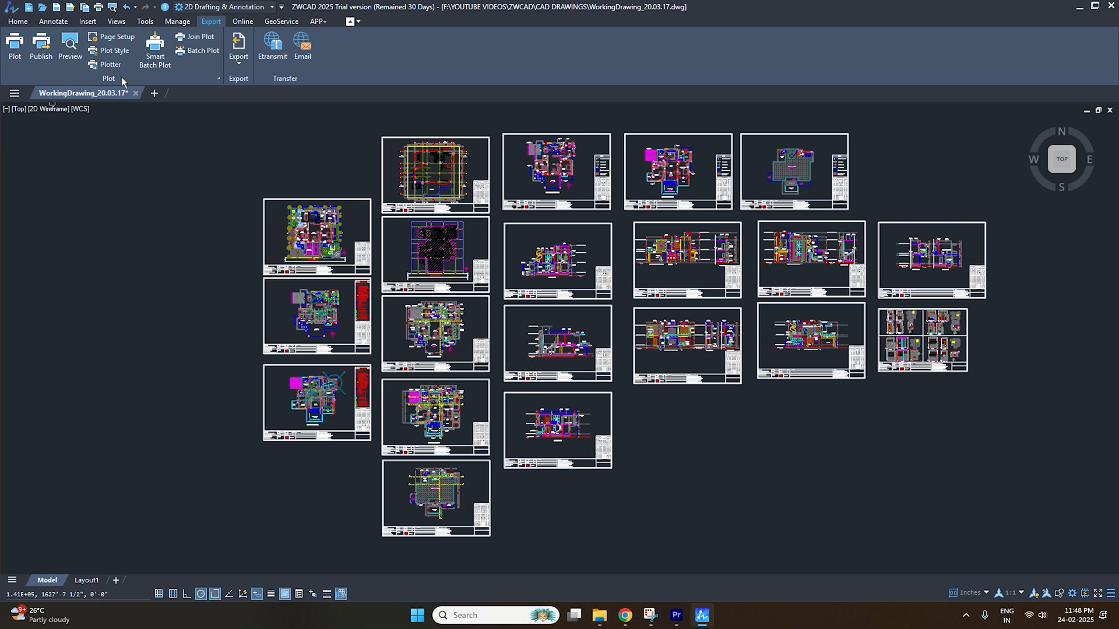
- Set Smart Batch Plot to frame sheets by layer rectangle and fit each sheet to paper
left_click(154, 51)
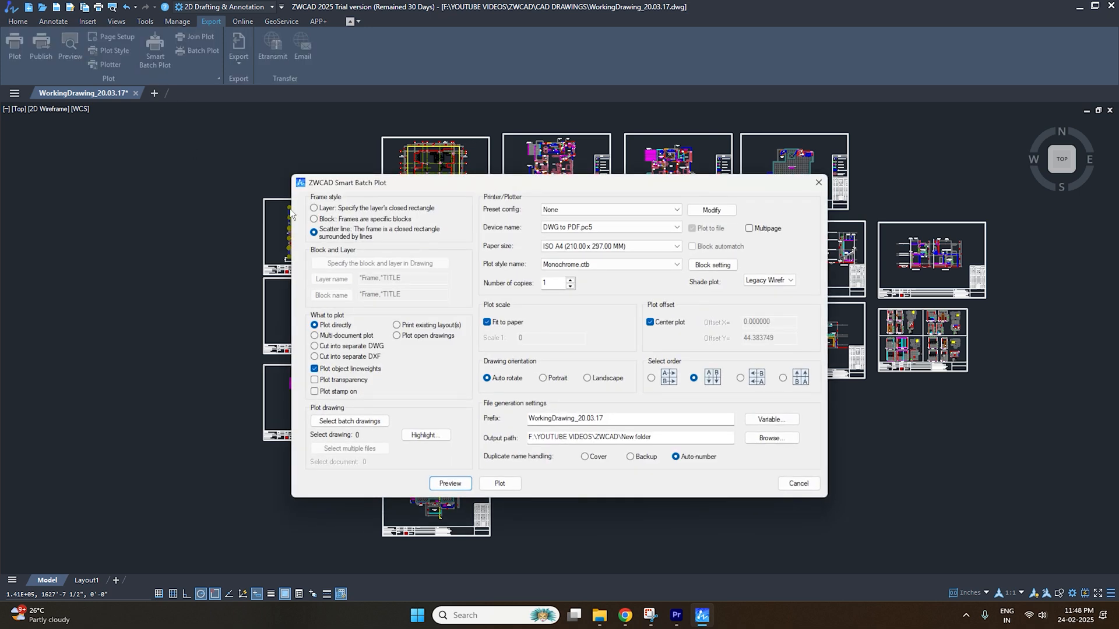
left_click(313, 208)
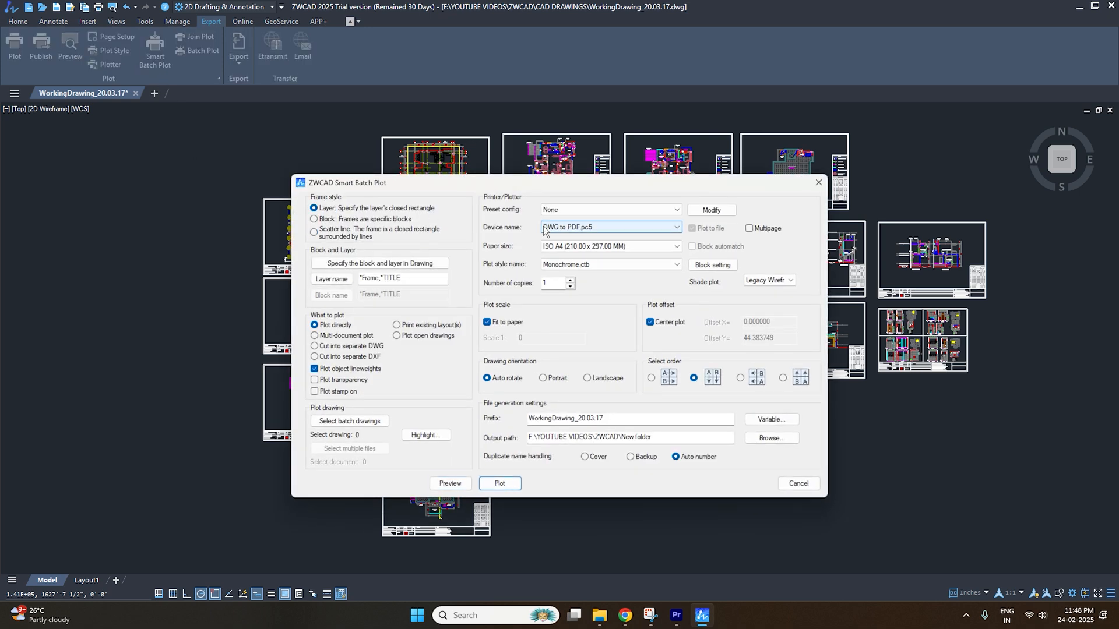
left_click(674, 246)
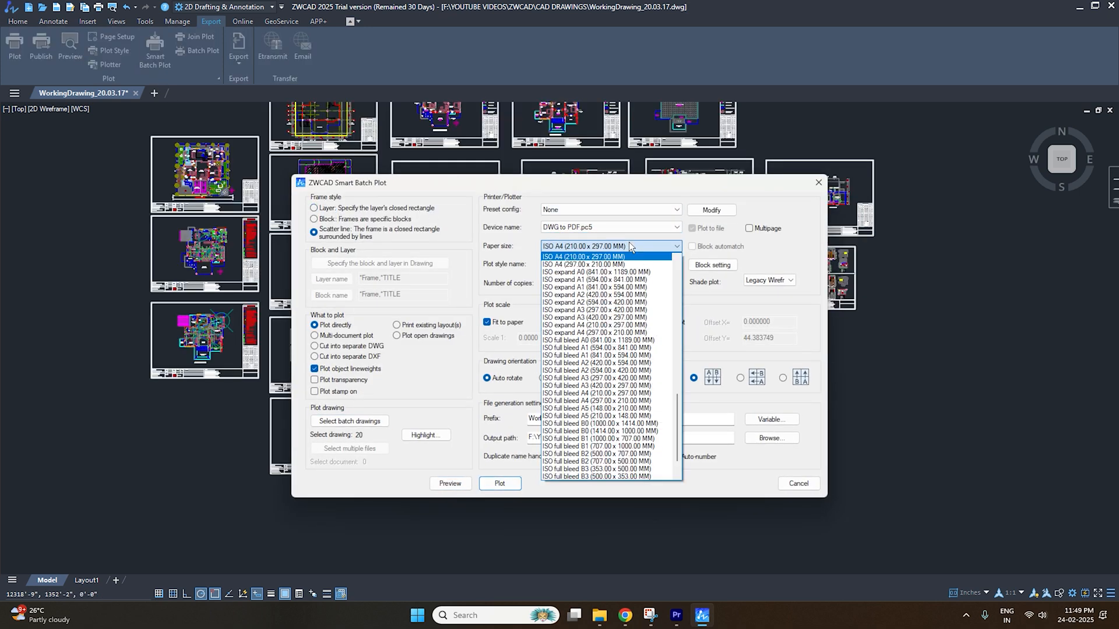
left_click(580, 257)
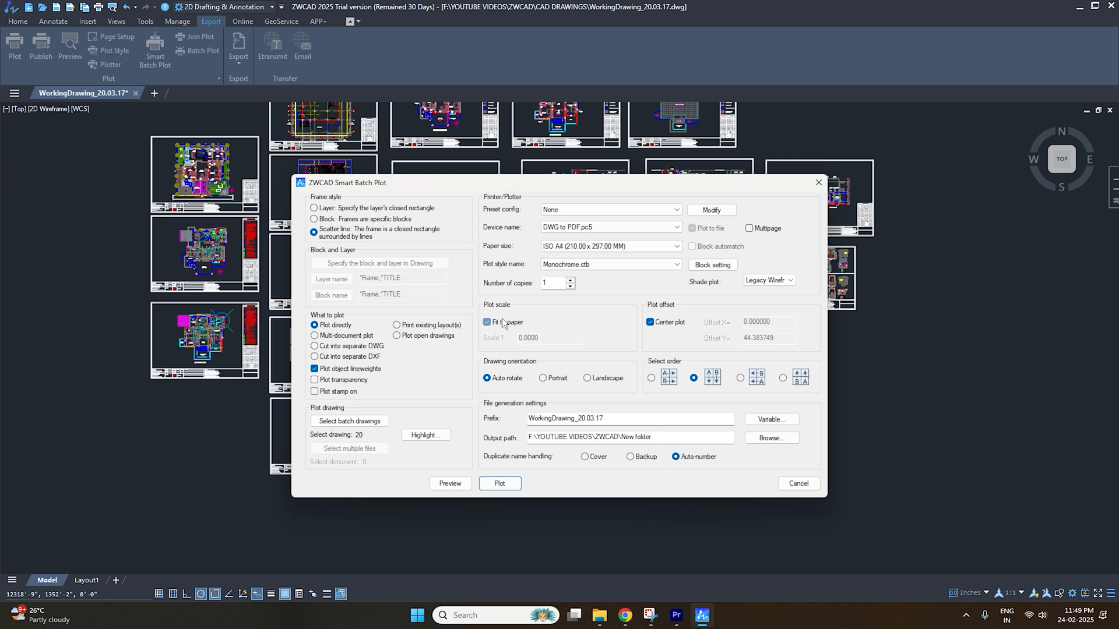
- Choose the New output folder and start plotting the 20 sheets to PDF
left_click(770, 437)
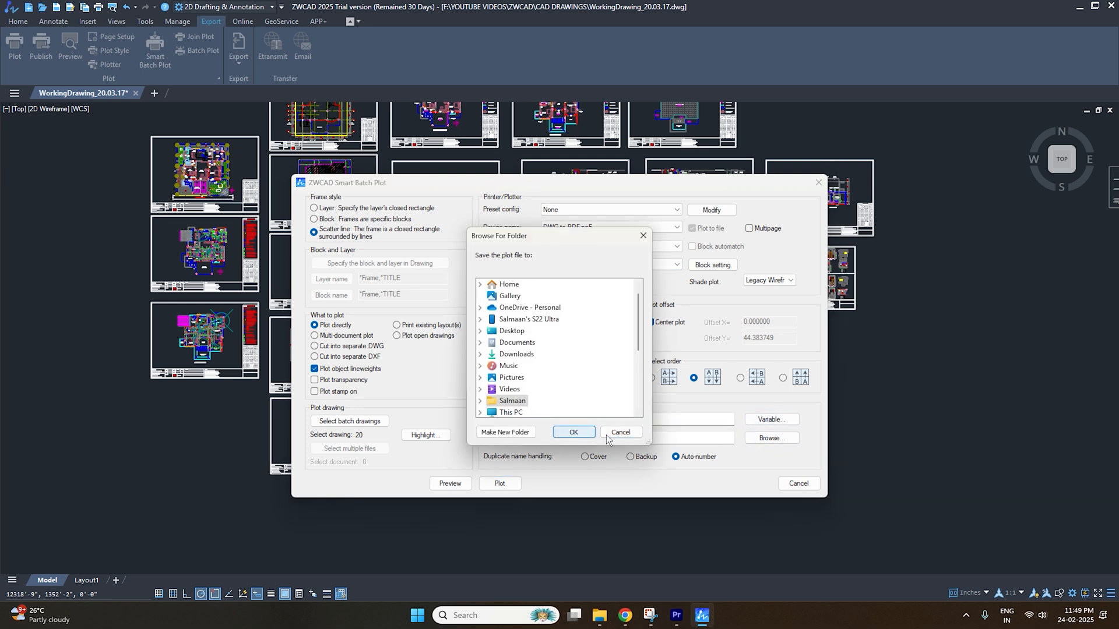
left_click(572, 431)
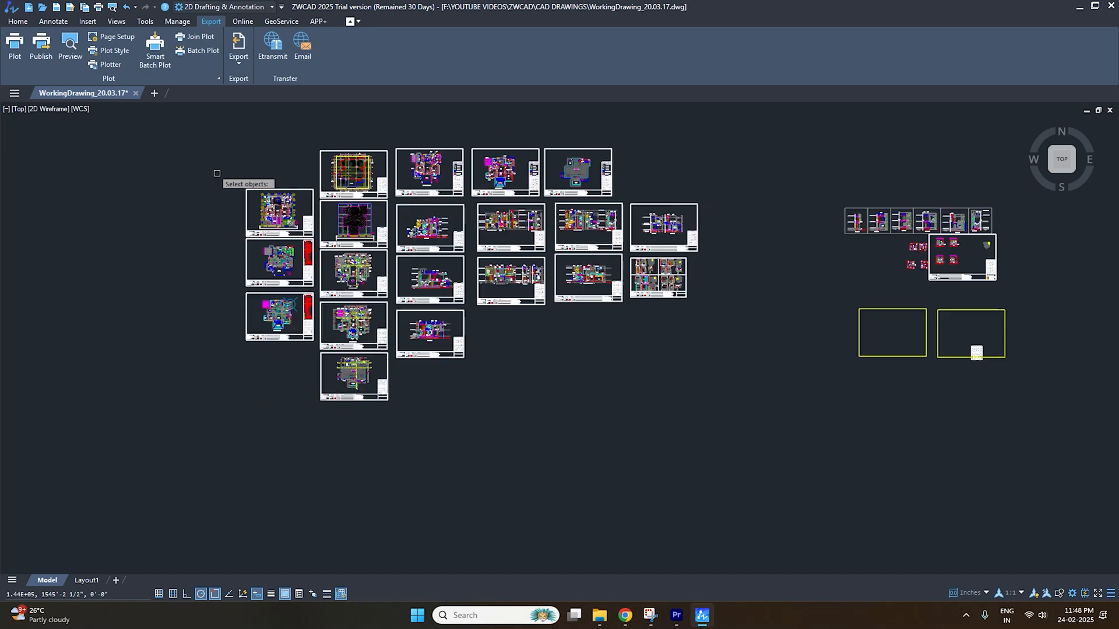
left_click(154, 54)
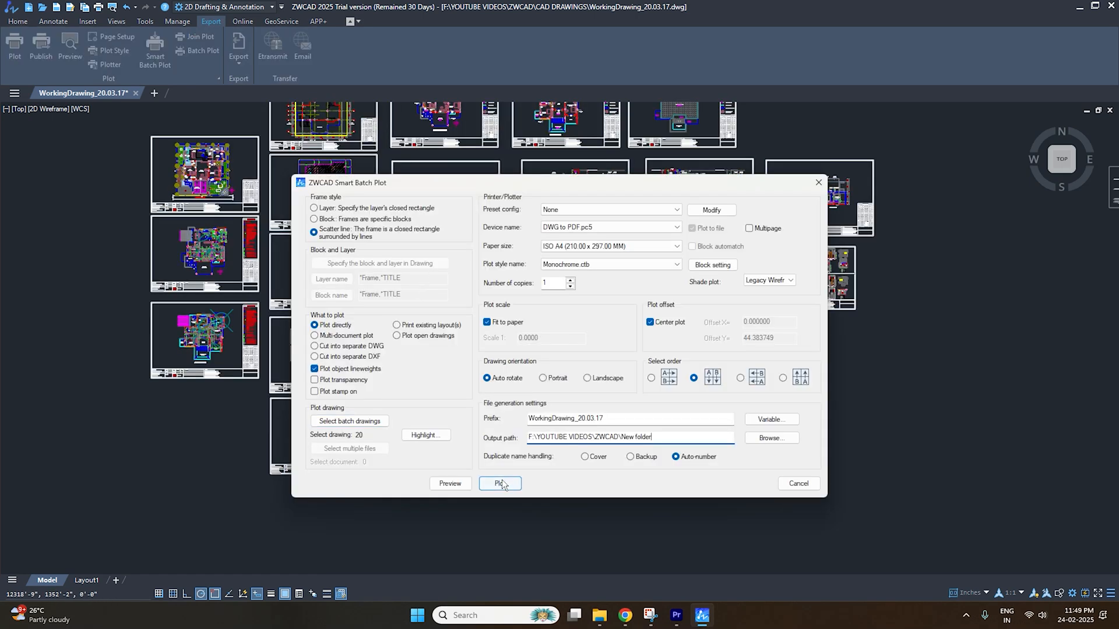
left_click(500, 483)
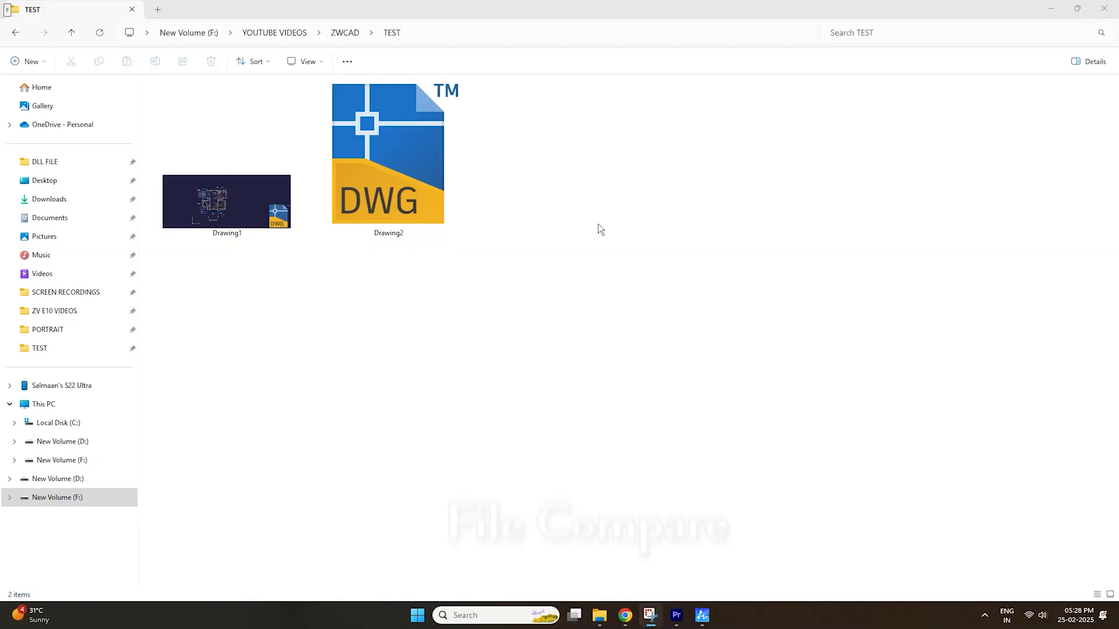
- Open Drawing1 and Drawing2 from the TEST folder in ZWCAD
left_click(226, 202)
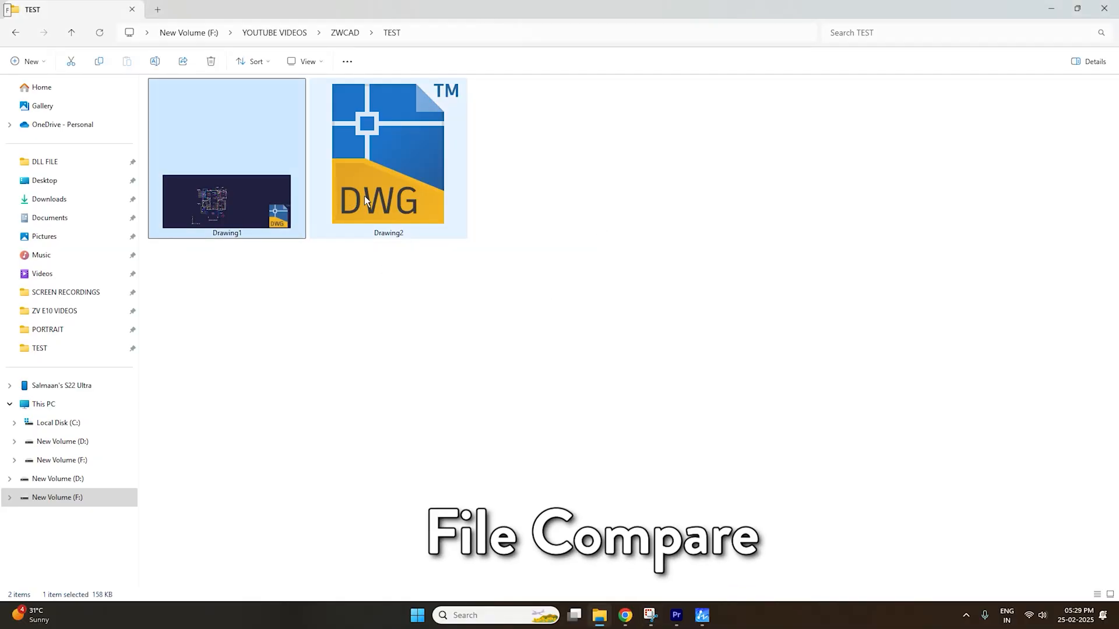
left_click(388, 153)
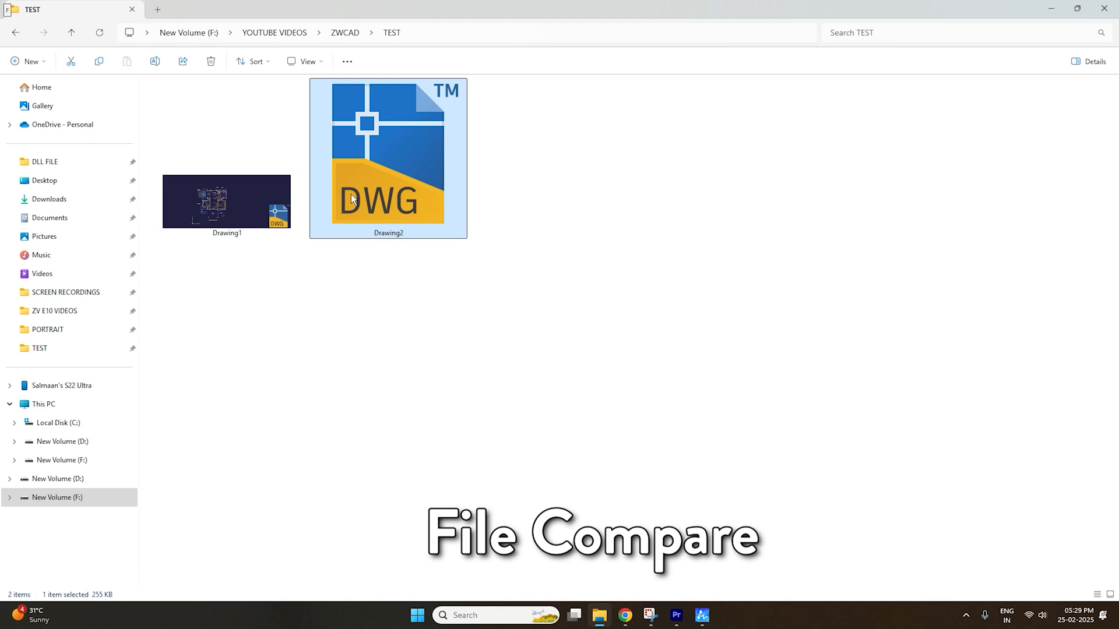
left_click(227, 202)
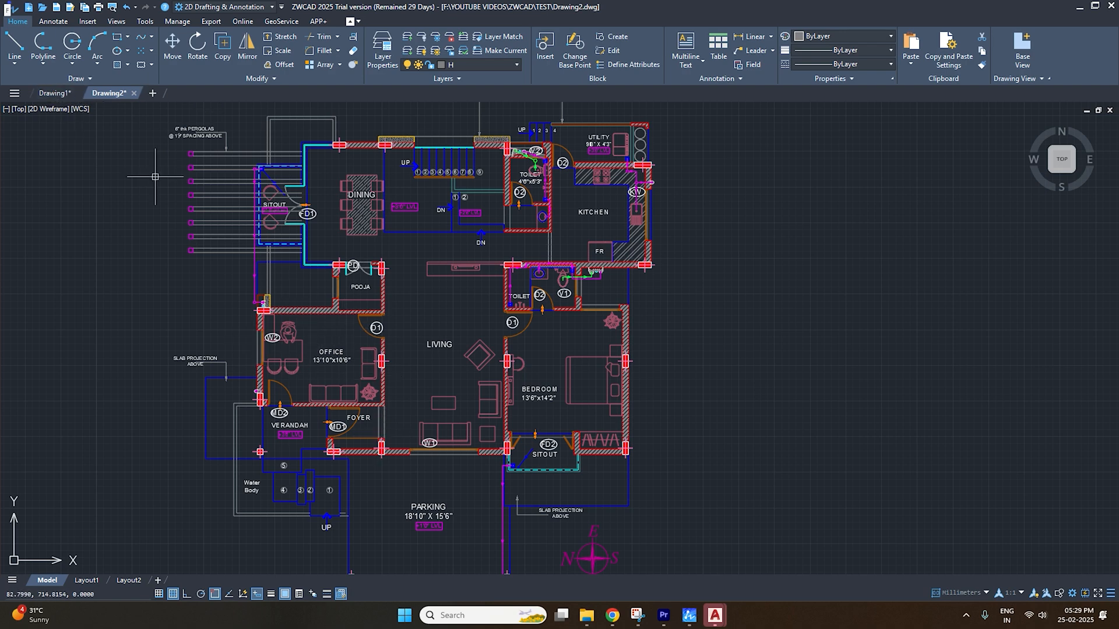
mouse_move(372, 273)
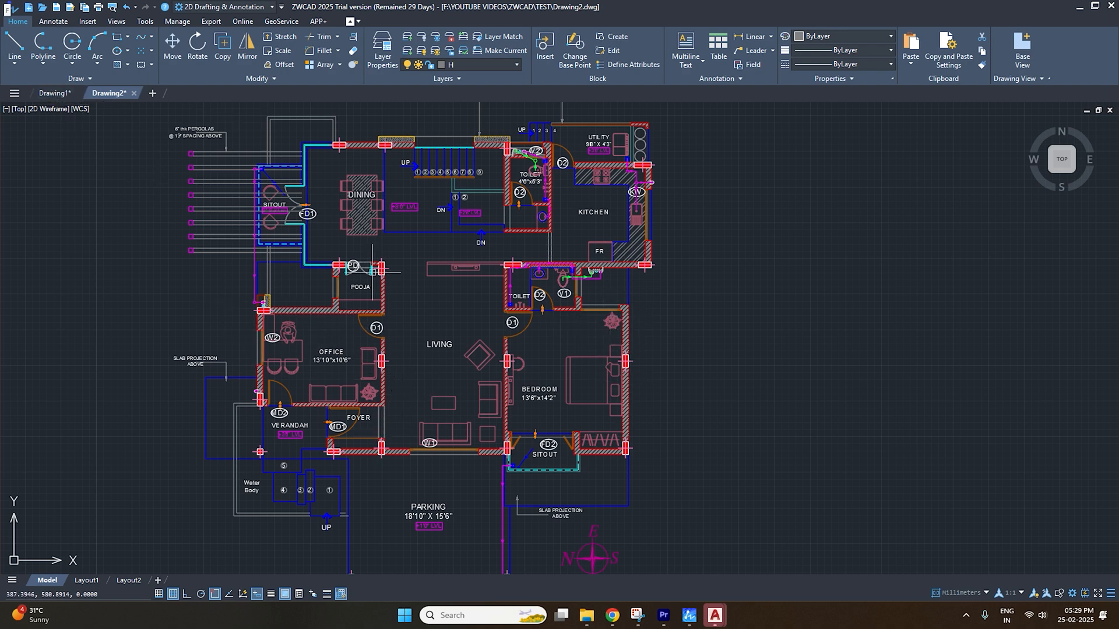
- Run File Compare on Drawing1 against Drawing2 to highlight the differences
left_click(56, 94)
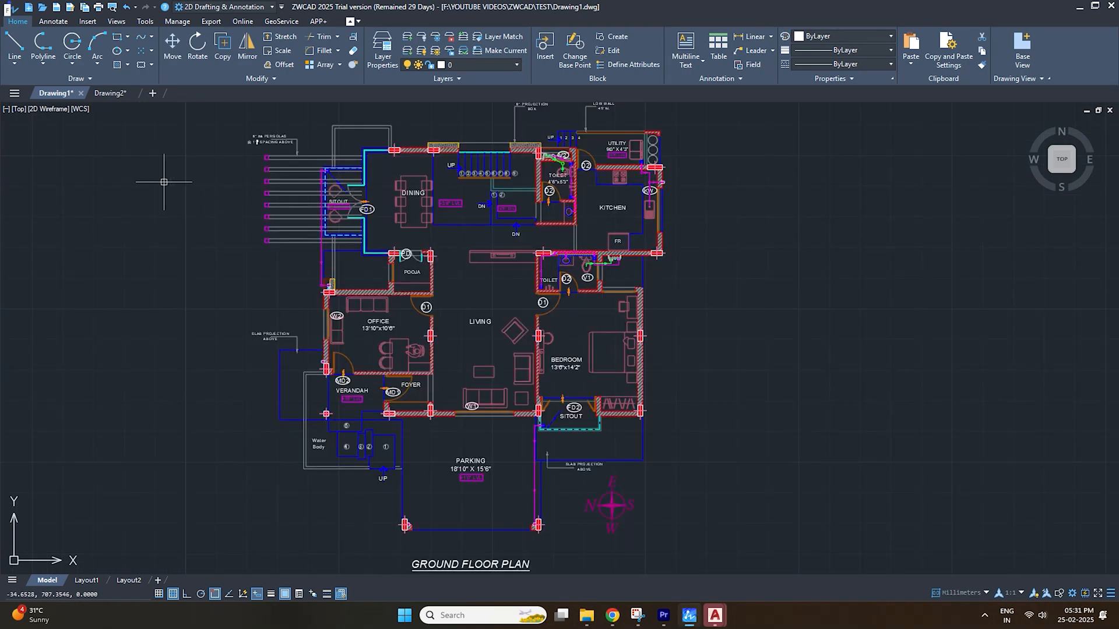
mouse_move(743, 426)
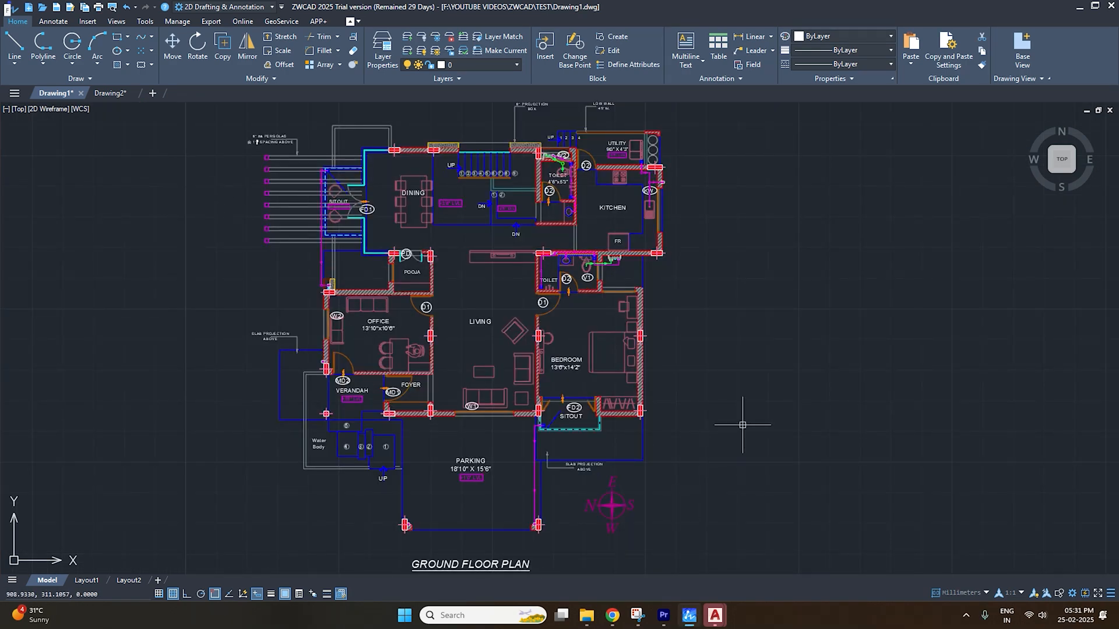
mouse_move(752, 424)
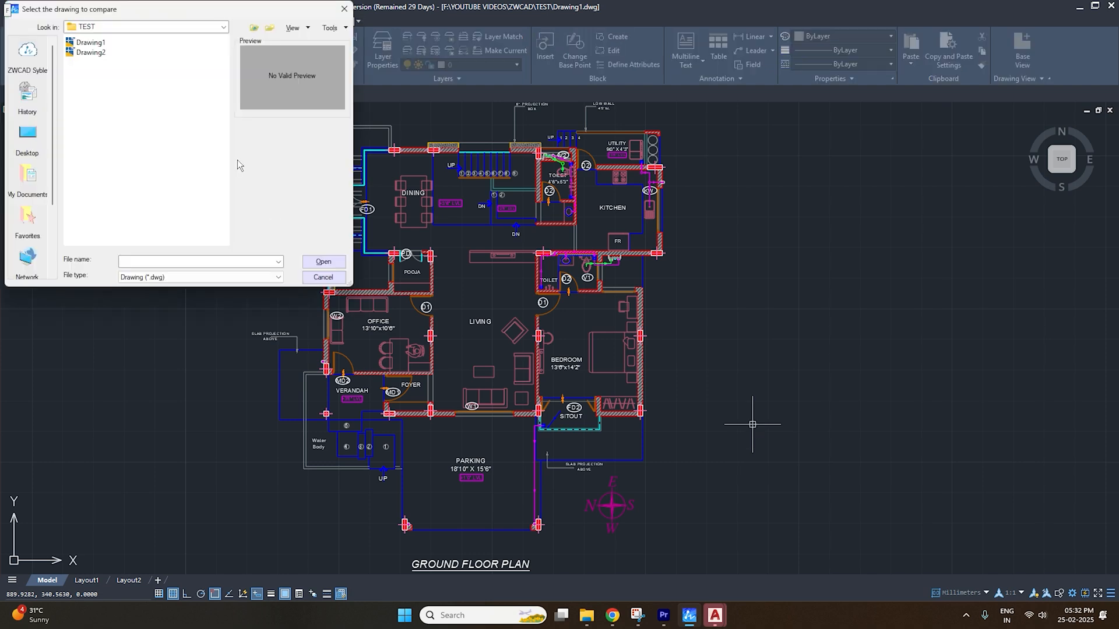
left_click(116, 104)
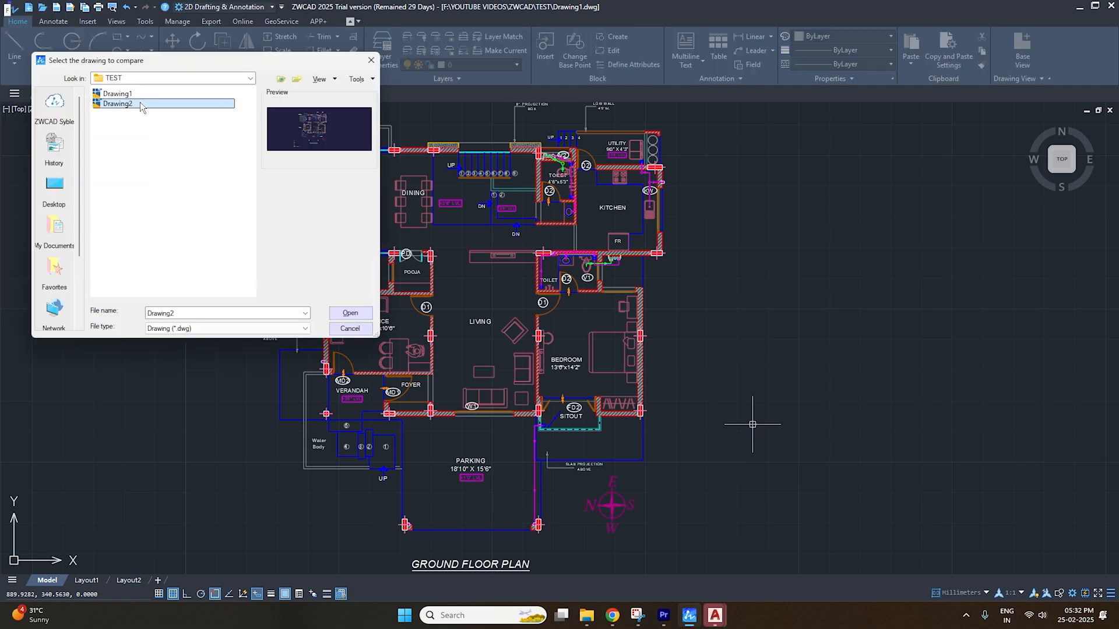
left_click(348, 314)
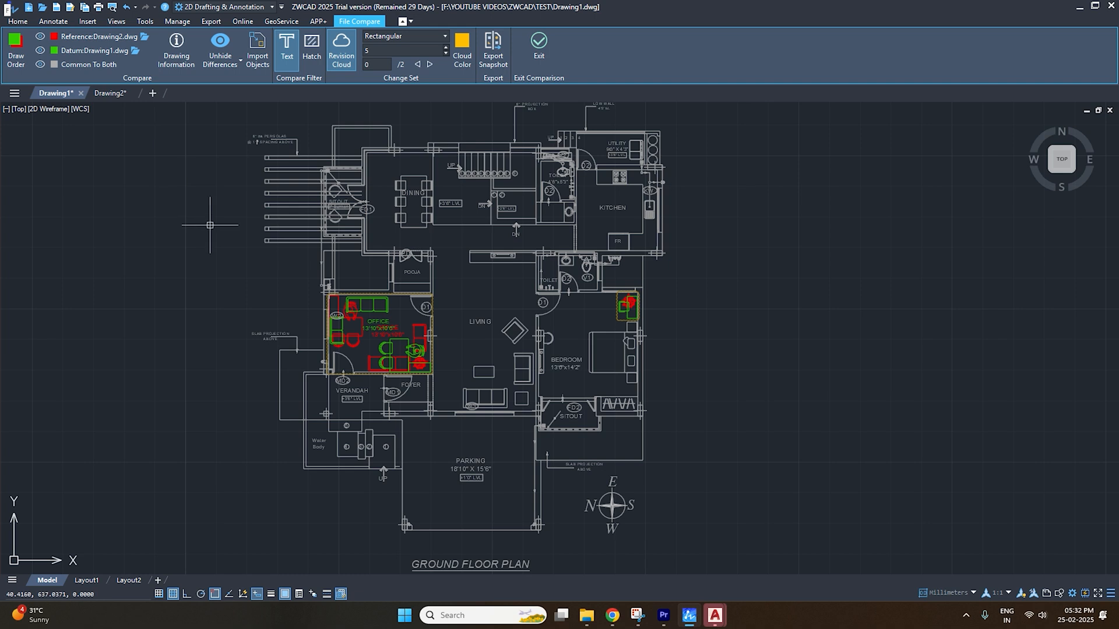
mouse_move(621, 313)
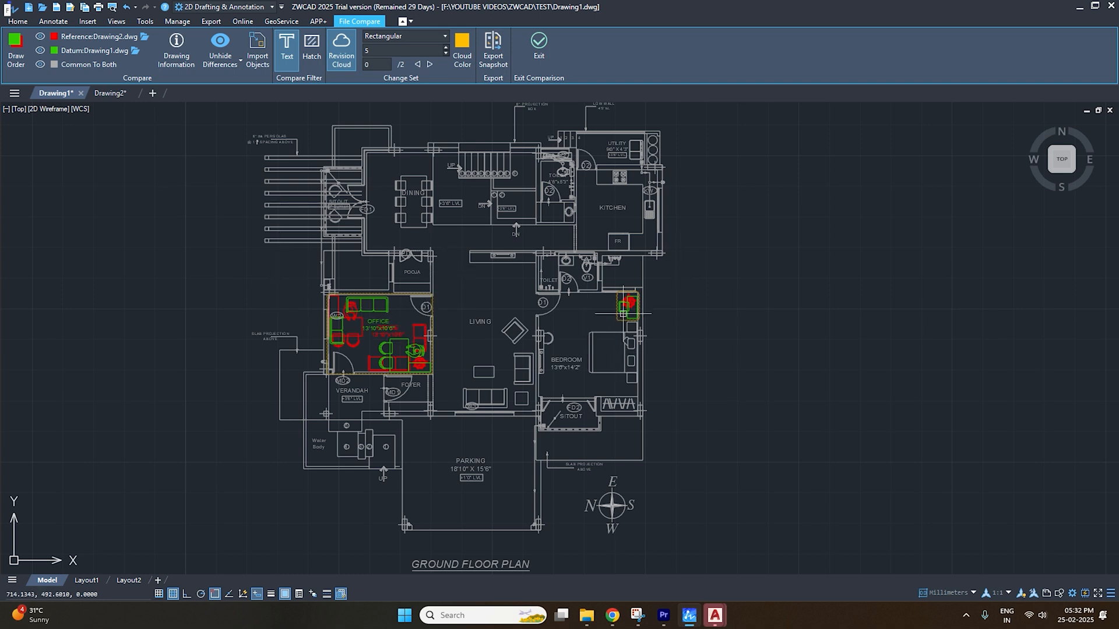
mouse_move(483, 354)
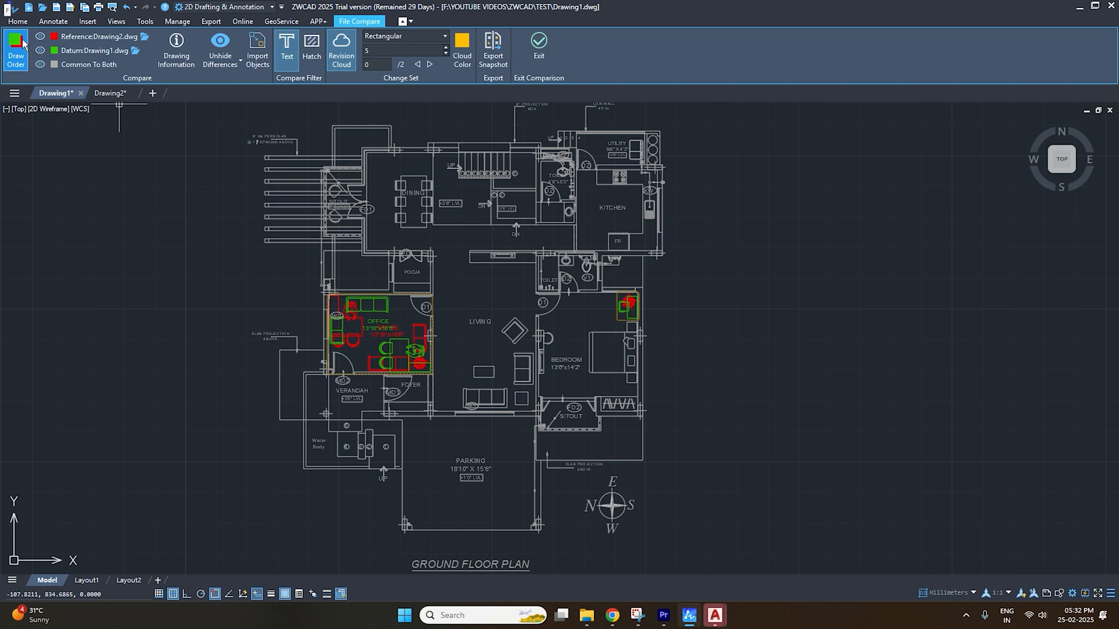
mouse_move(41, 46)
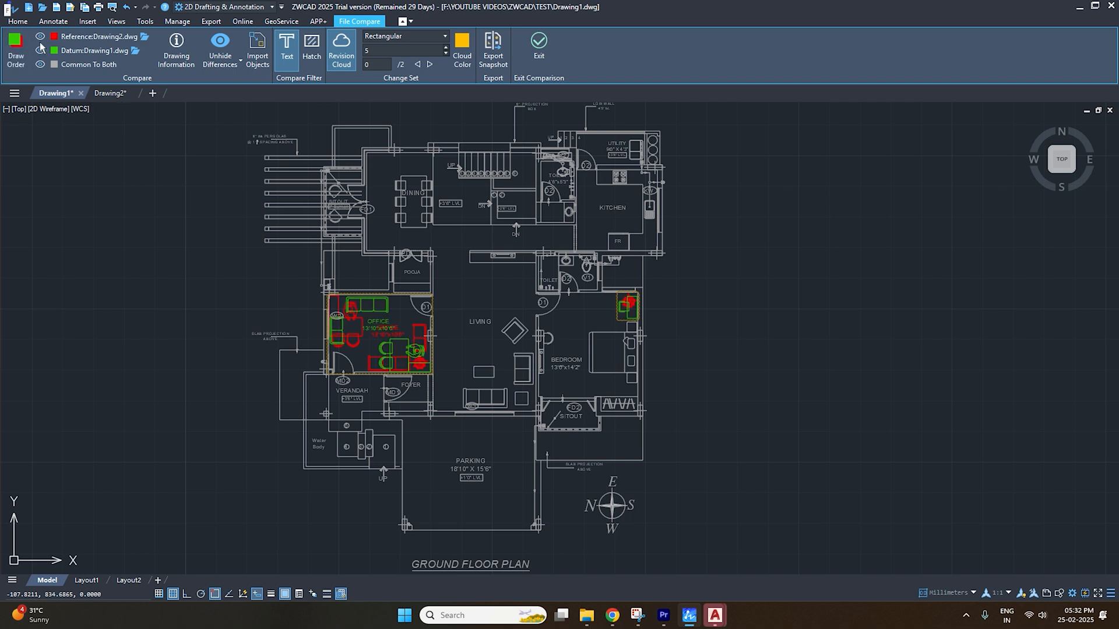
- Toggle Hide Differences and export the snapshot as 'Compare_Drawing1 vs Drawing2' in Documents
left_click(40, 64)
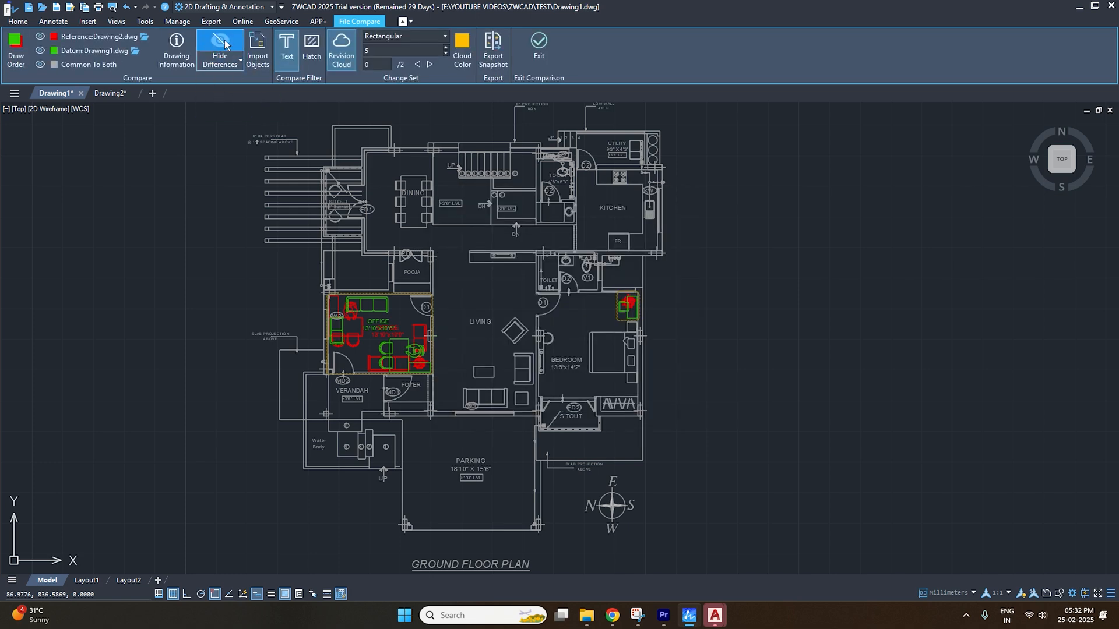
left_click(219, 50)
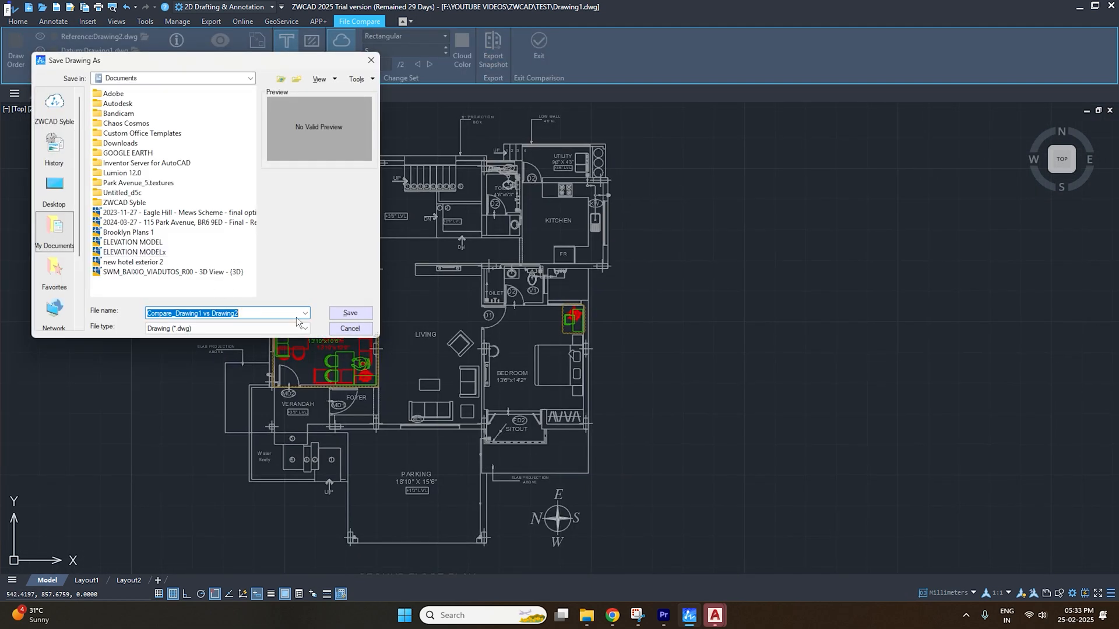
left_click(350, 329)
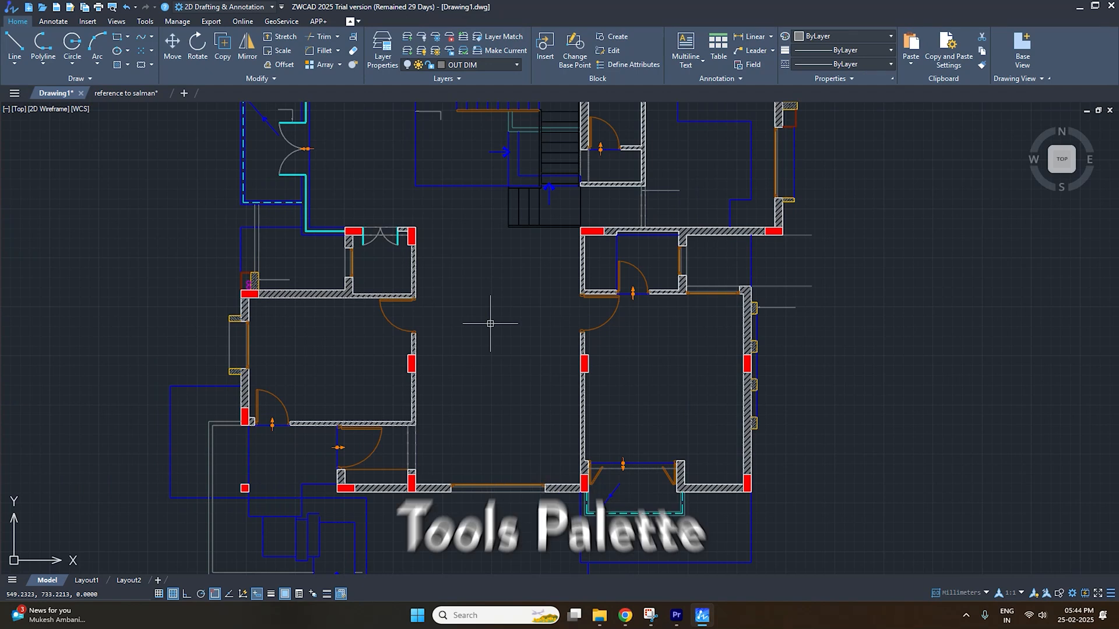
mouse_move(491, 323)
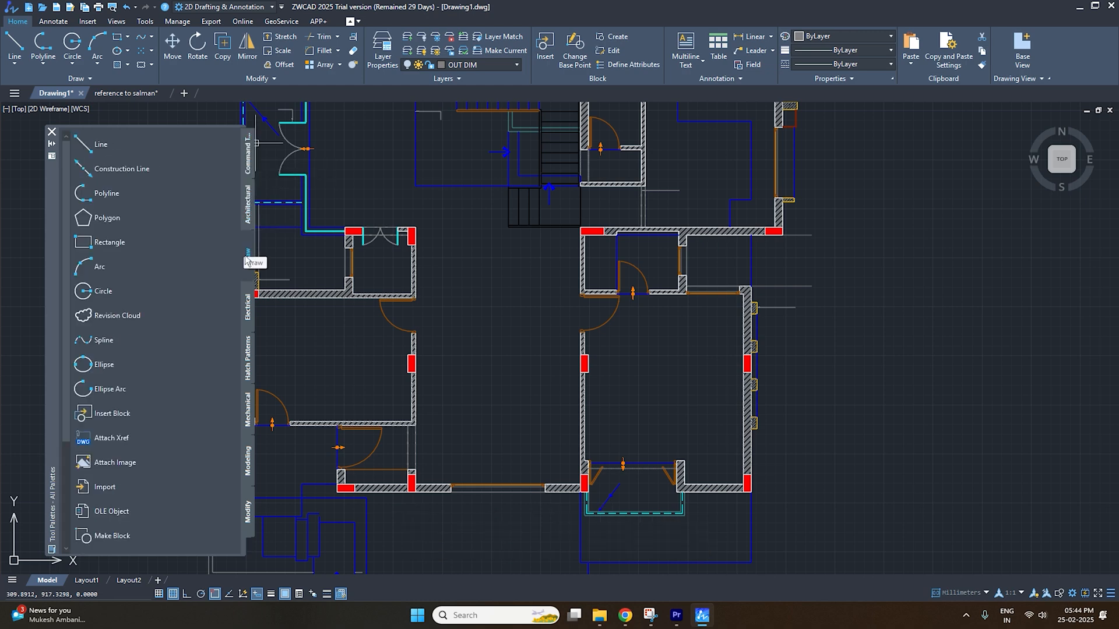
- Browse the Electrical, Mechanical and Architectural palettes, ending on architectural blocks
left_click(248, 306)
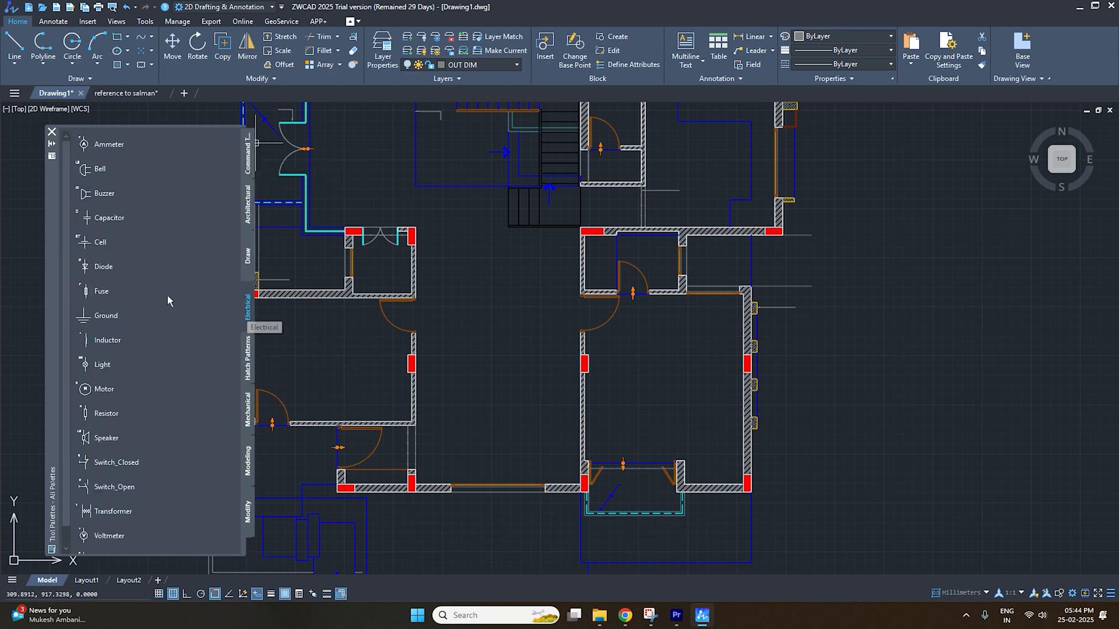
left_click(247, 398)
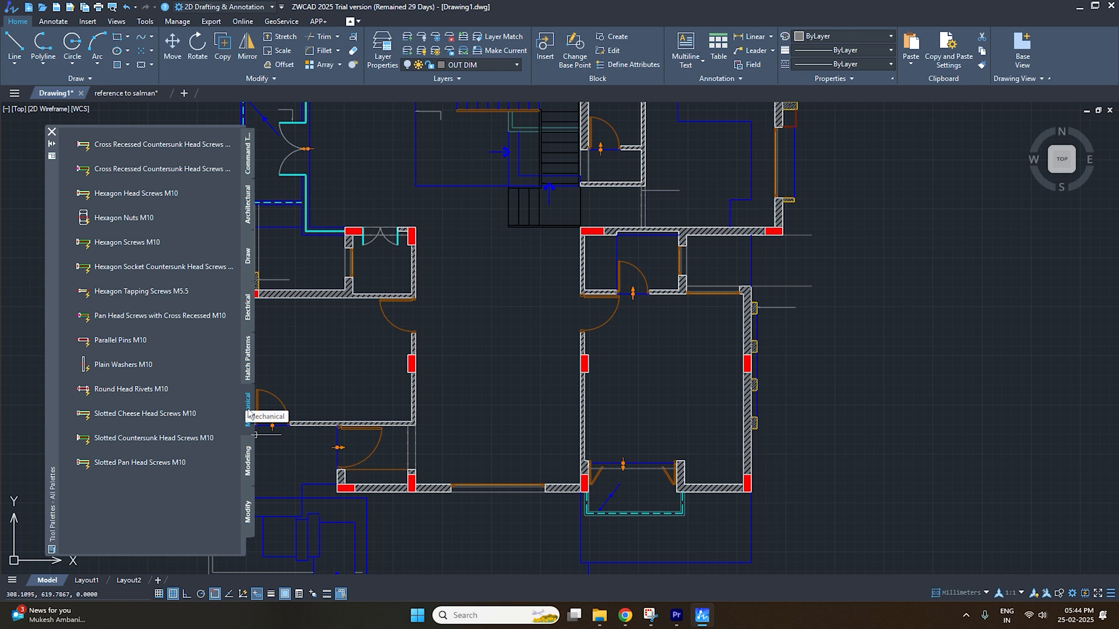
left_click(247, 193)
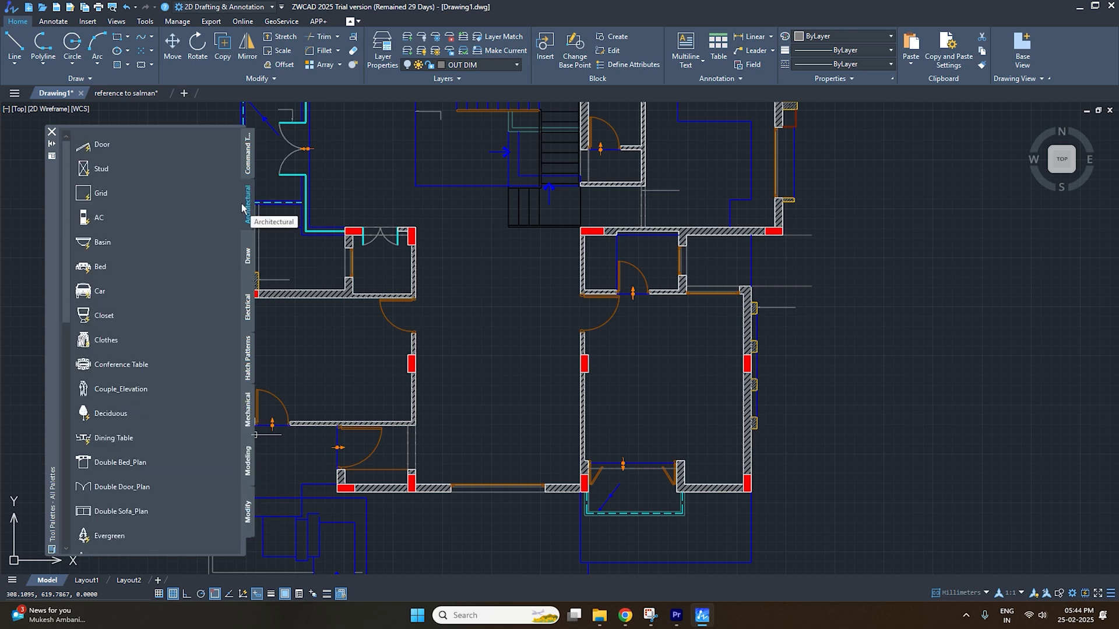
scroll("down", 3)
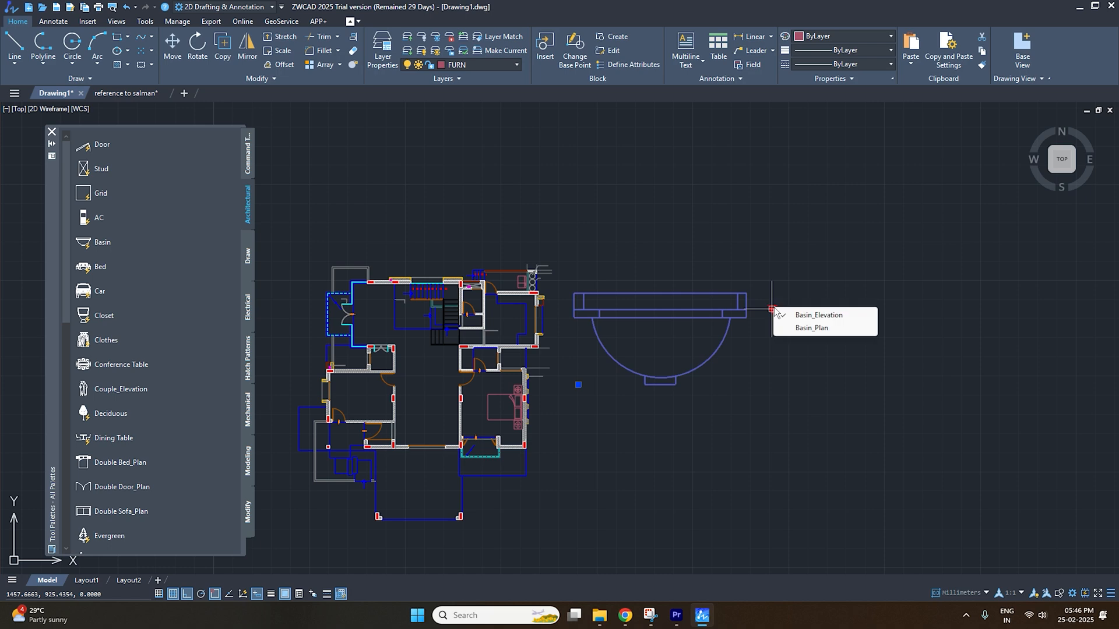
- Insert the basin as Basin_Plan and begin placing the Evergreen tree beside the bedroom
left_click(811, 328)
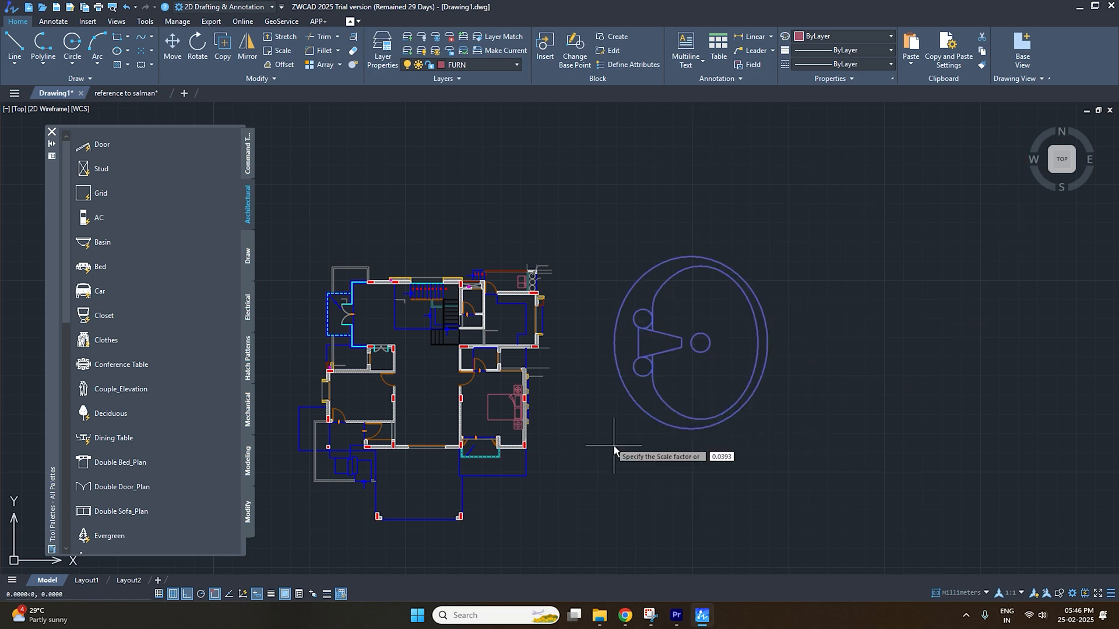
scroll("up", 3)
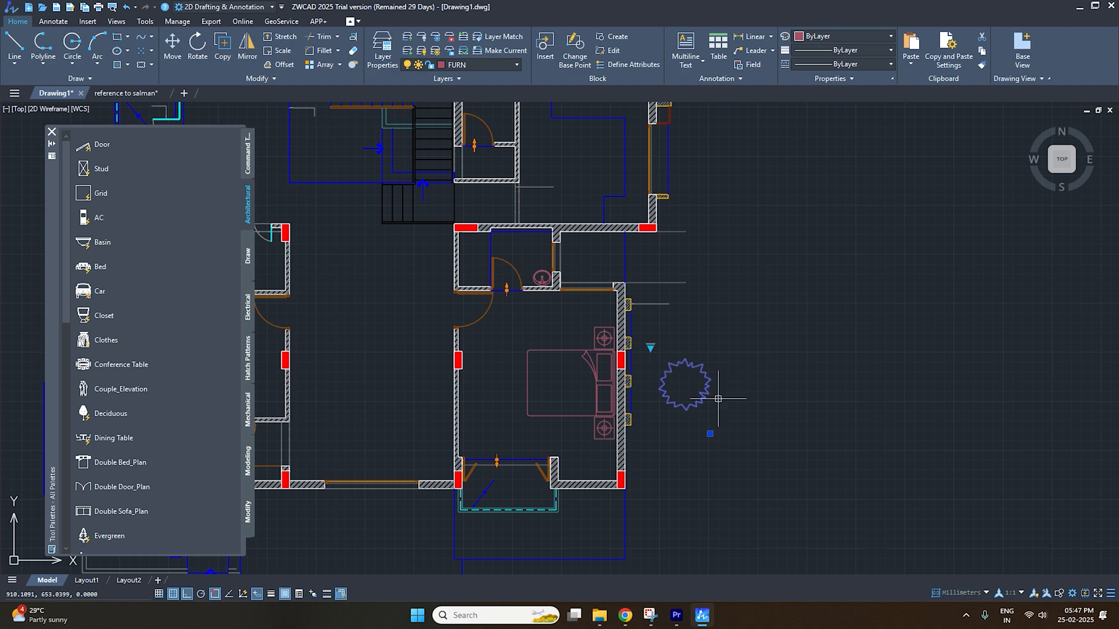